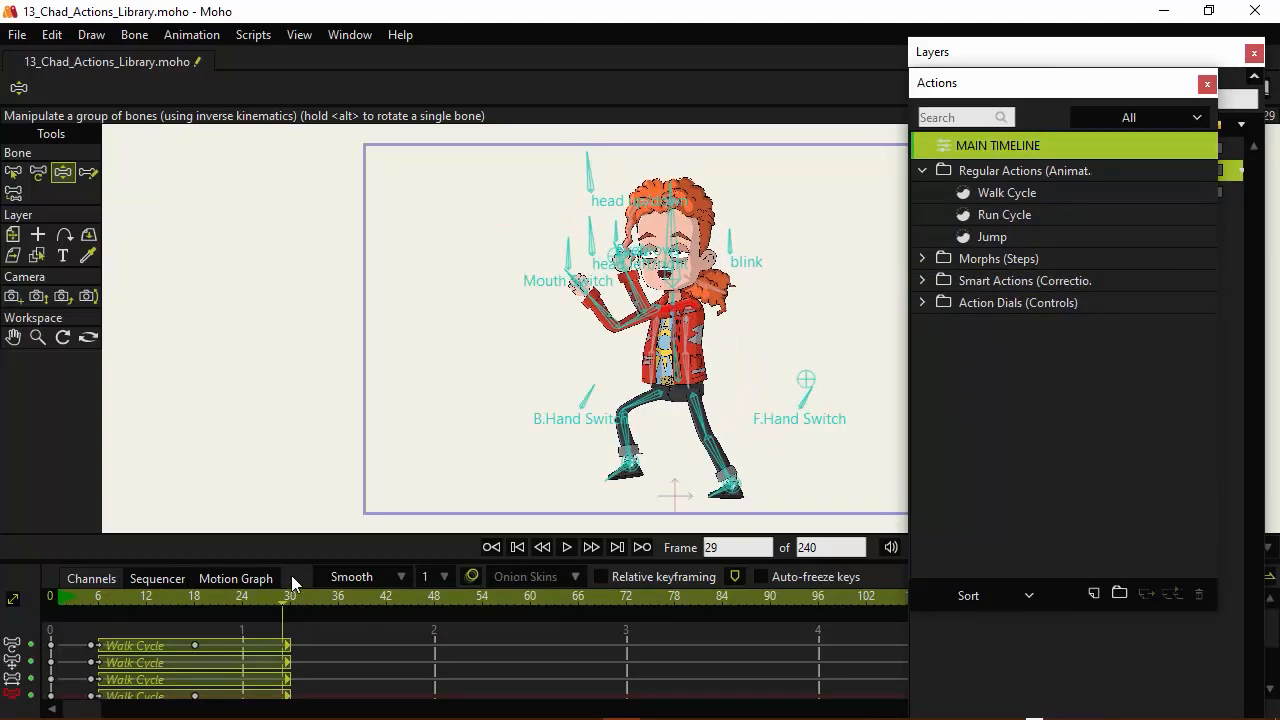
# - Switch from the finished 13_Chad rig to the 01_Chad_Actions_Library.moho document
pyautogui.click(730, 596)
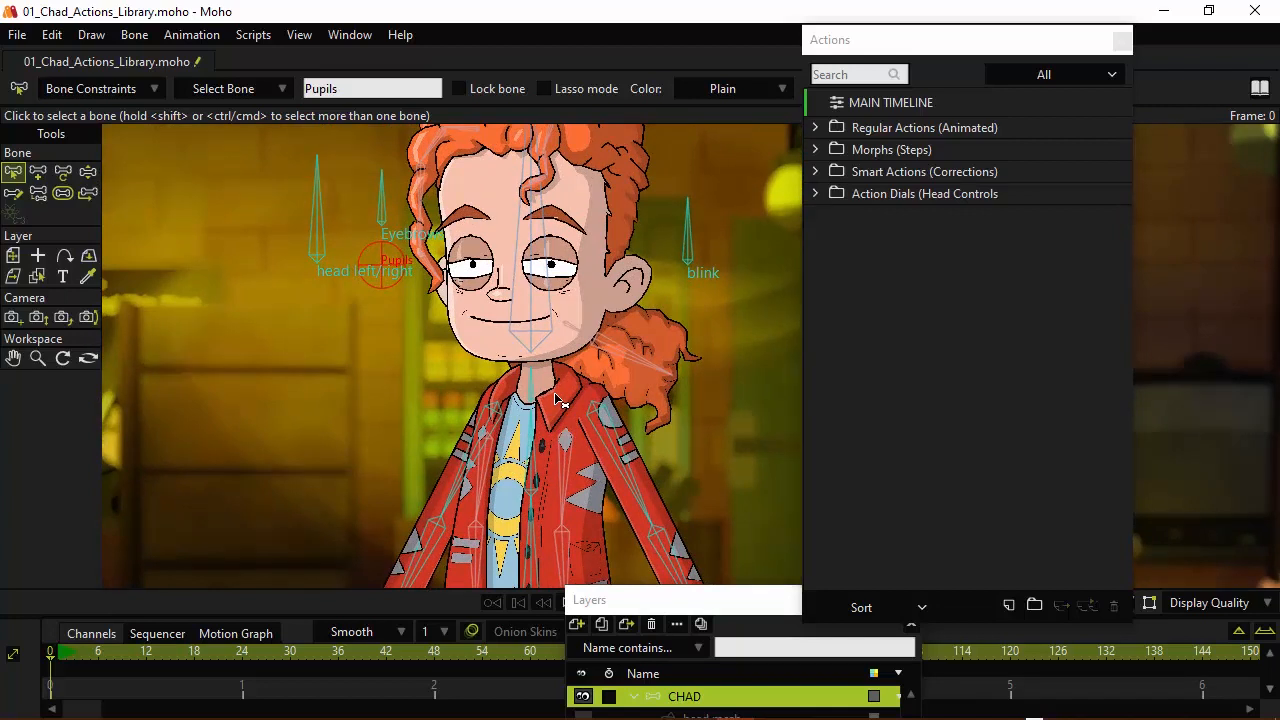
pyautogui.moveTo(640, 295)
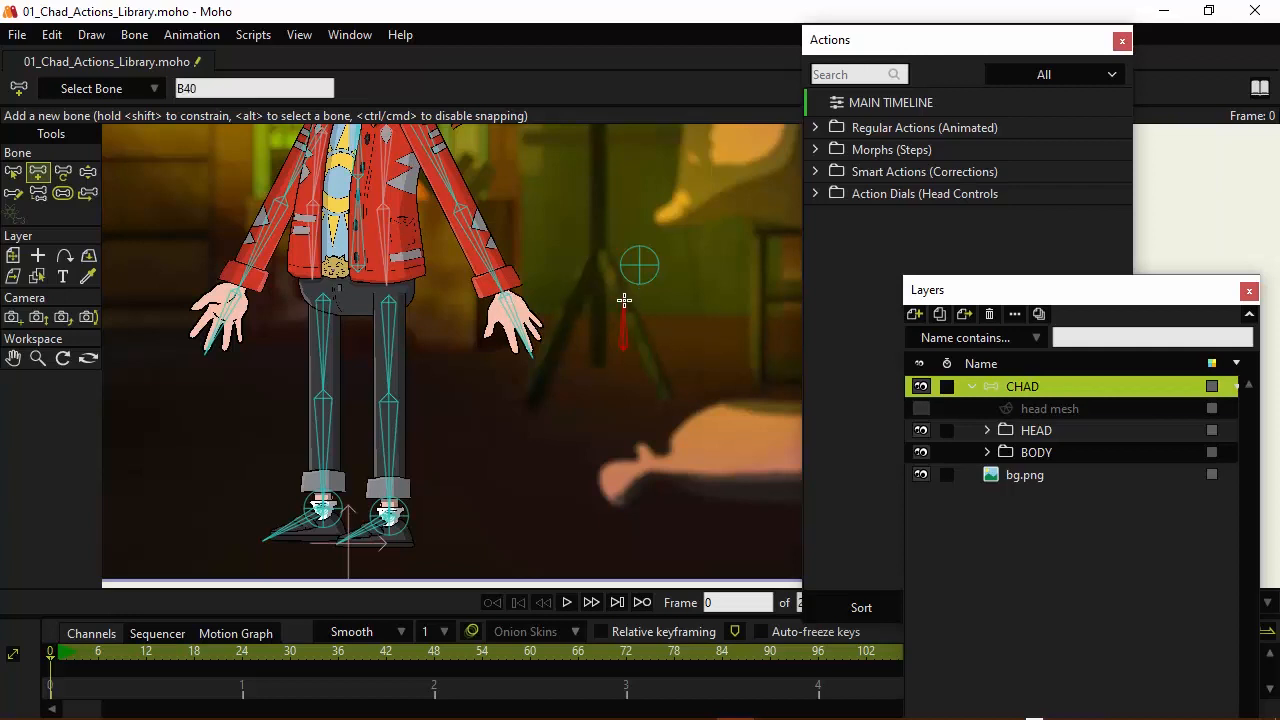
pyautogui.moveTo(597, 376)
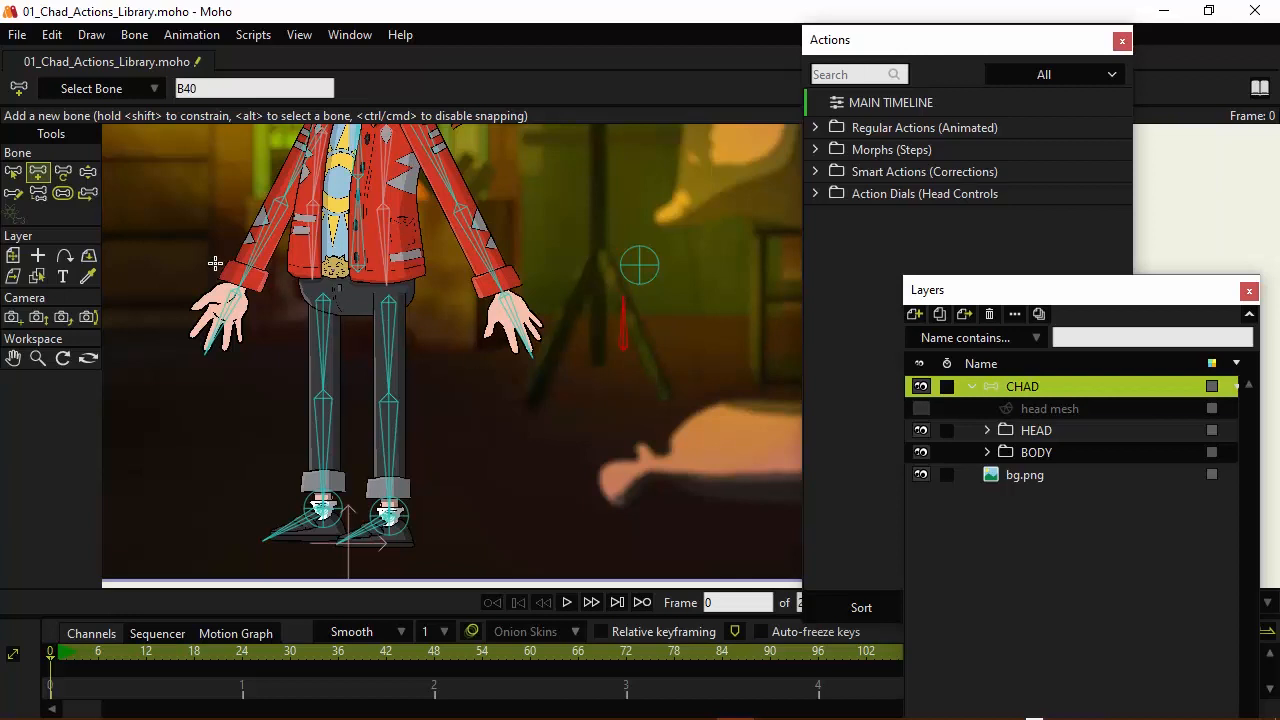
# - Name the new standalone bone F.Hand 2, checking it against the existing F.Hand bone
pyautogui.click(14, 172)
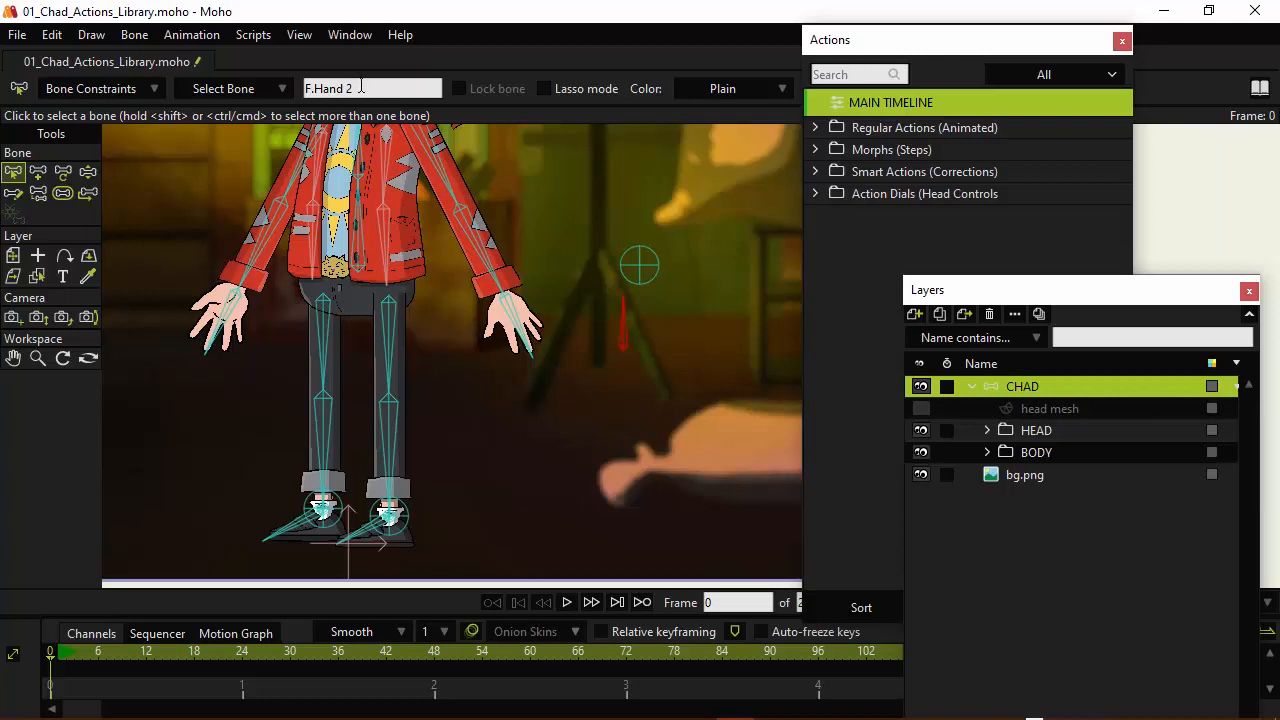
pyautogui.click(372, 88)
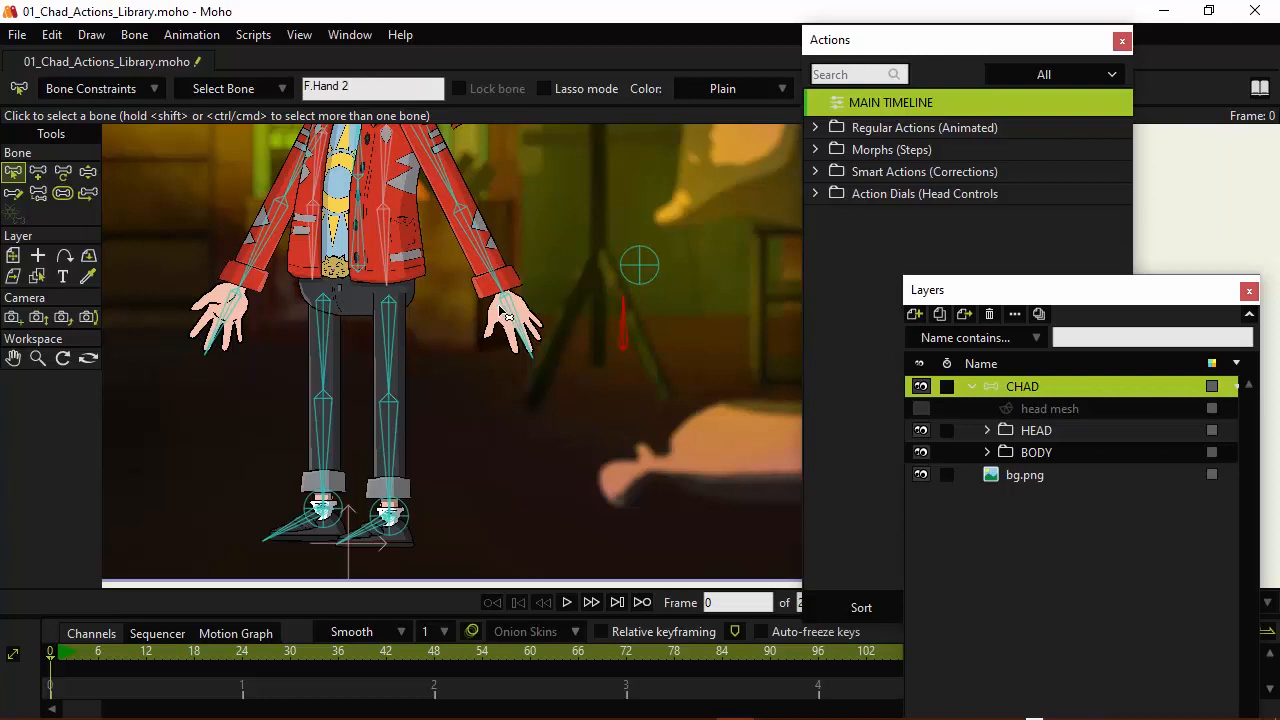
pyautogui.click(520, 320)
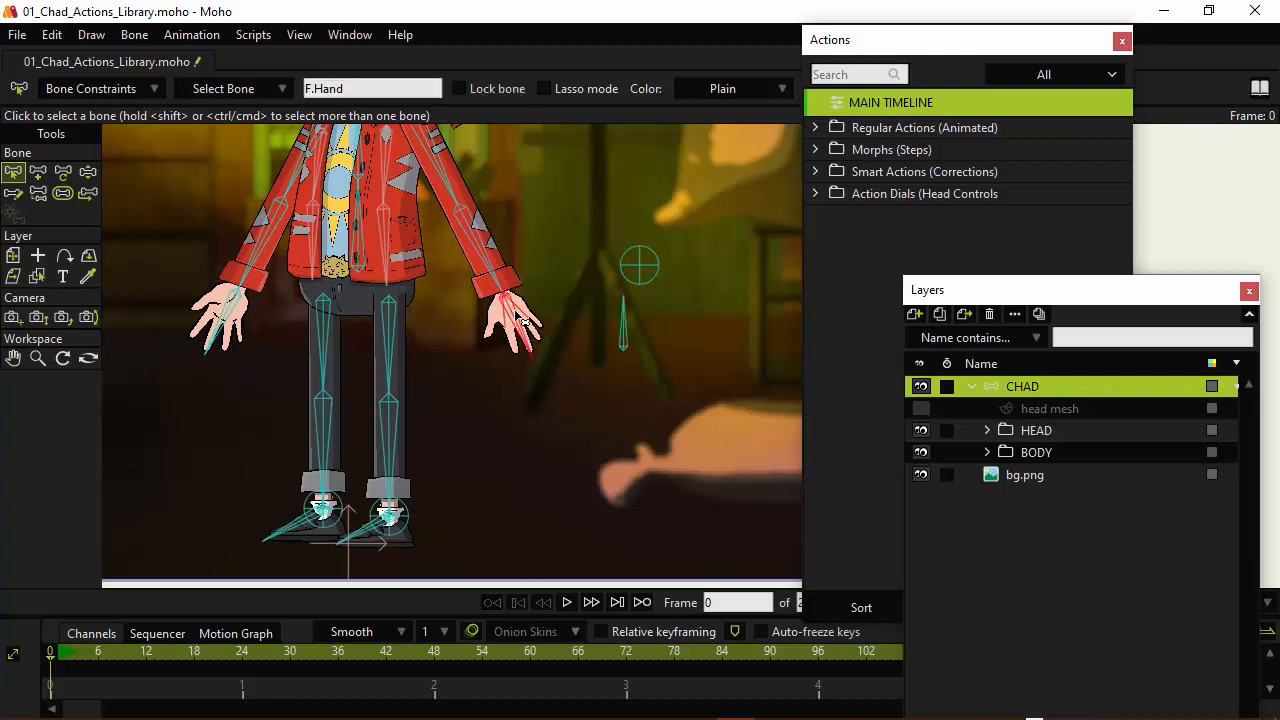
pyautogui.click(520, 320)
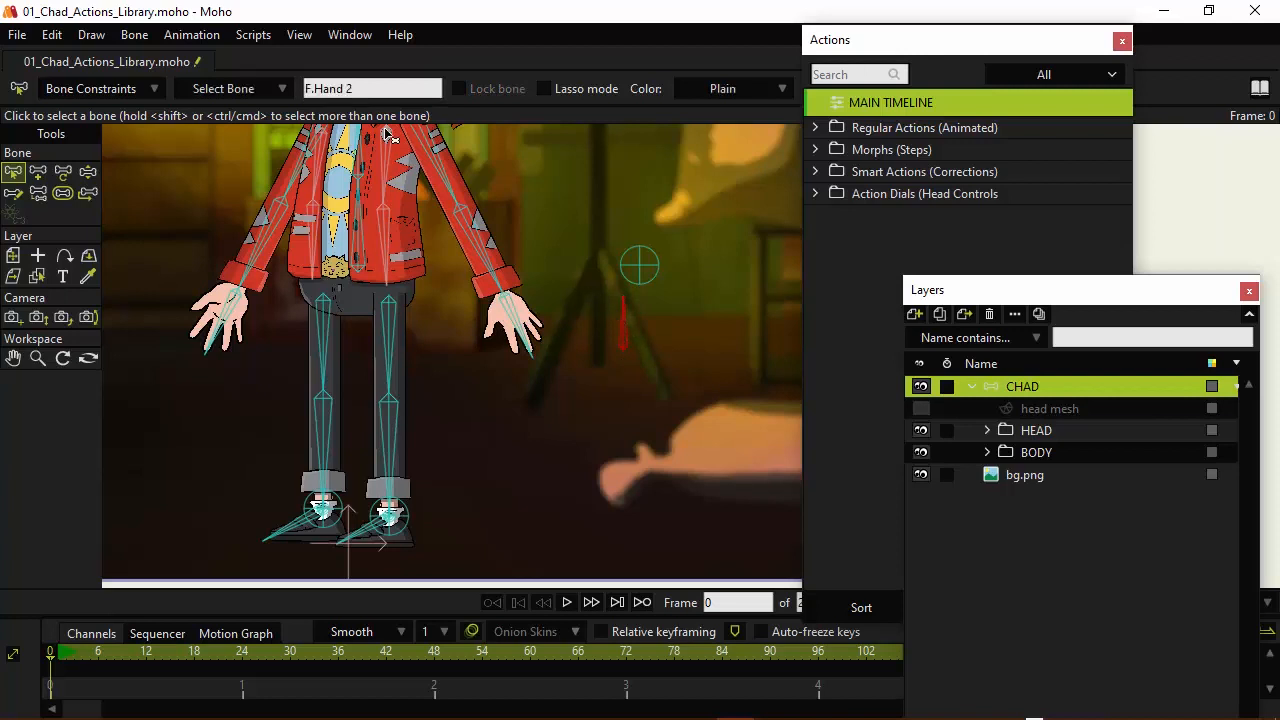
pyautogui.click(372, 88)
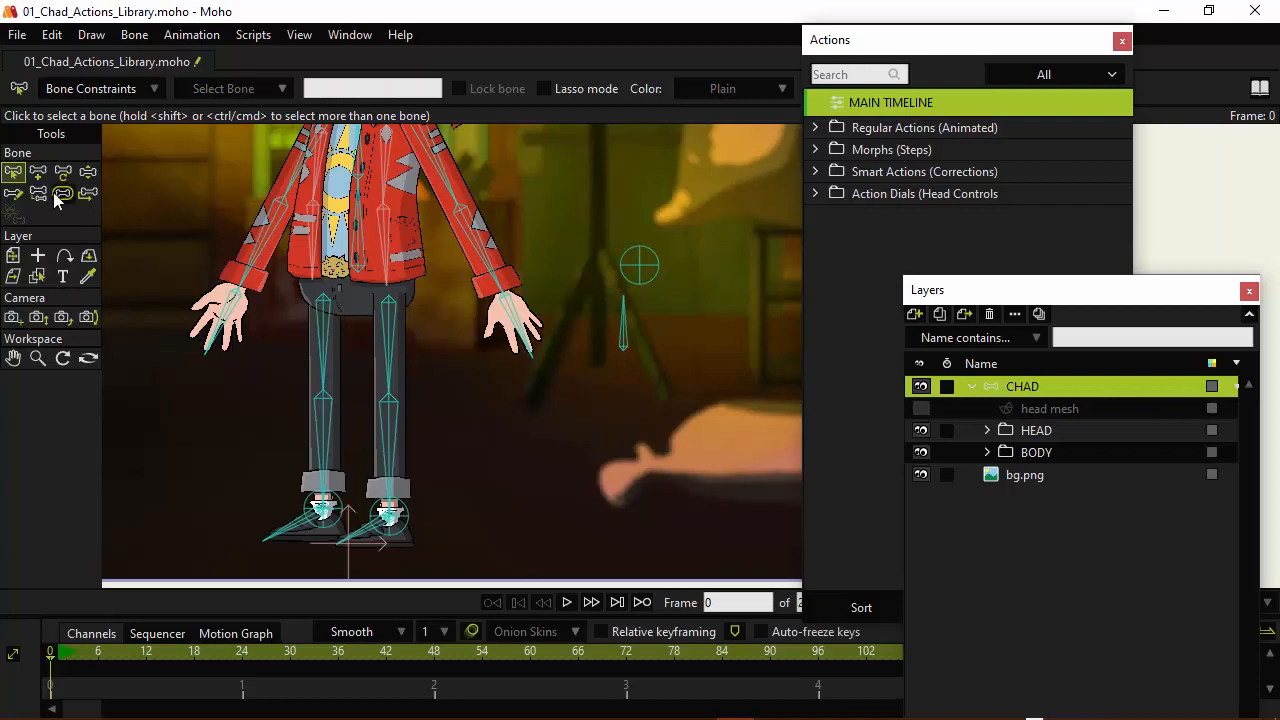
# - Add dial bones named B.Hand Switch beside the body and Mouth Switch beside the head
pyautogui.click(38, 172)
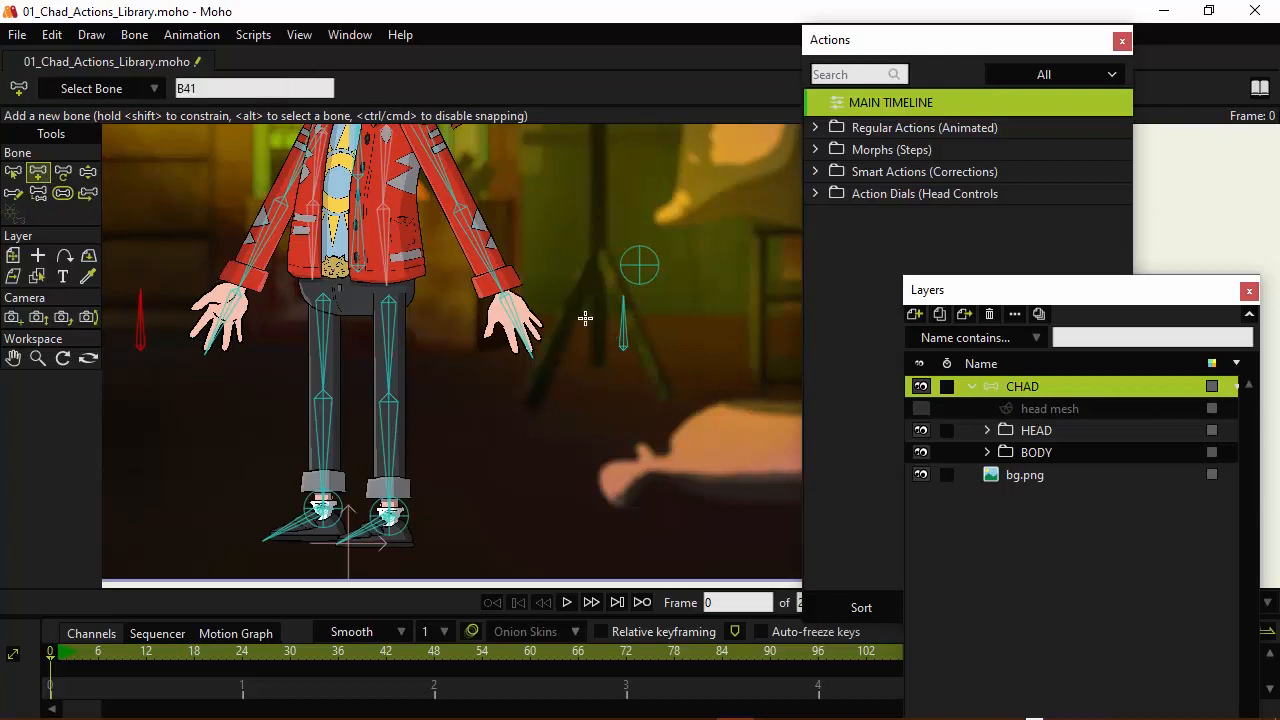
pyautogui.moveTo(540, 325)
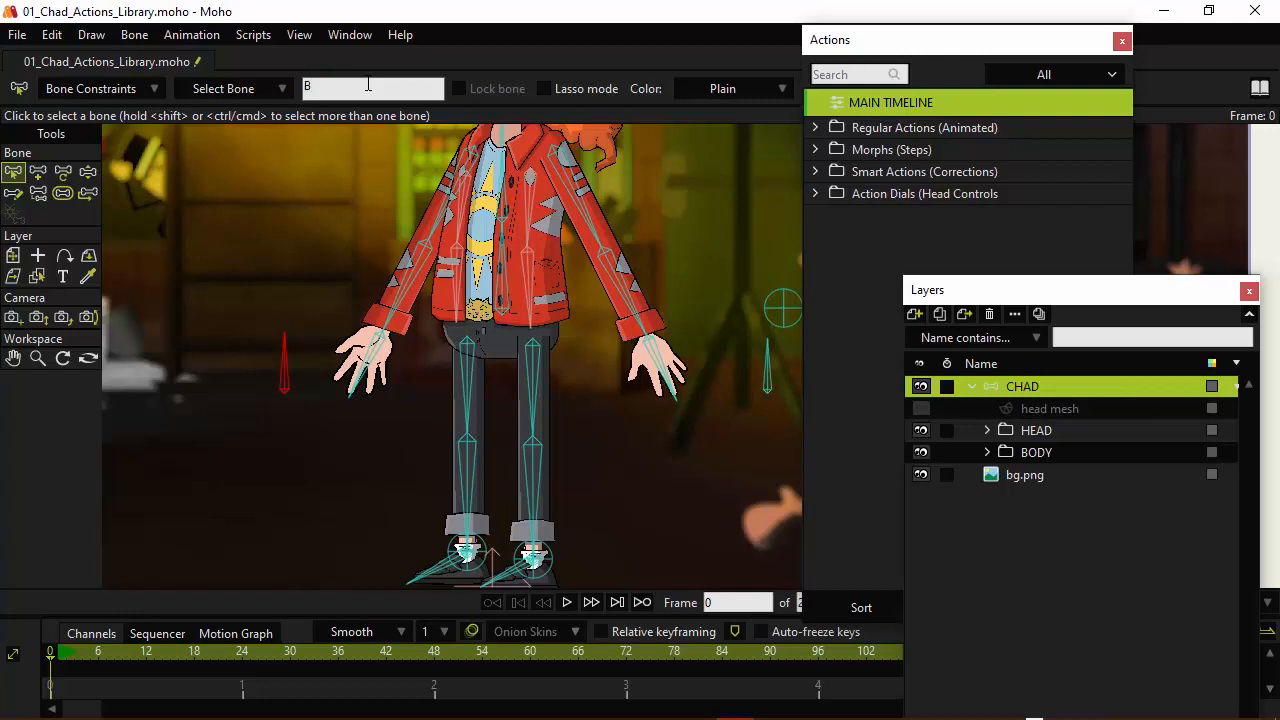
pyautogui.write('.Hand Switch')
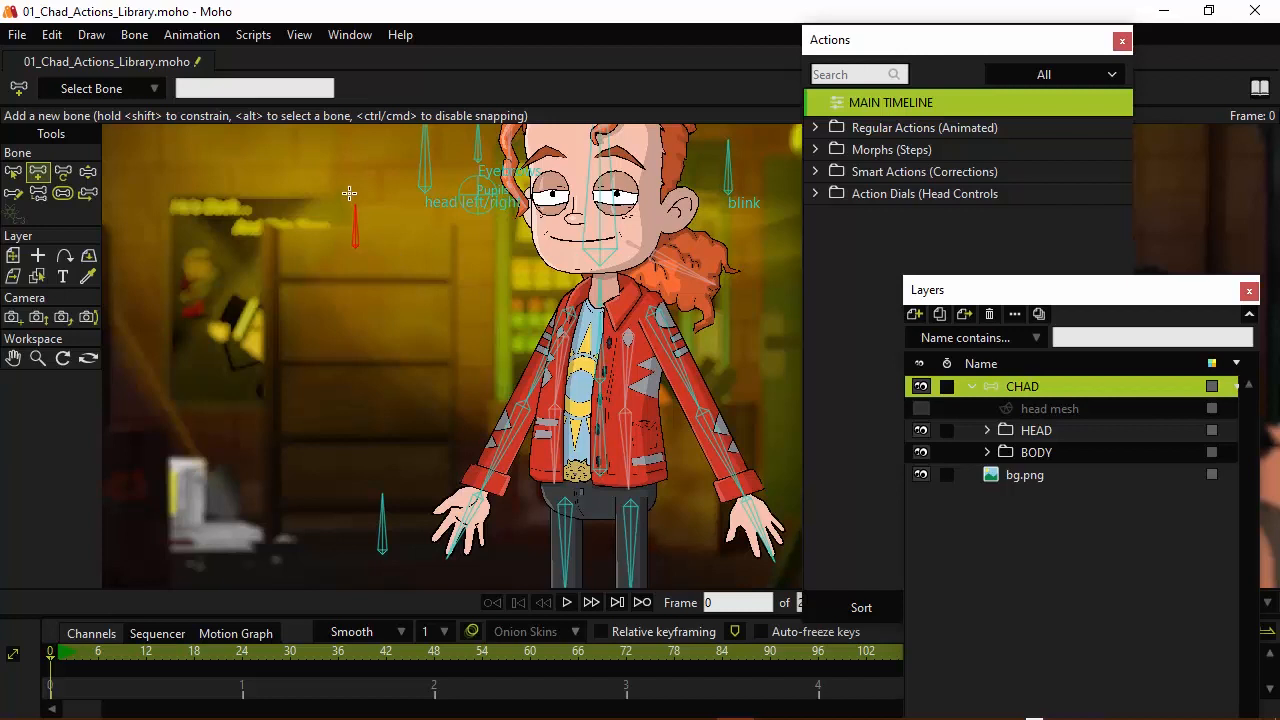
pyautogui.click(13, 172)
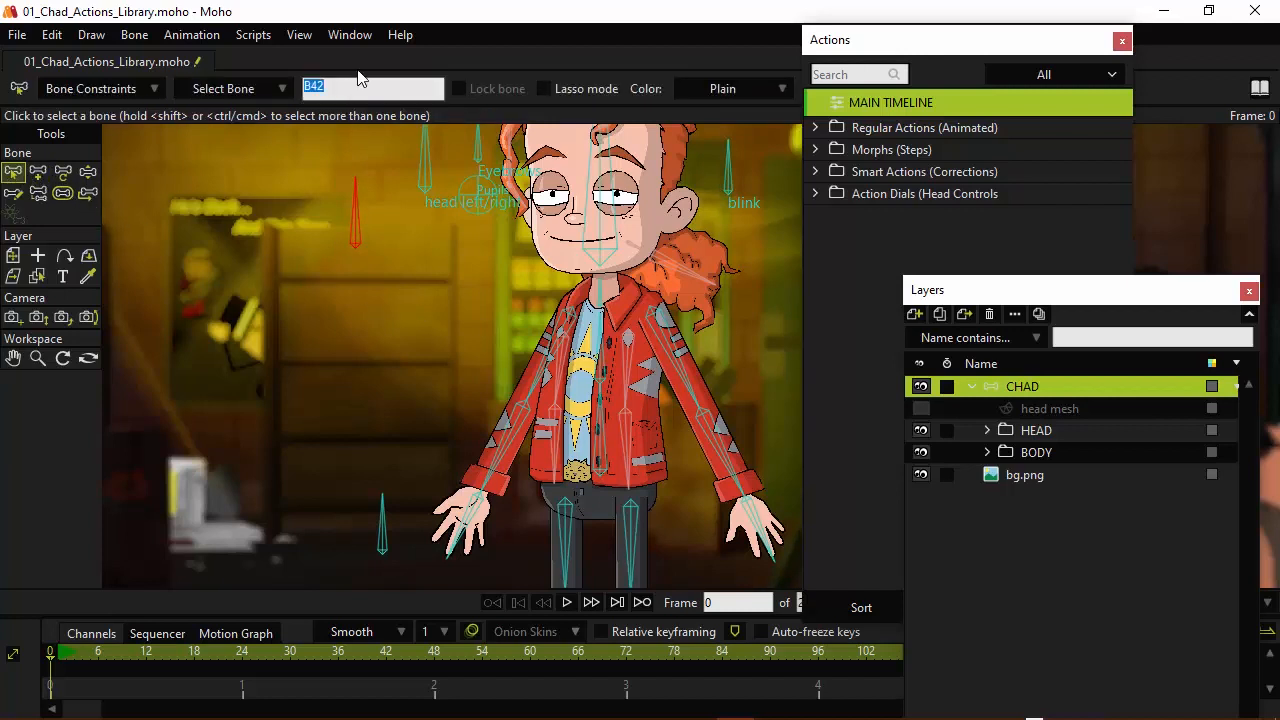
pyautogui.write('Mouth Switch')
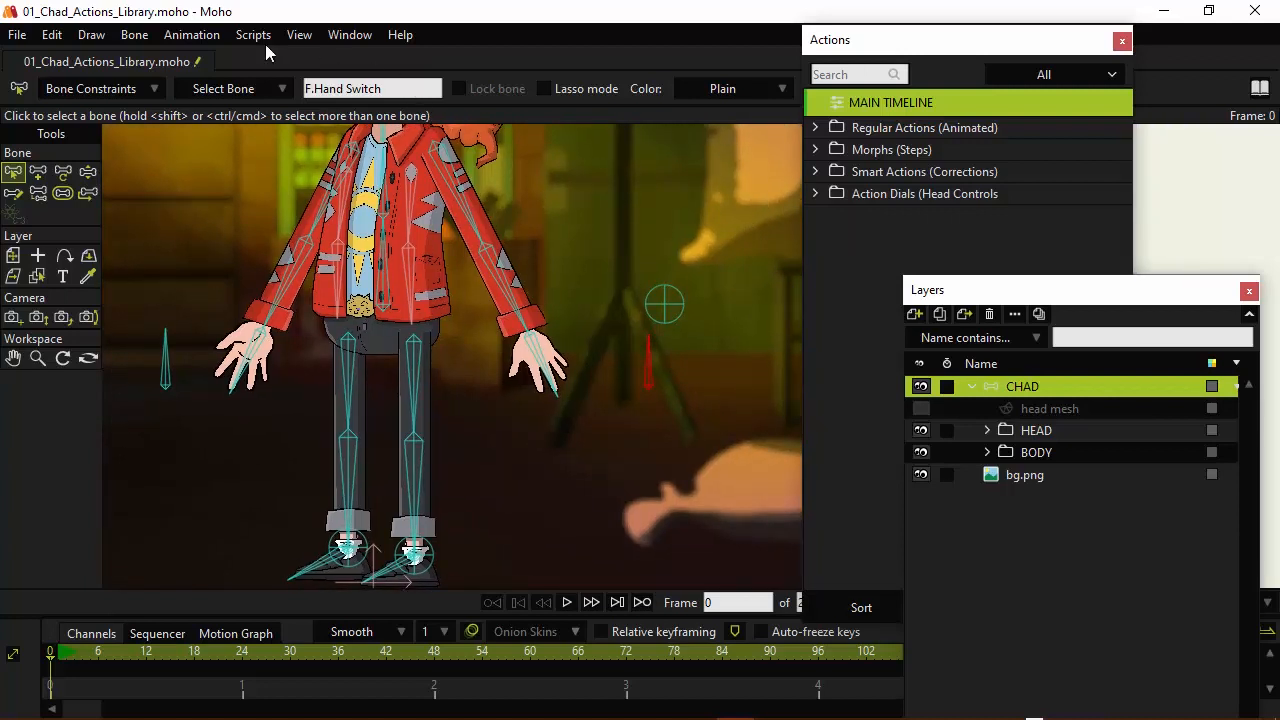
# - Constrain the F.Hand Switch bone's angle to between -30 and 30 degrees
pyautogui.click(91, 89)
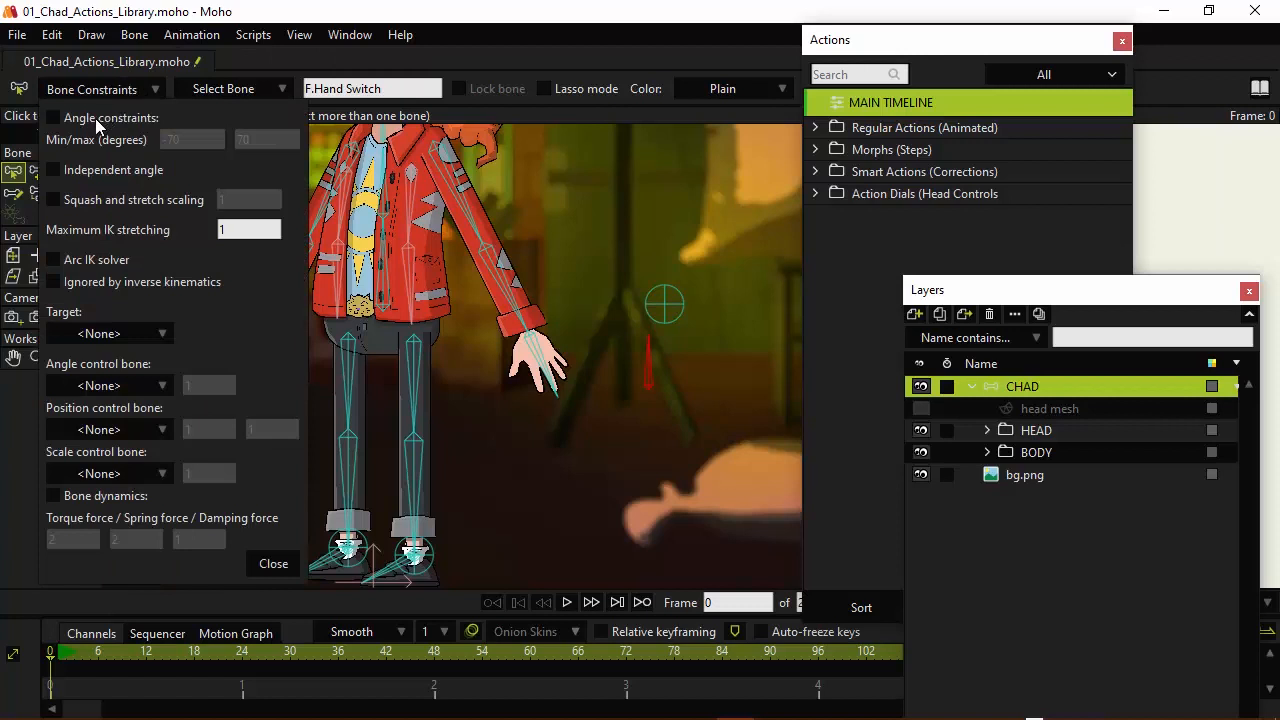
pyautogui.click(53, 117)
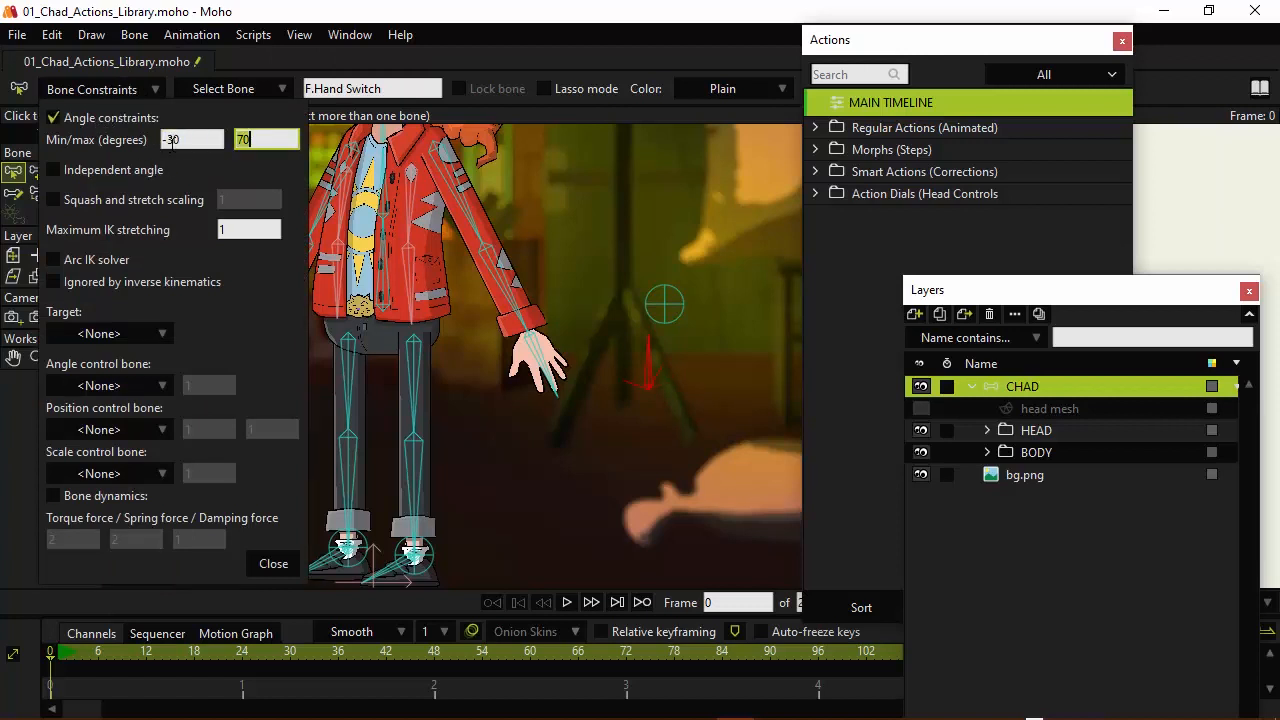
pyautogui.write('30')
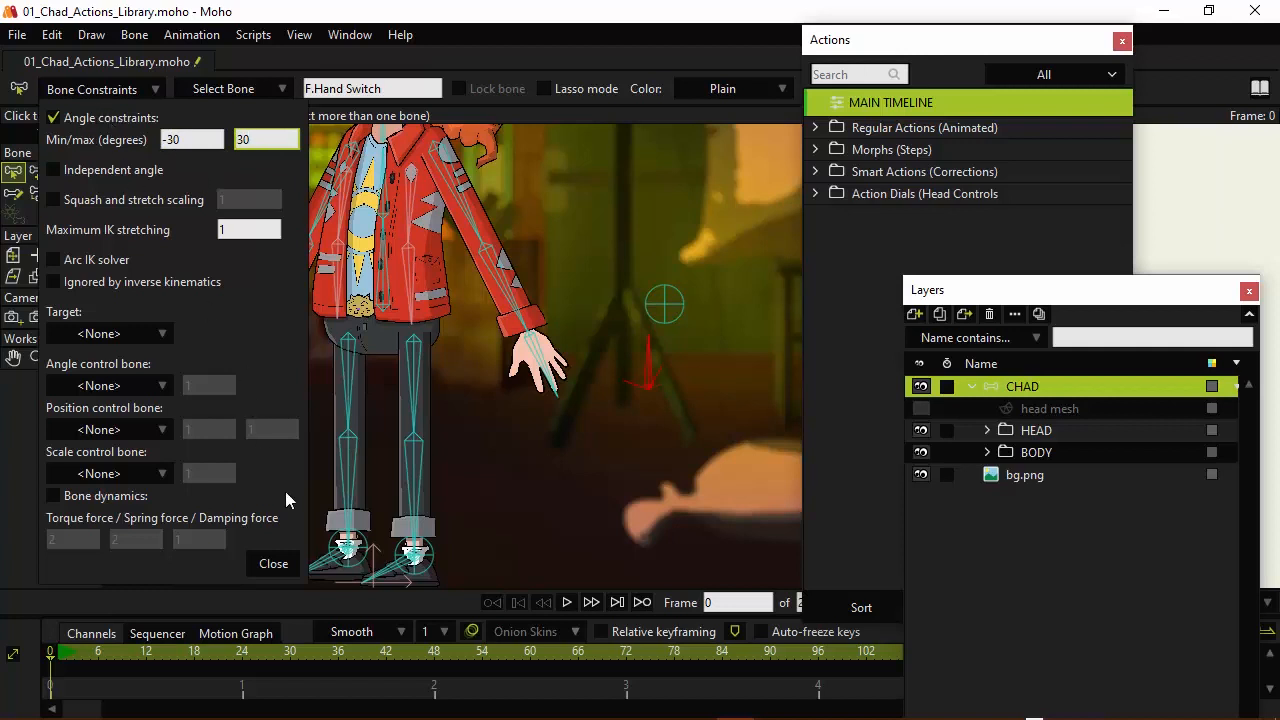
pyautogui.click(273, 563)
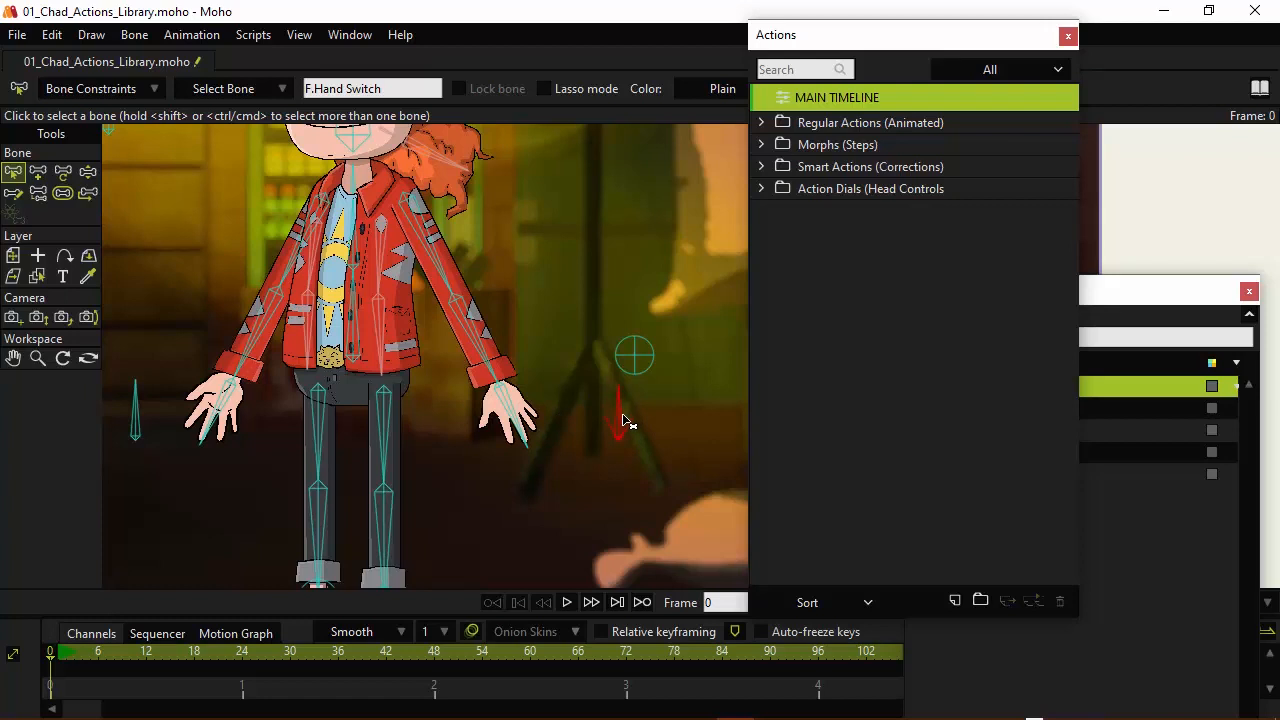
pyautogui.moveTo(615, 430)
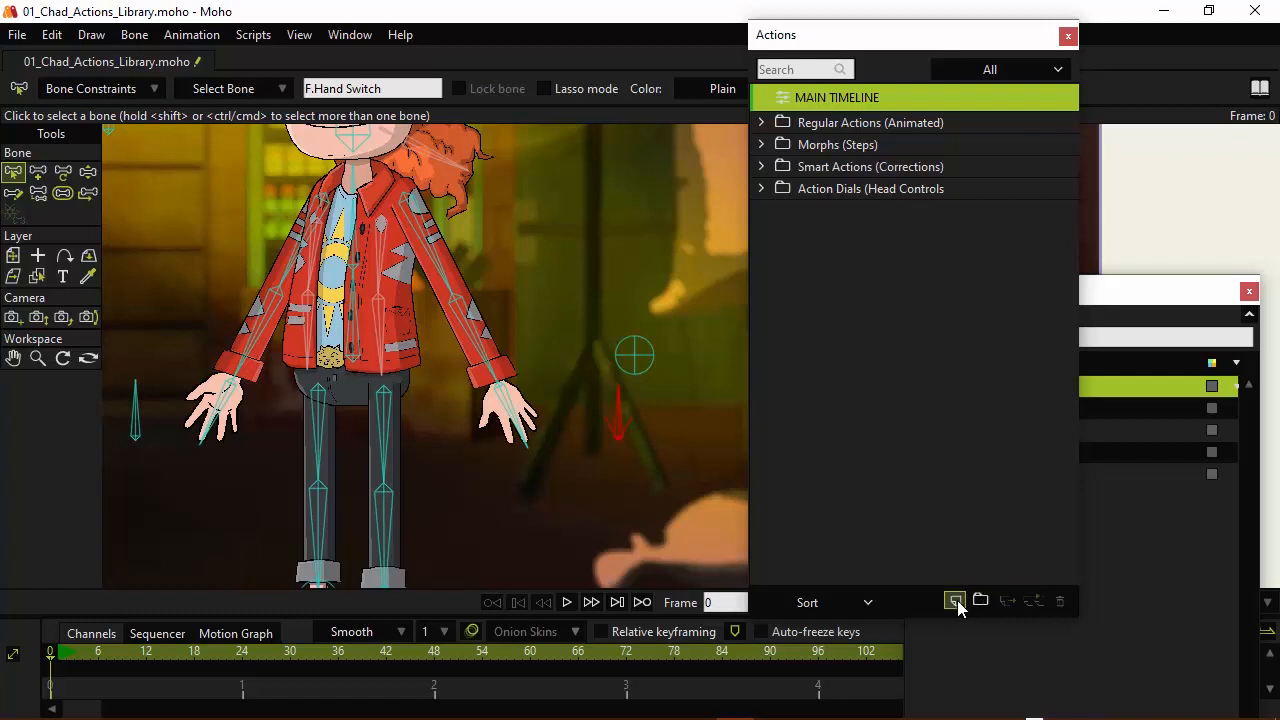
# - Create the F.Hand Switch action and key the bone's rotation through frame 3
pyautogui.click(955, 601)
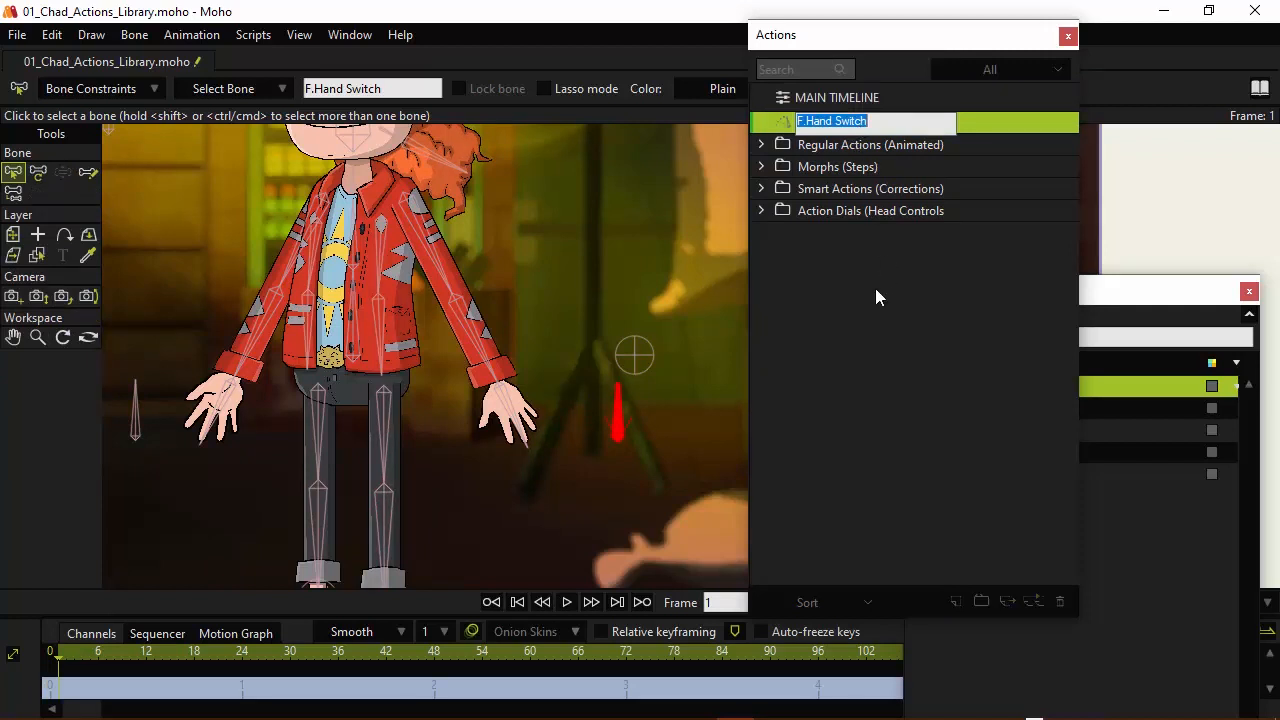
pyautogui.moveTo(787, 138)
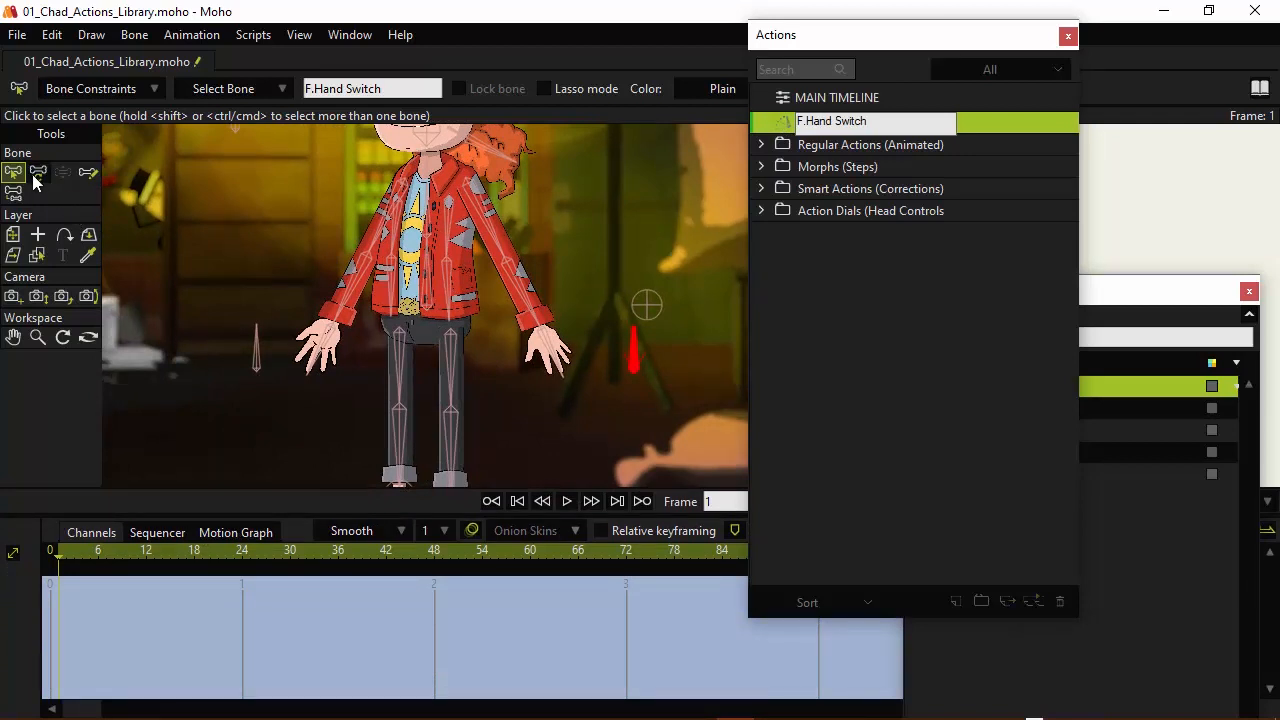
pyautogui.click(38, 172)
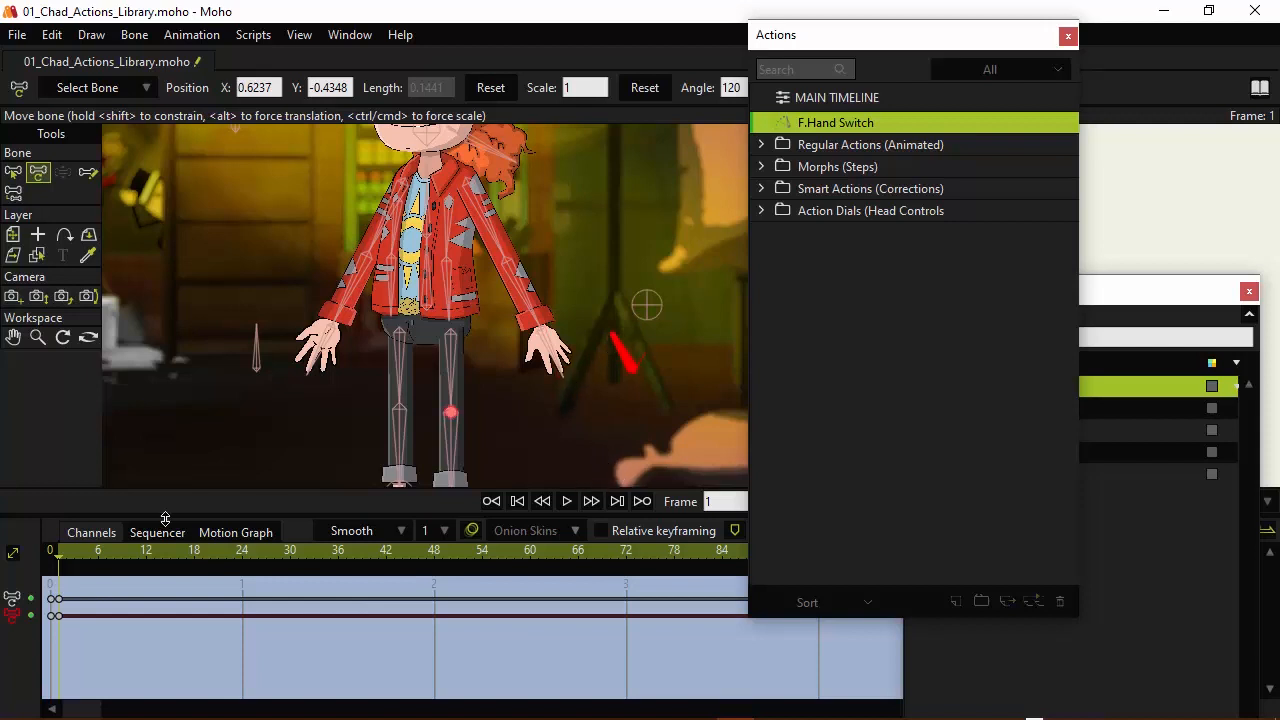
pyautogui.moveTo(63, 555)
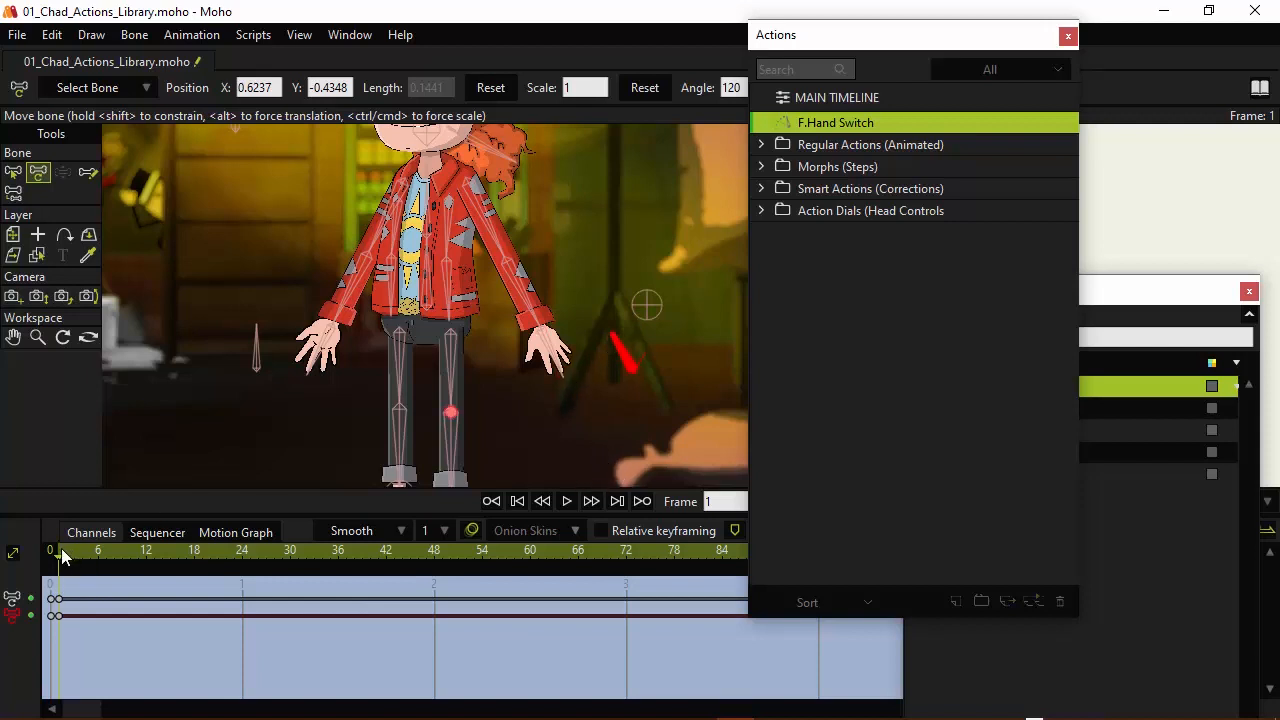
pyautogui.click(78, 557)
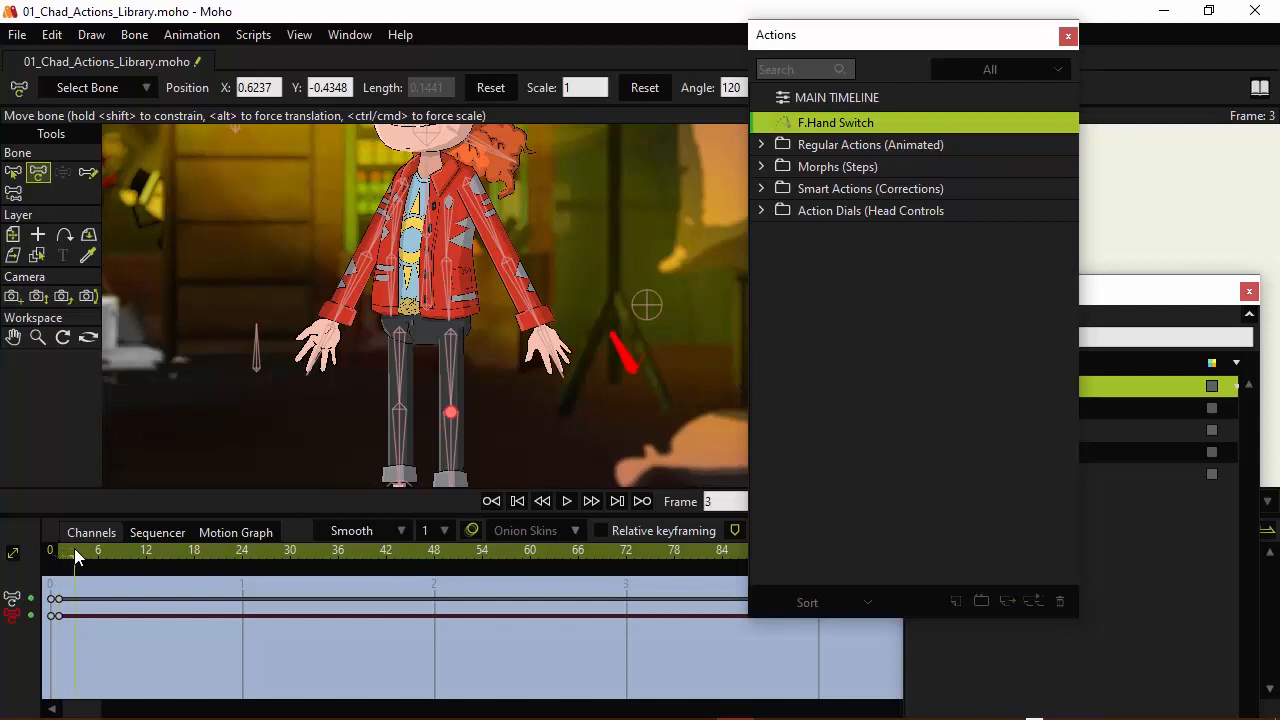
pyautogui.moveTo(625, 360)
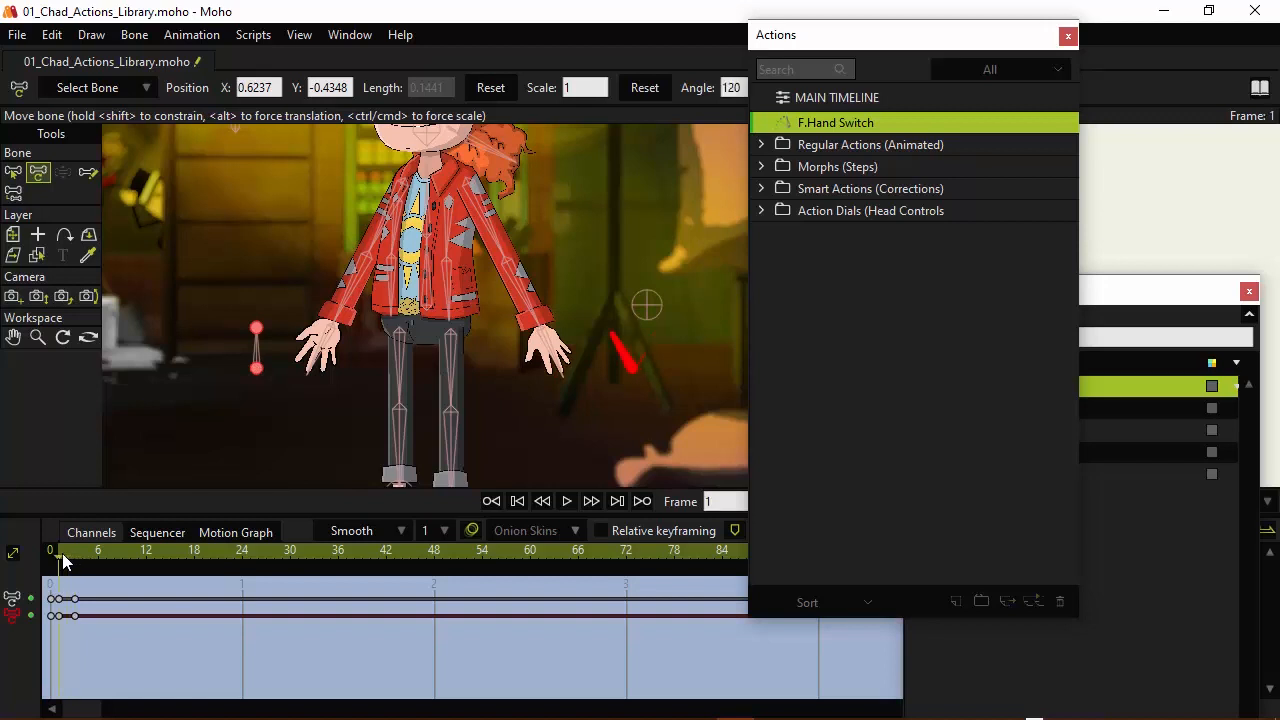
pyautogui.moveTo(88, 555)
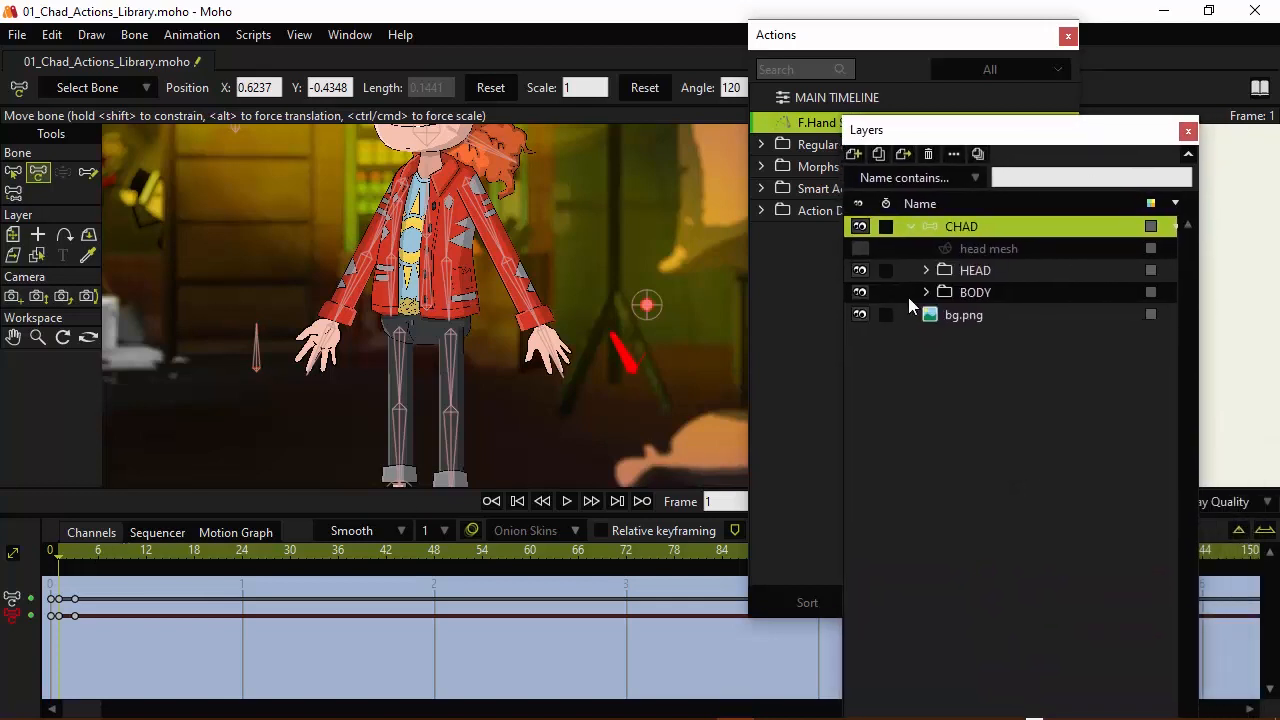
# - Key the F.Hand switch layer to Open Hand Back and Point.B on frames 1 and 2
pyautogui.click(925, 292)
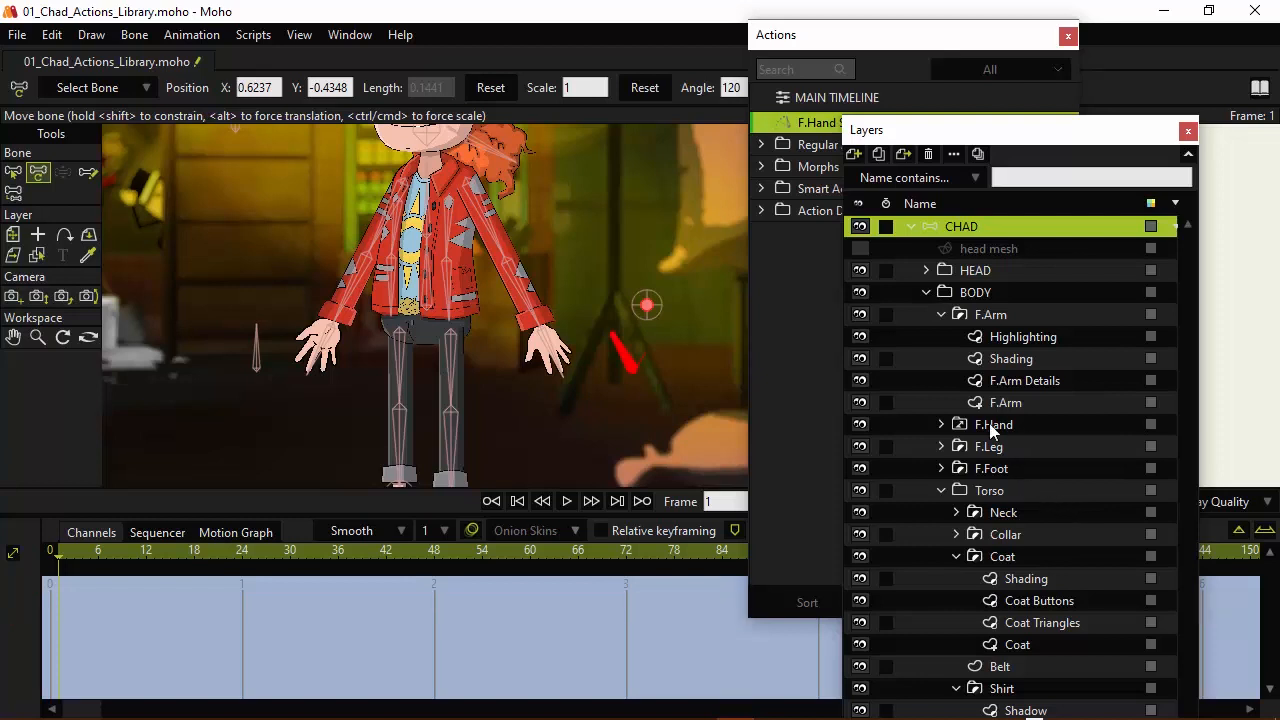
pyautogui.rightClick(994, 424)
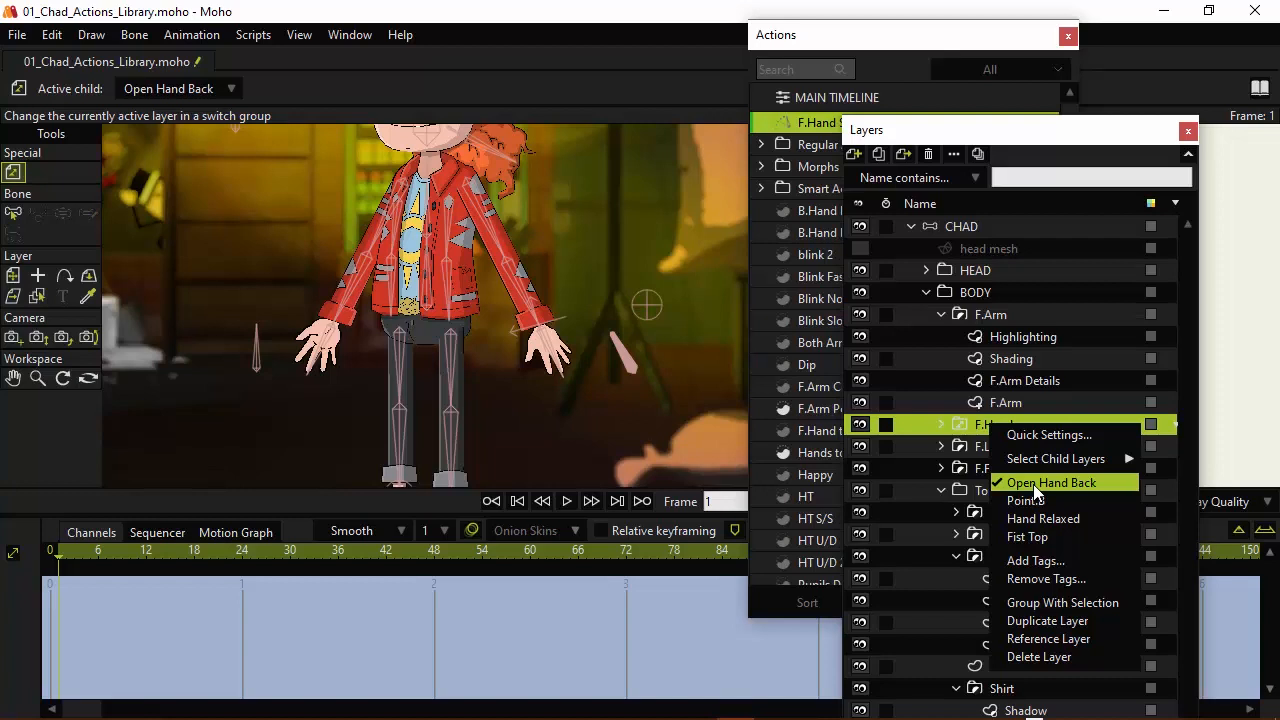
pyautogui.moveTo(1033, 488)
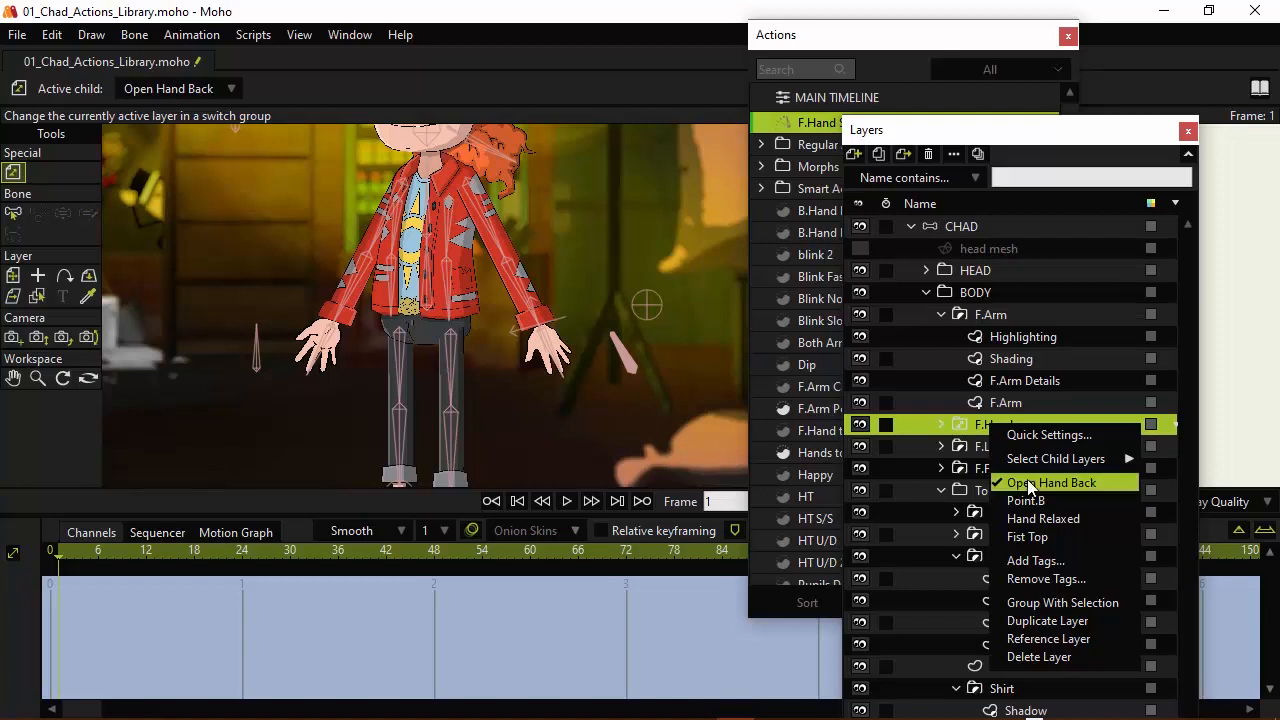
pyautogui.moveTo(1025, 488)
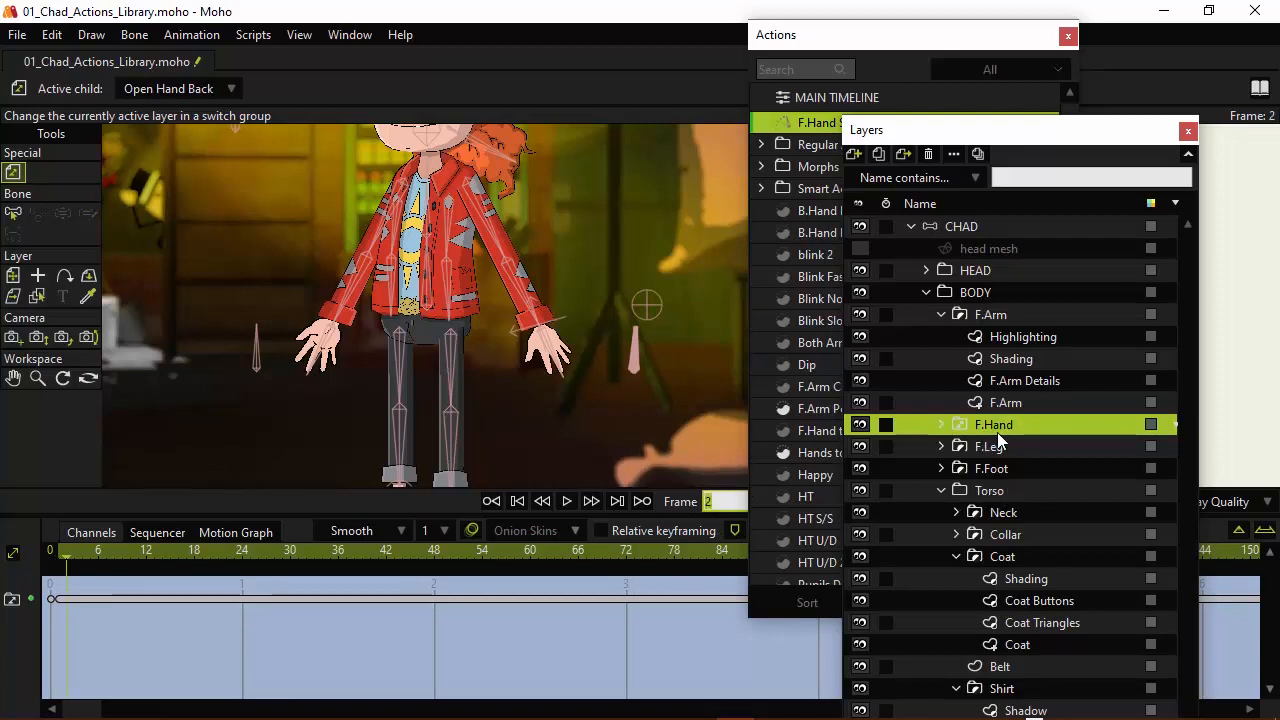
pyautogui.rightClick(993, 424)
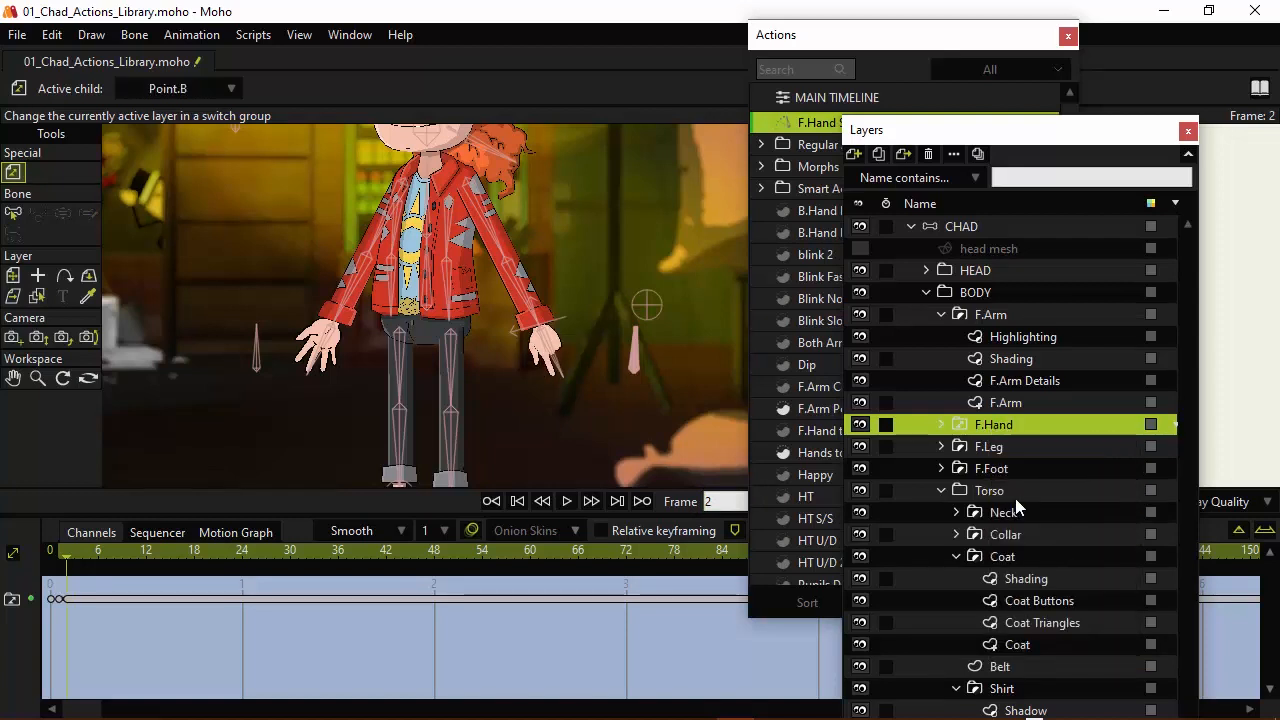
# - Key the F.Hand switch layer to Hand Relaxed and Fist Top on frames 3 and 4
pyautogui.rightClick(994, 424)
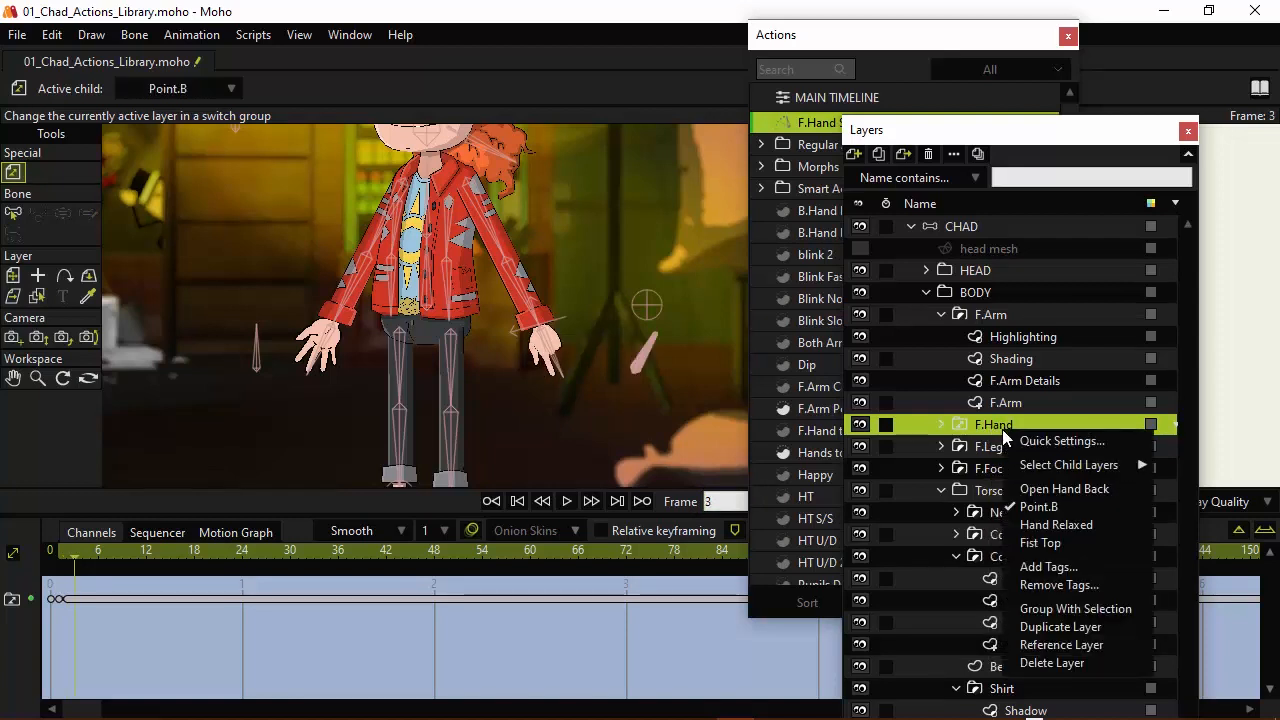
pyautogui.click(1056, 524)
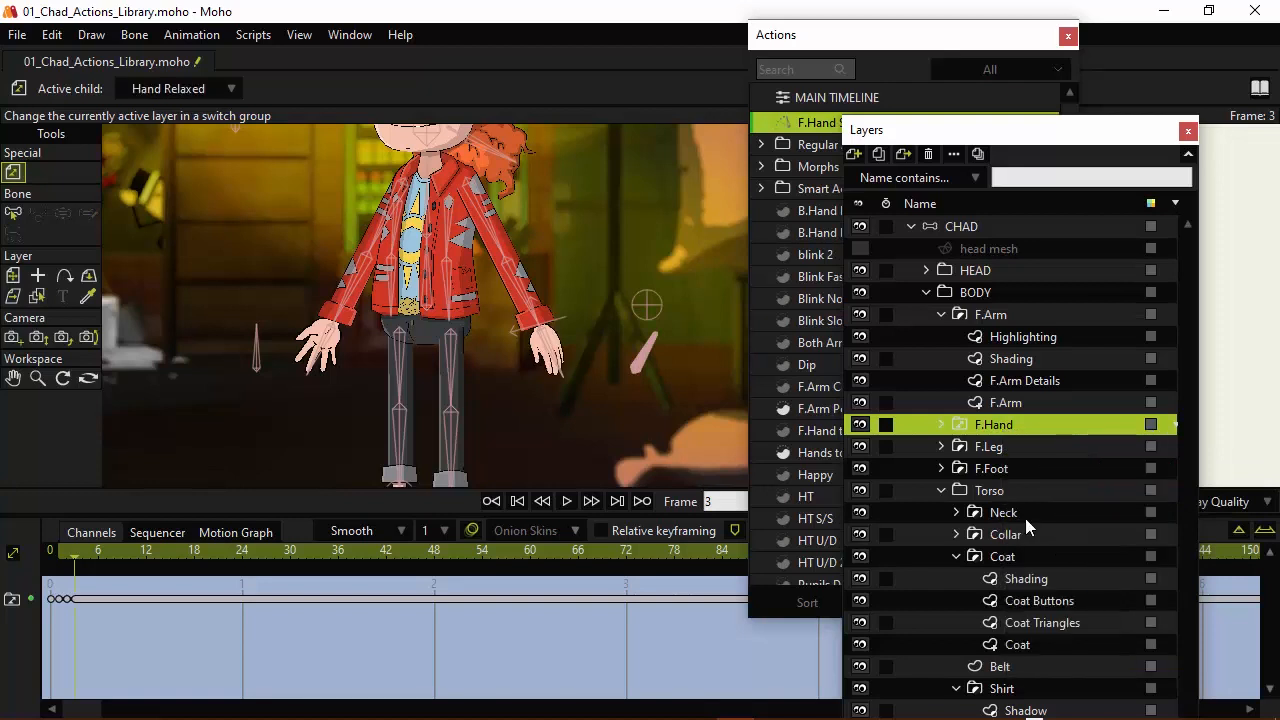
pyautogui.rightClick(993, 424)
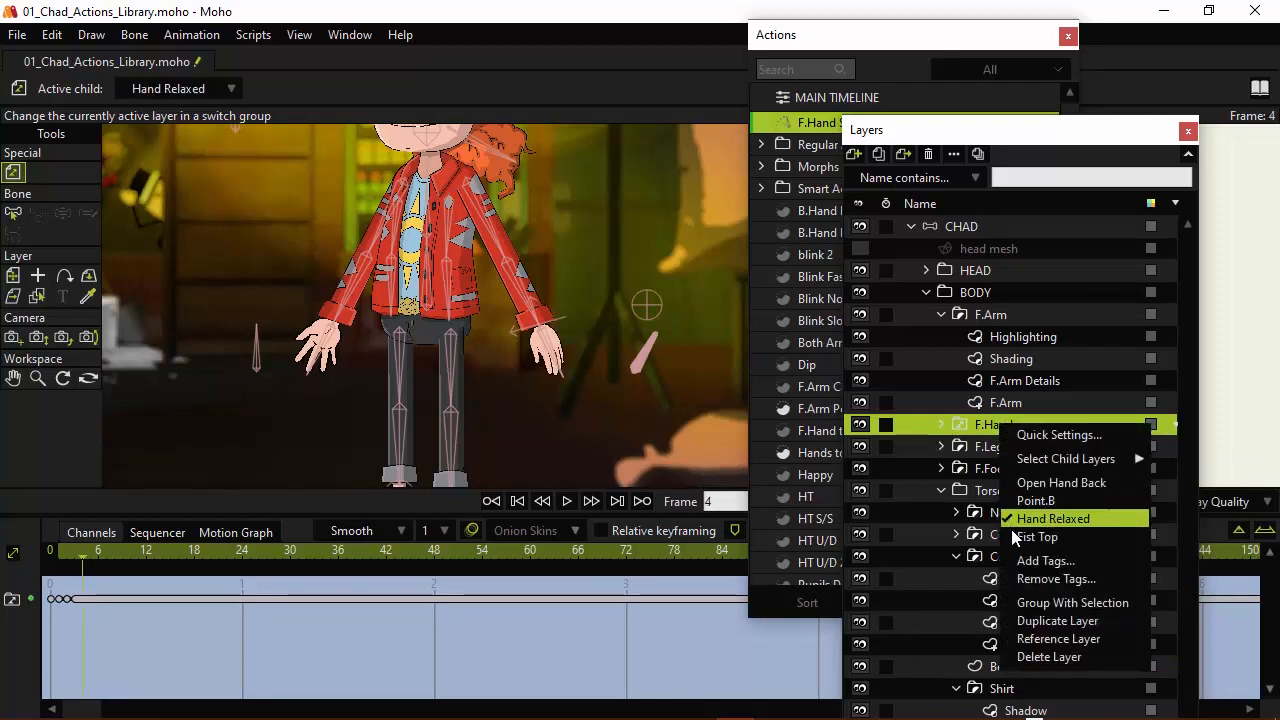
pyautogui.click(1036, 537)
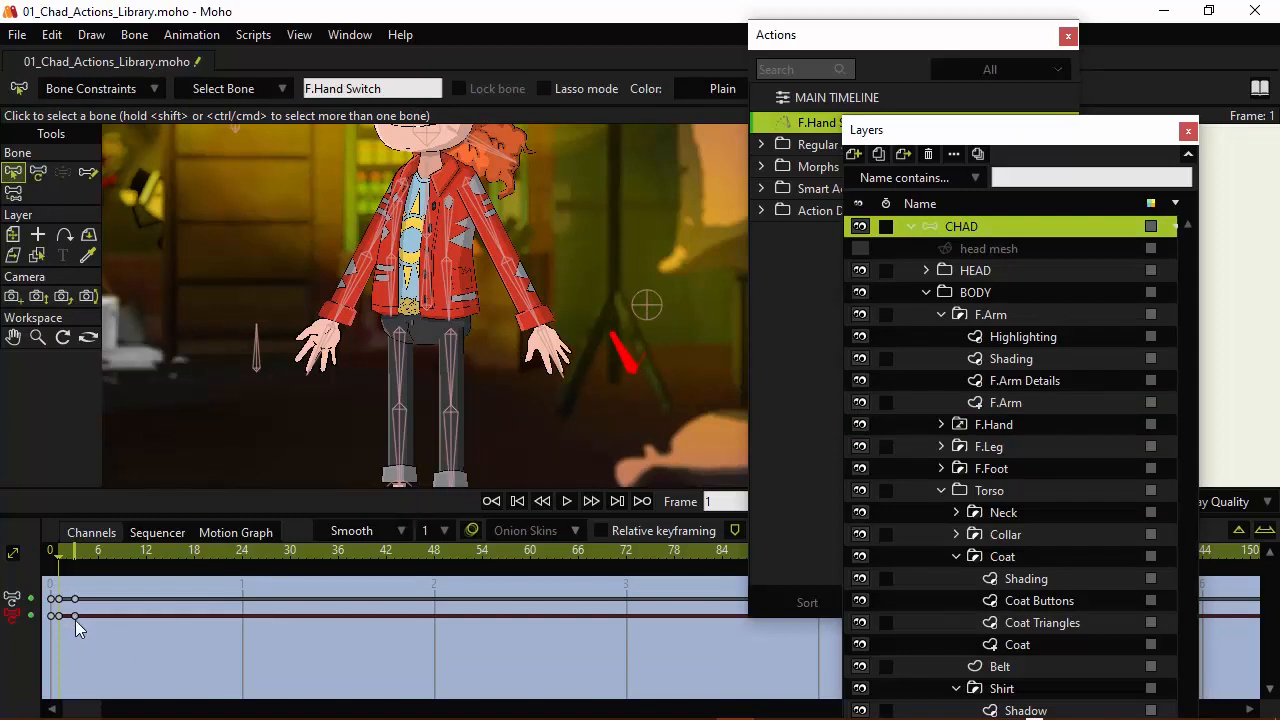
# - Select and deselect the F.Hand Switch bone's rotation keyframes in the action timeline
pyautogui.click(73, 615)
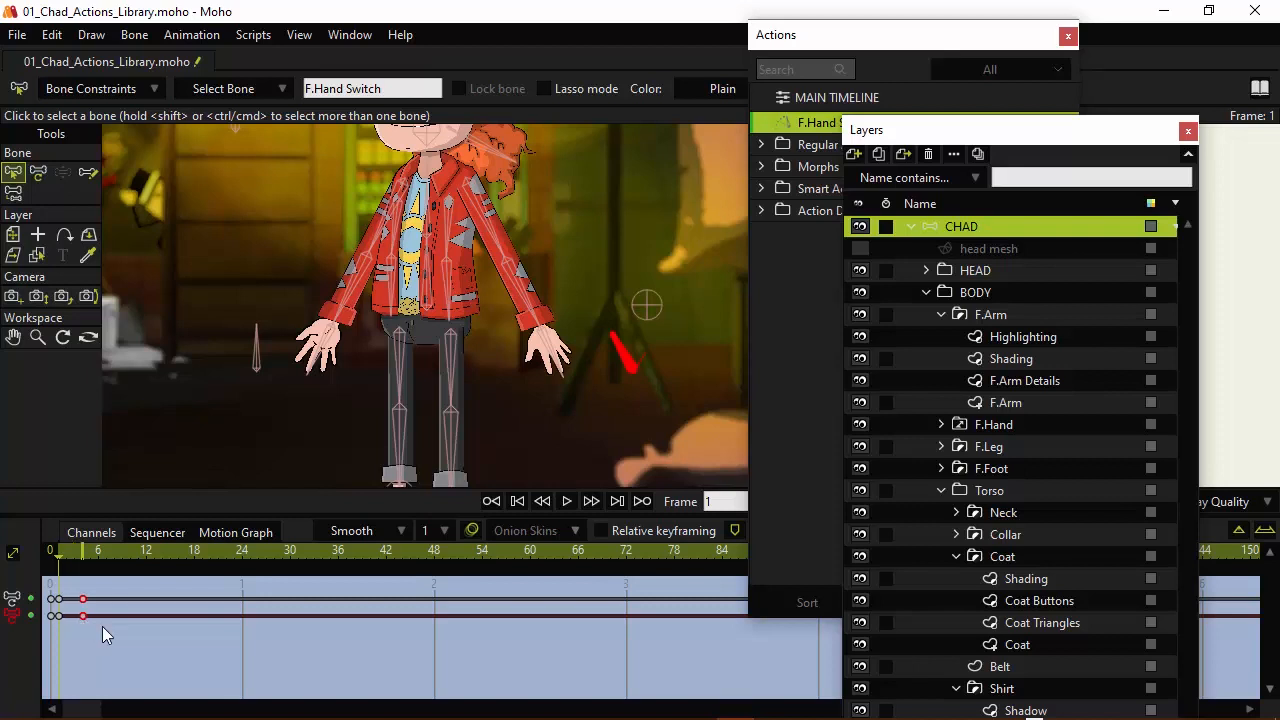
pyautogui.click(592, 501)
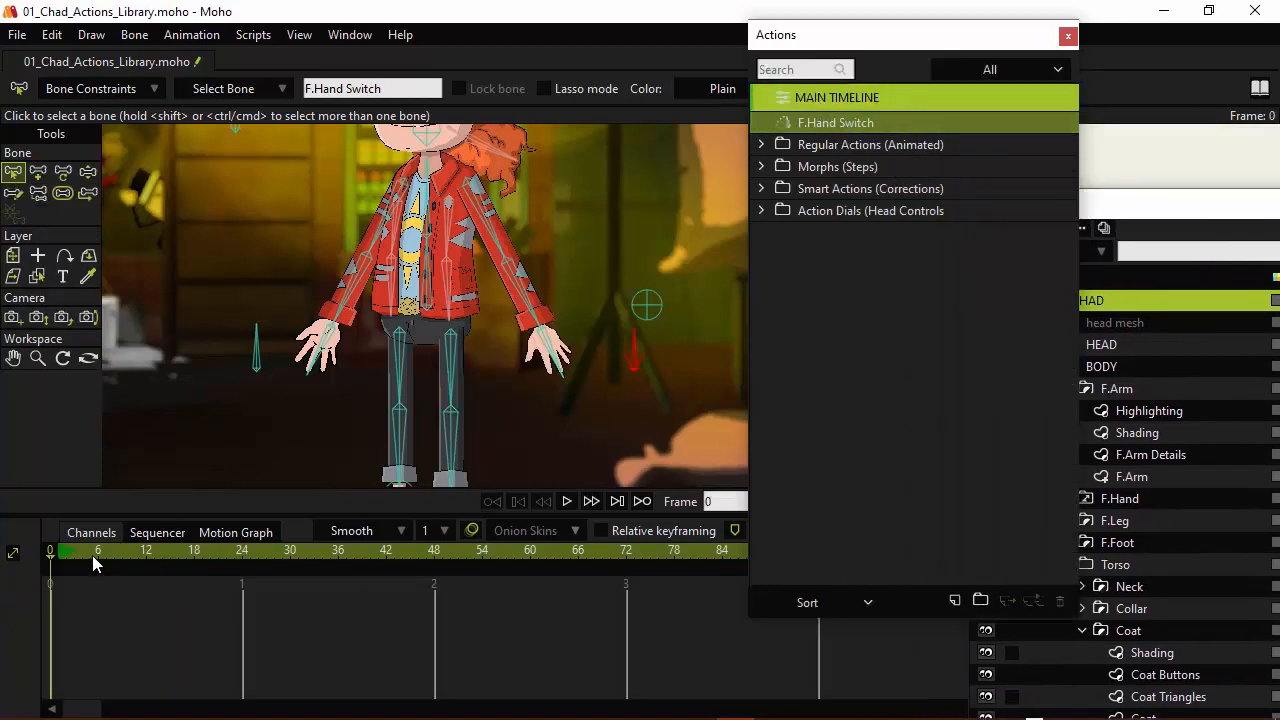
# - Return to the main timeline at frame 6 with the bone-moving tool active
pyautogui.click(97, 550)
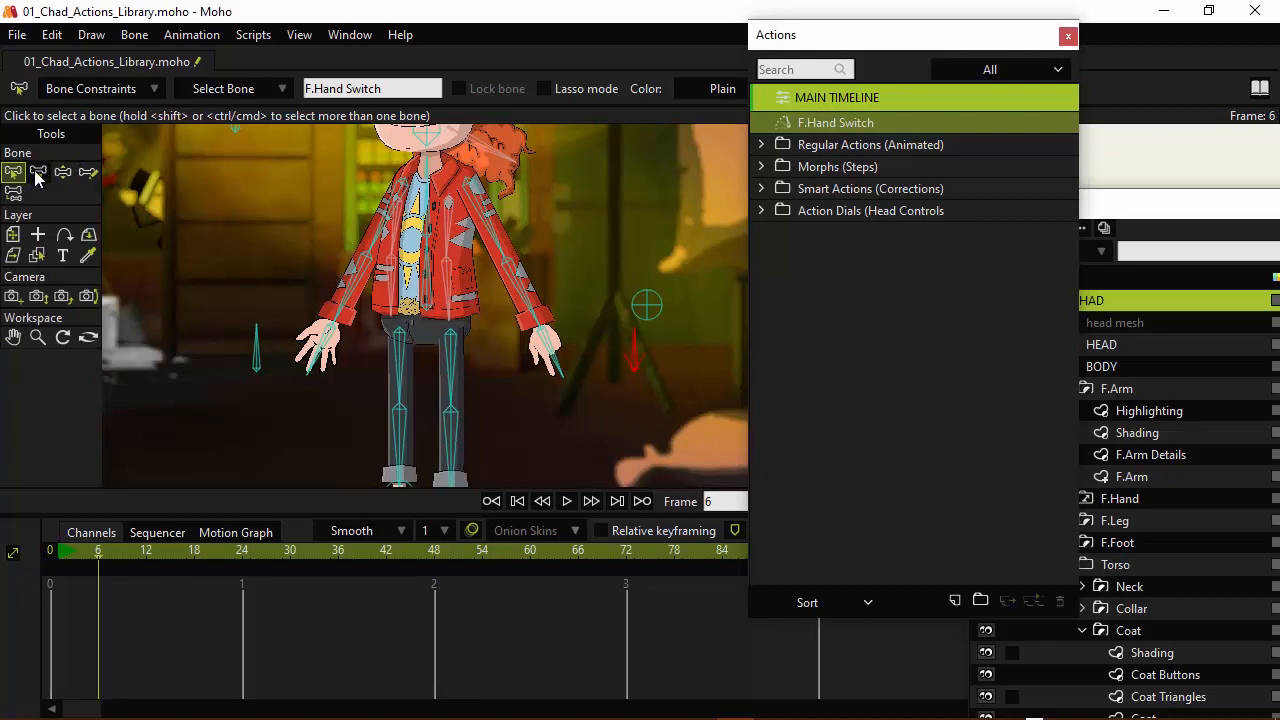
pyautogui.moveTo(38, 172)
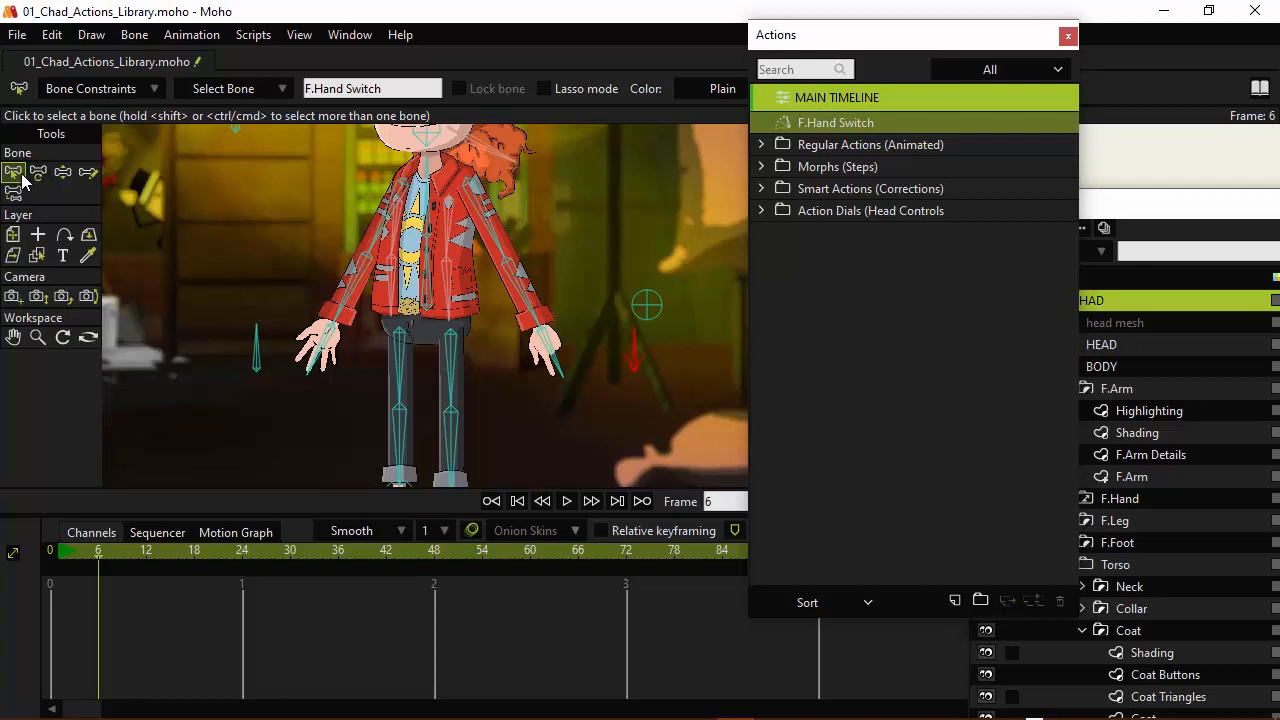
pyautogui.moveTo(22, 192)
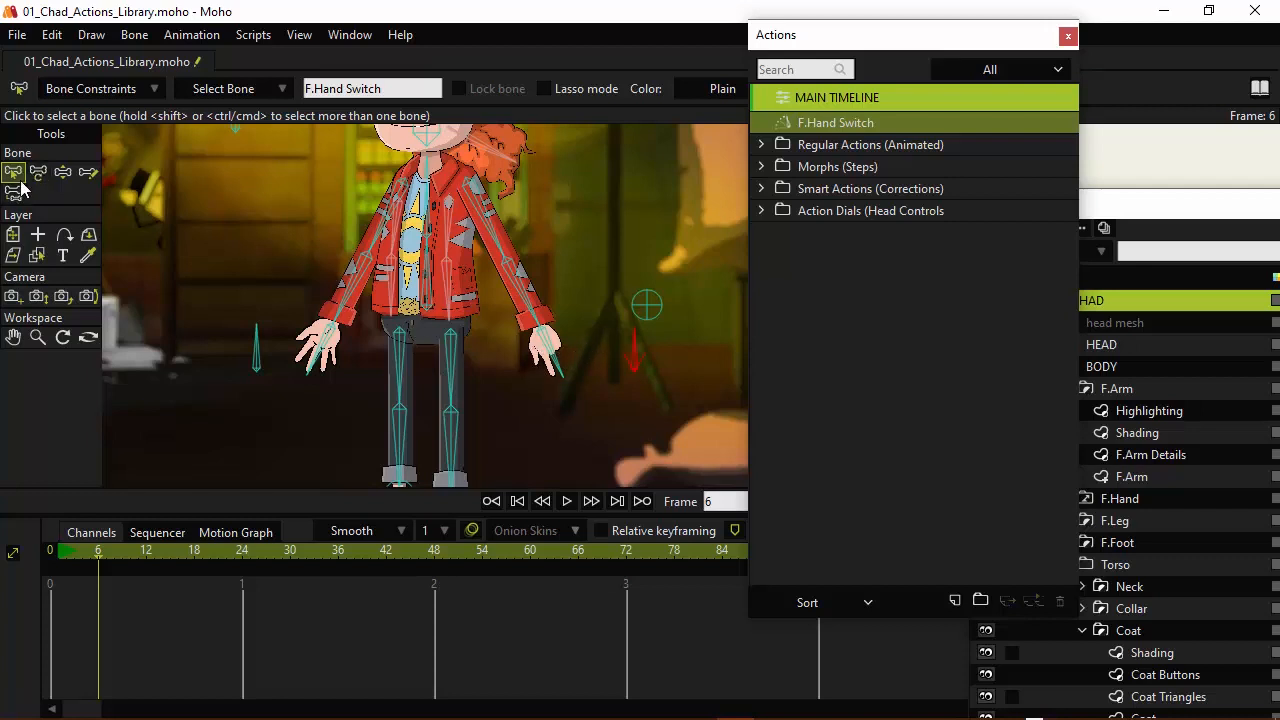
pyautogui.click(38, 172)
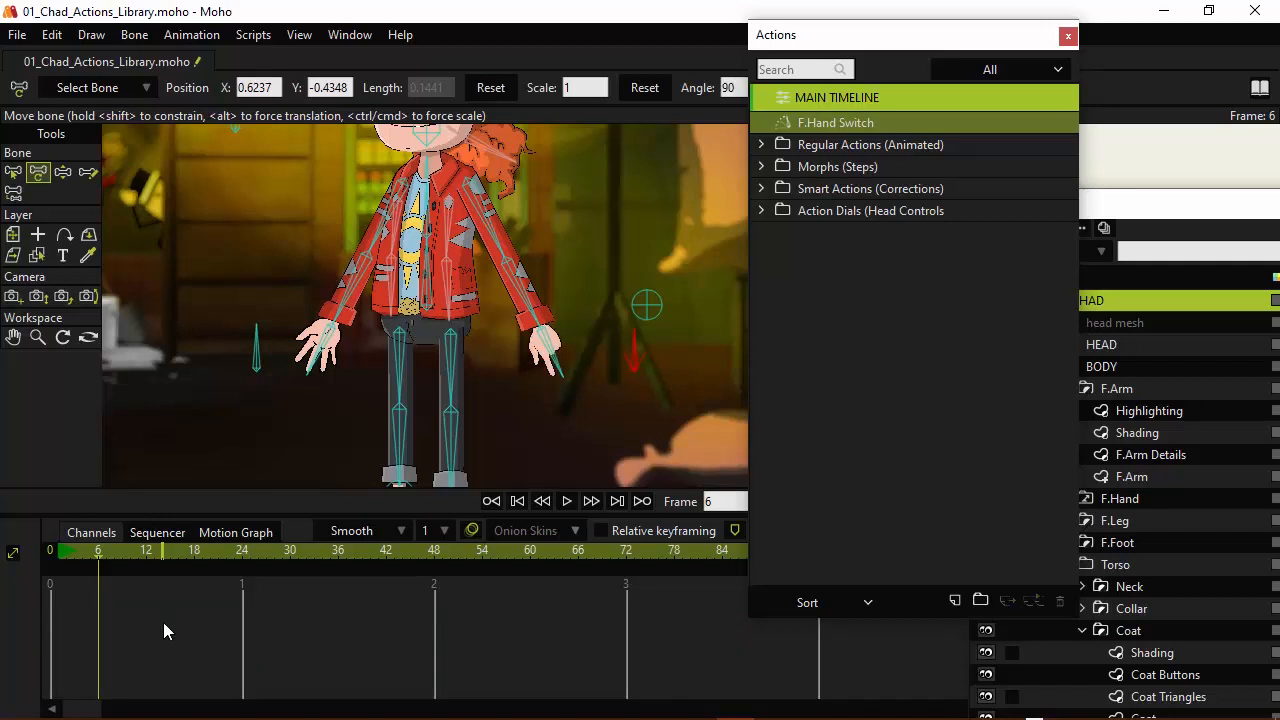
pyautogui.moveTo(148, 626)
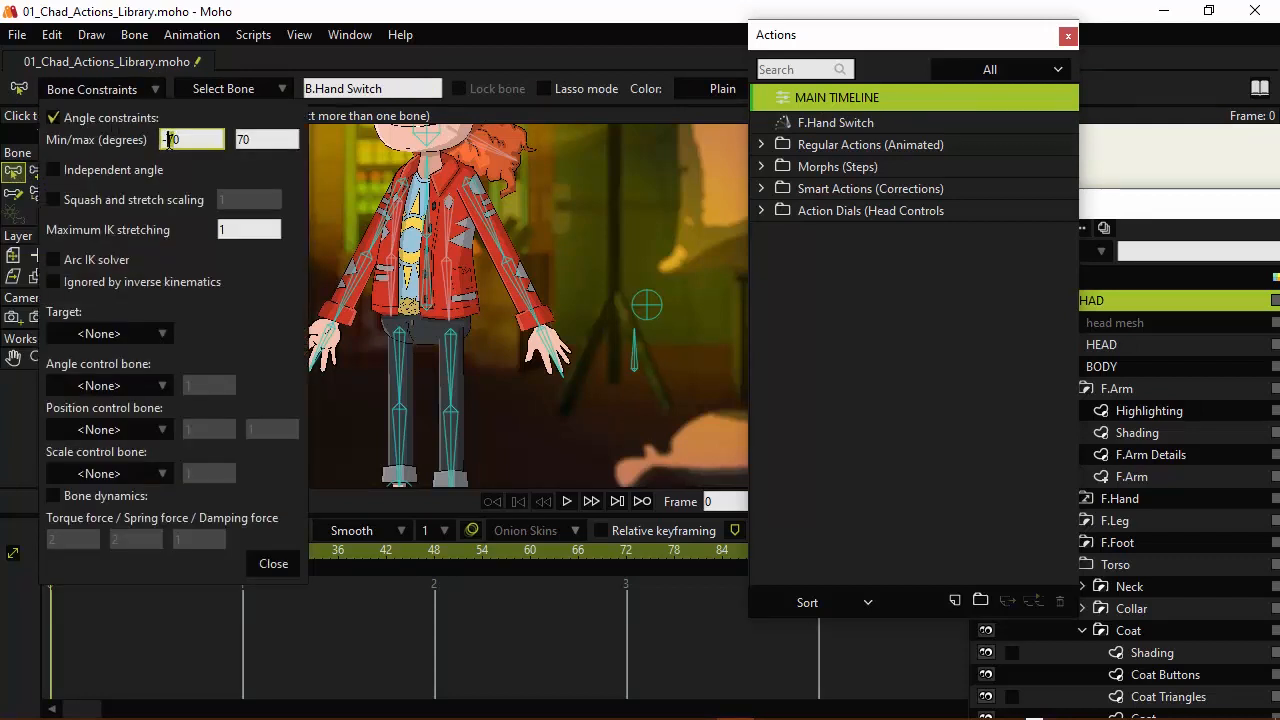
# - Constrain the B.Hand Switch bone's angle to between -30 and 30 degrees
pyautogui.write('-30')
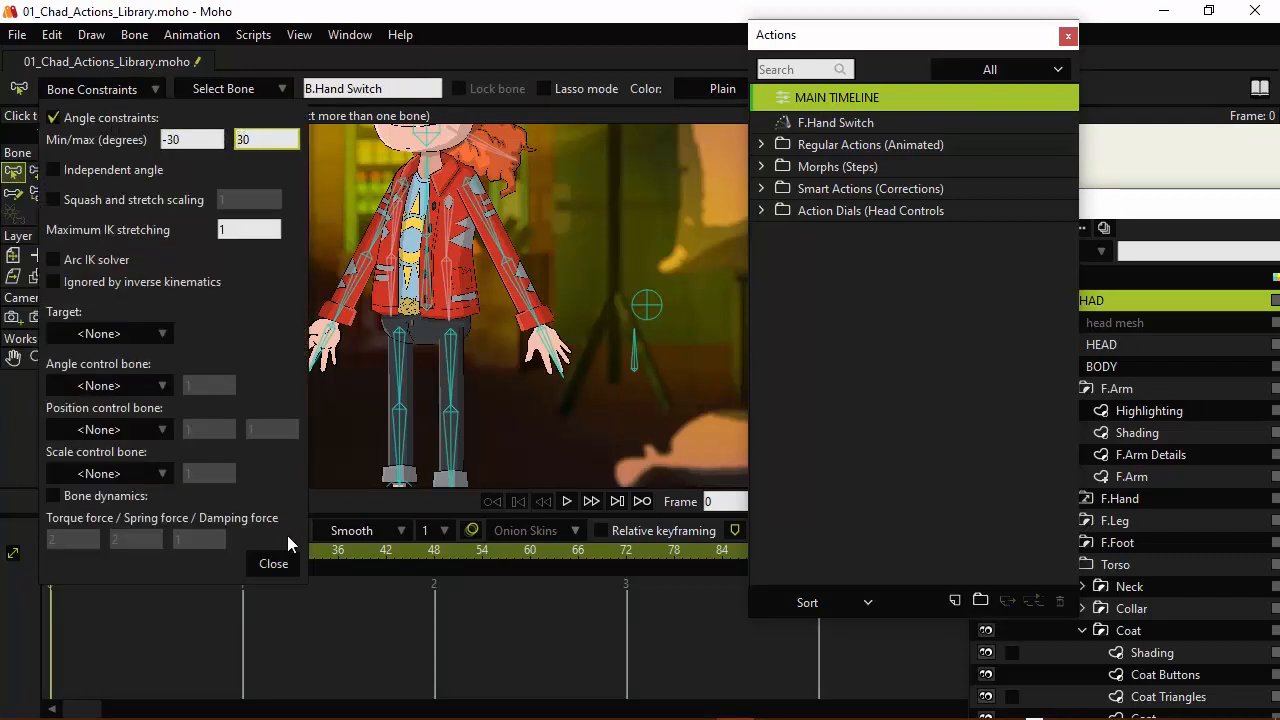
pyautogui.click(273, 563)
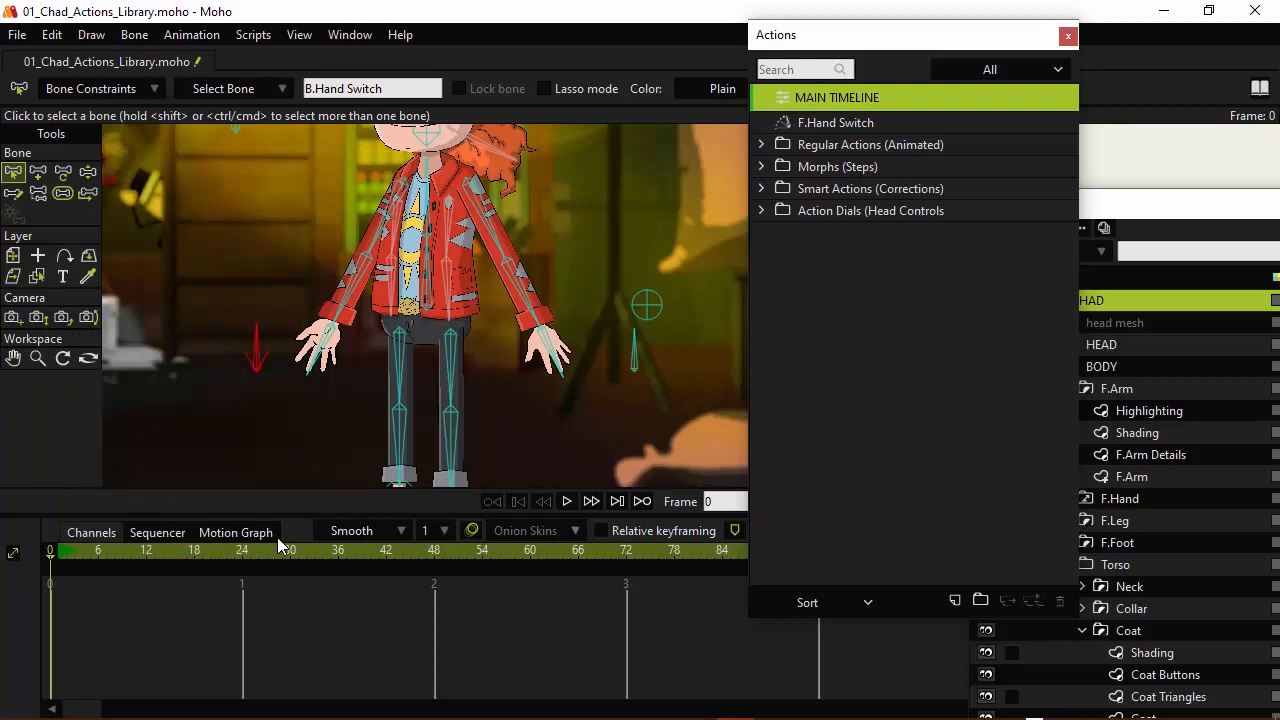
pyautogui.moveTo(910, 545)
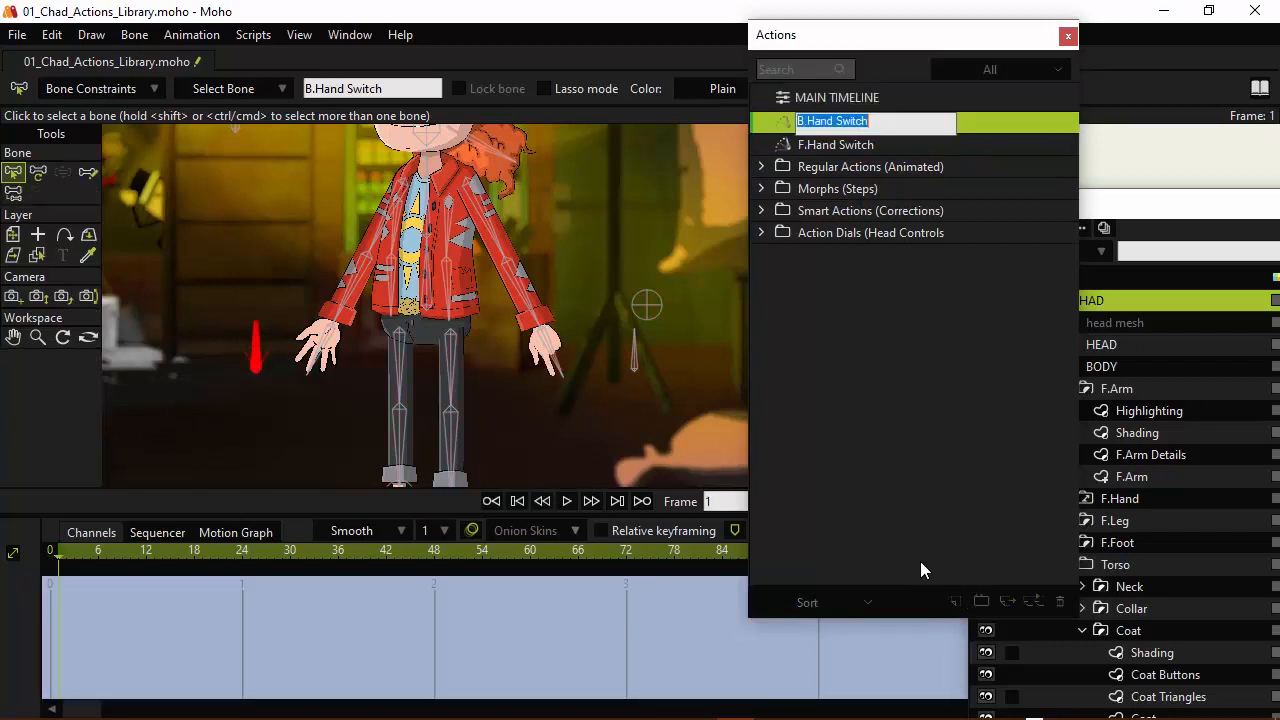
pyautogui.moveTo(910, 406)
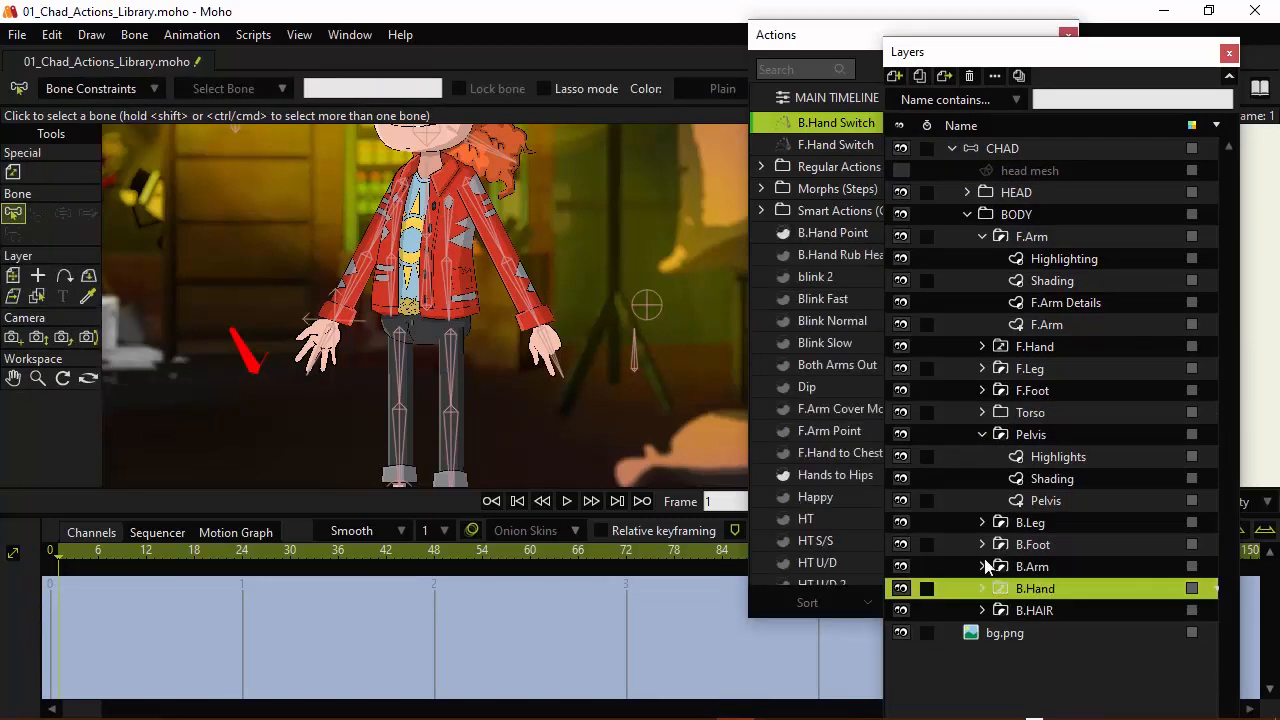
# - Key the B.Hand switch layer to a different pose on frames 1-4, including Fist Bottom on frame 2
pyautogui.rightClick(1035, 588)
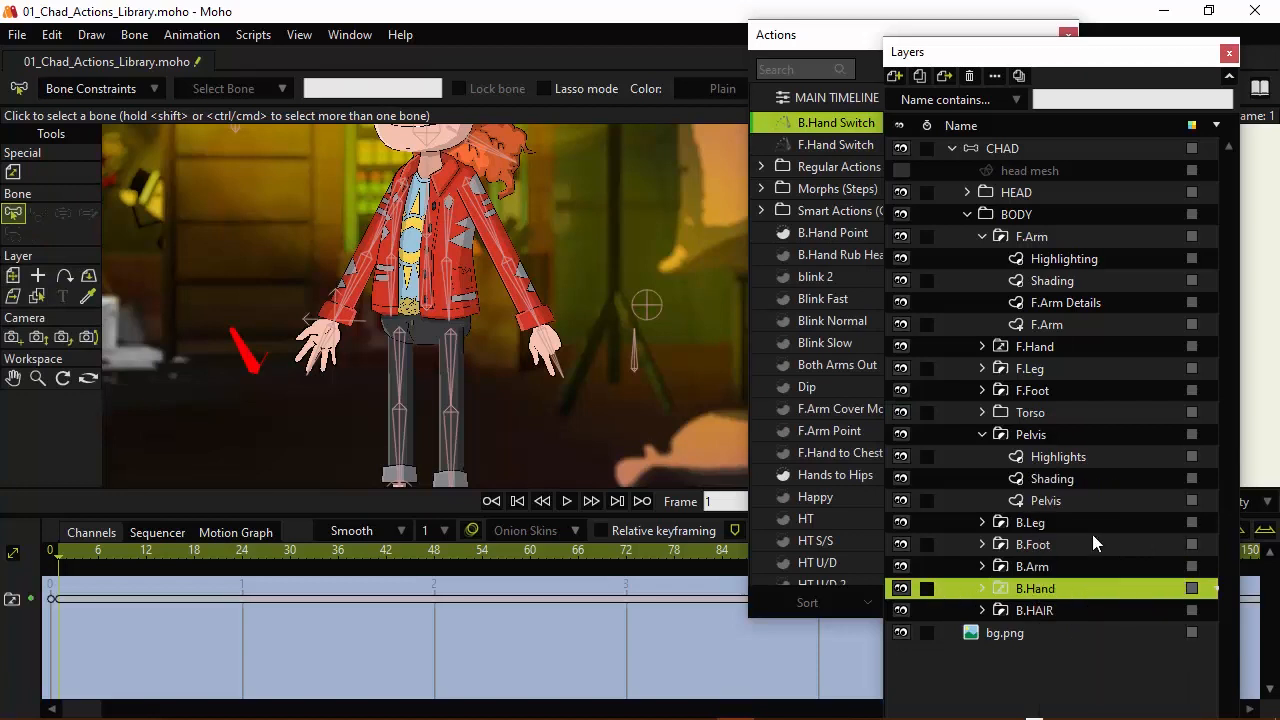
pyautogui.rightClick(1035, 588)
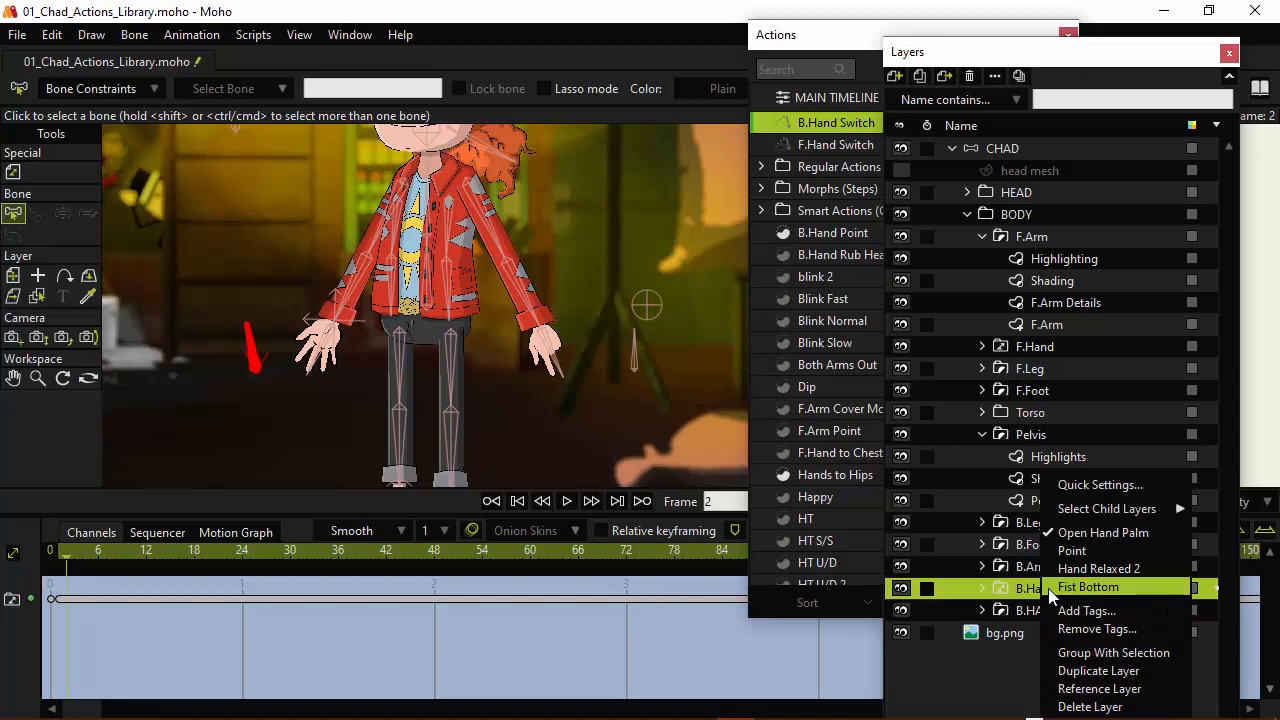
pyautogui.click(1088, 587)
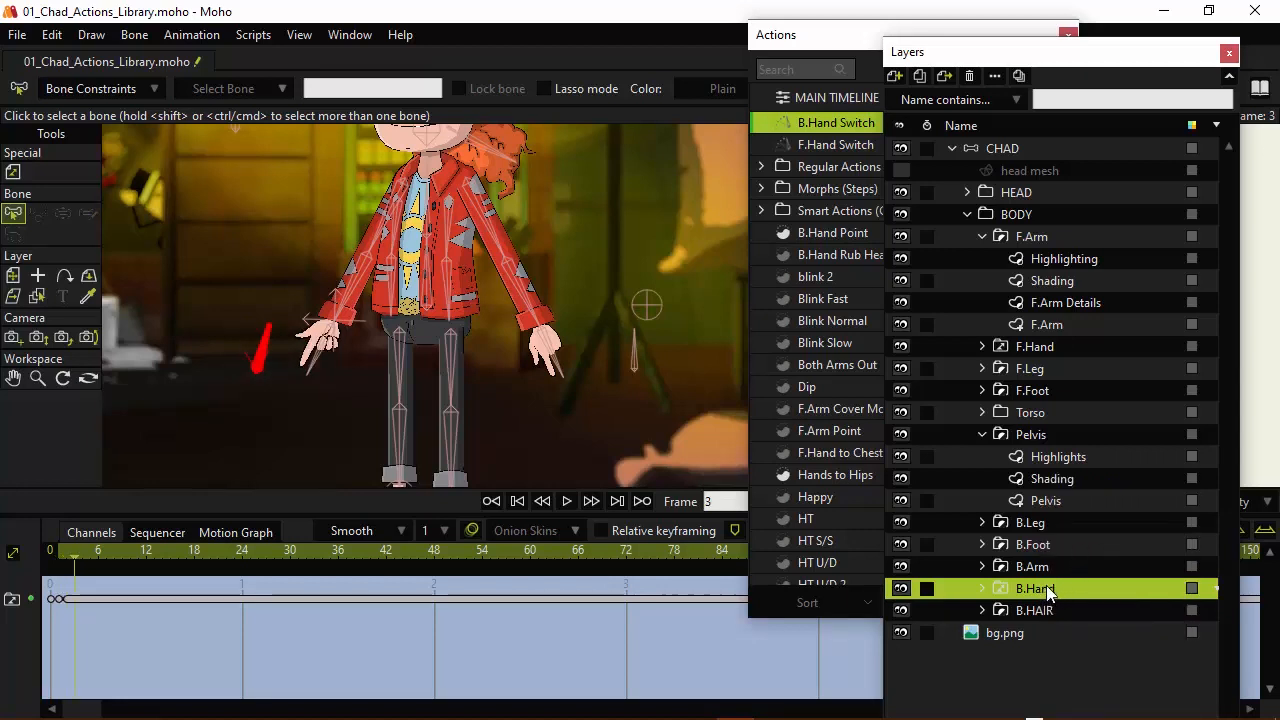
pyautogui.rightClick(1035, 588)
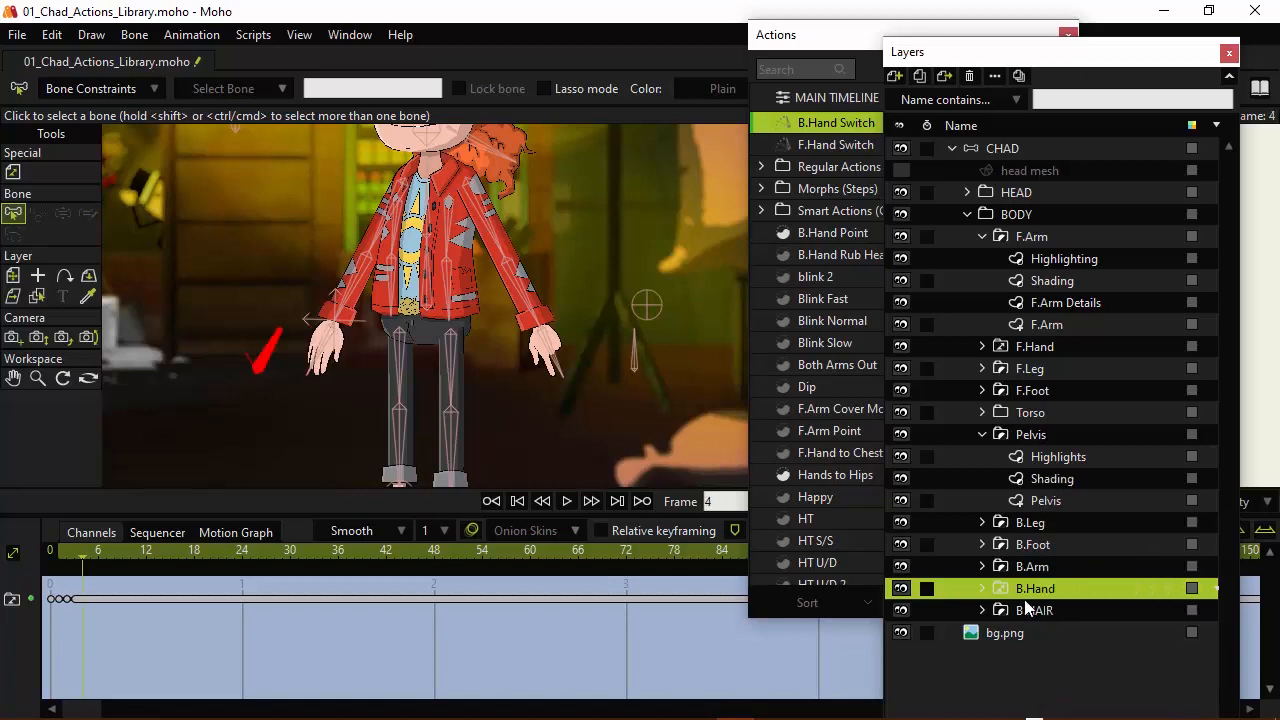
pyautogui.rightClick(1035, 588)
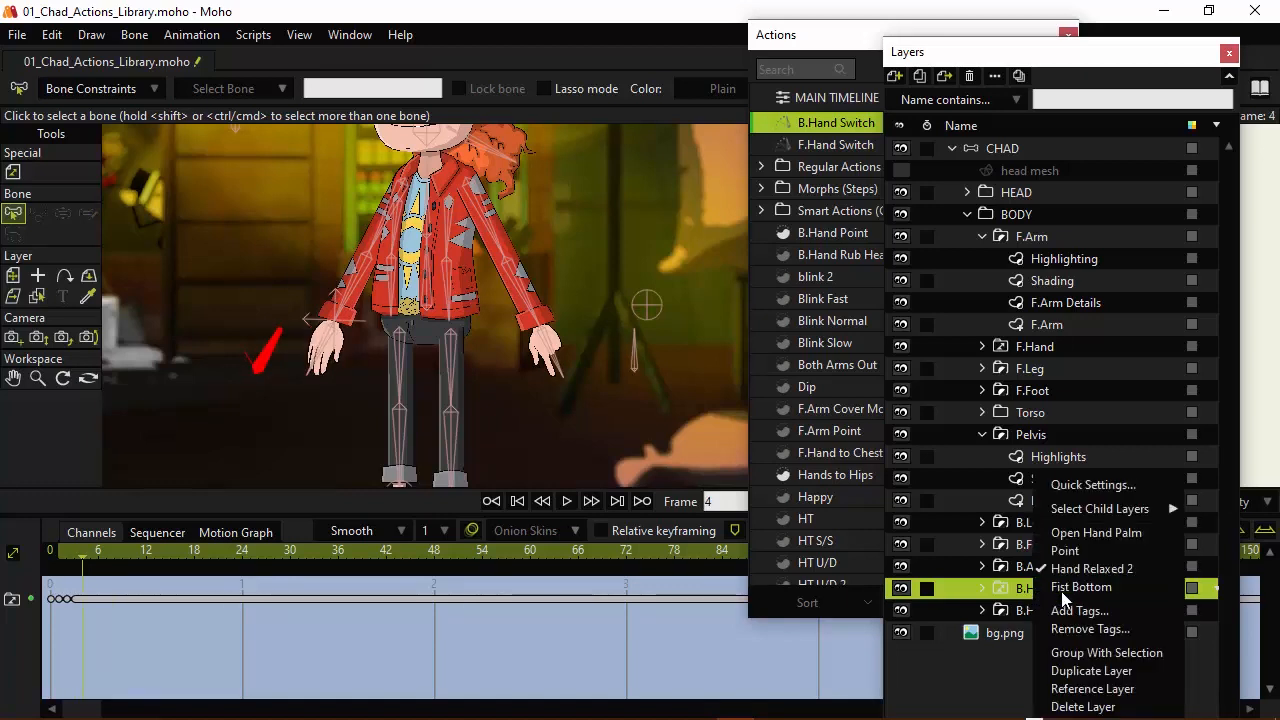
pyautogui.click(1081, 587)
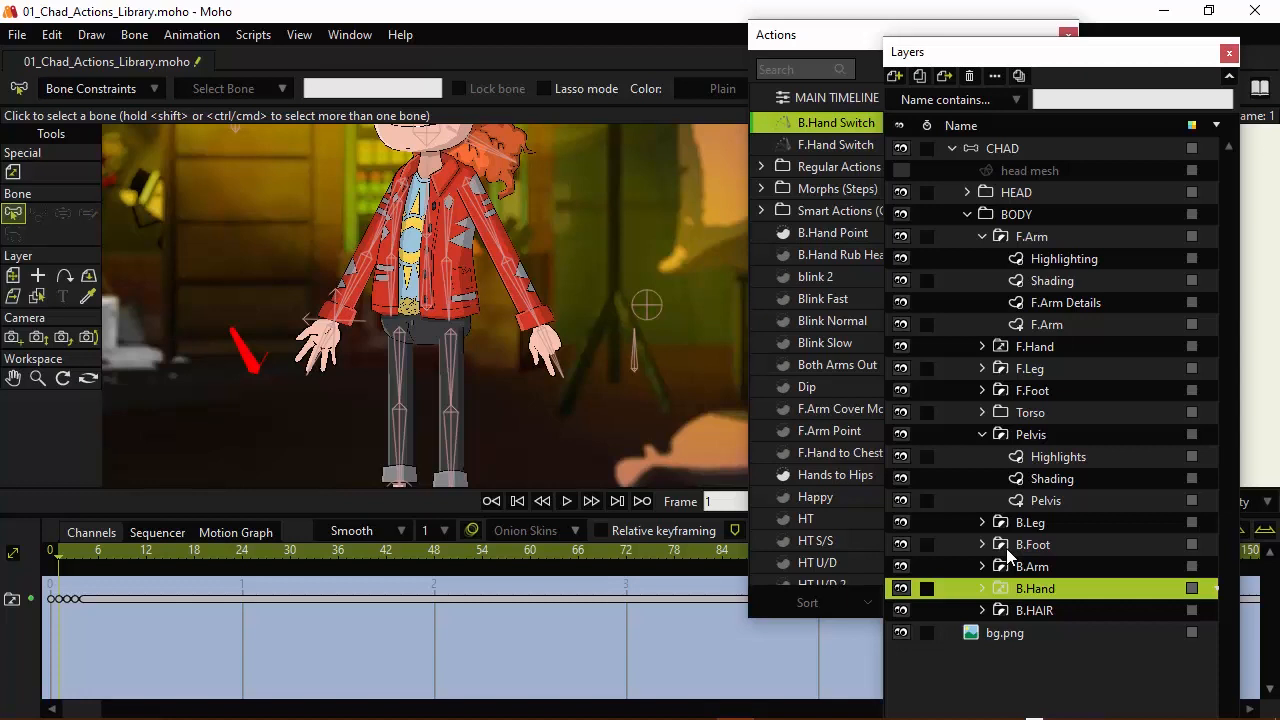
pyautogui.moveTo(1005, 152)
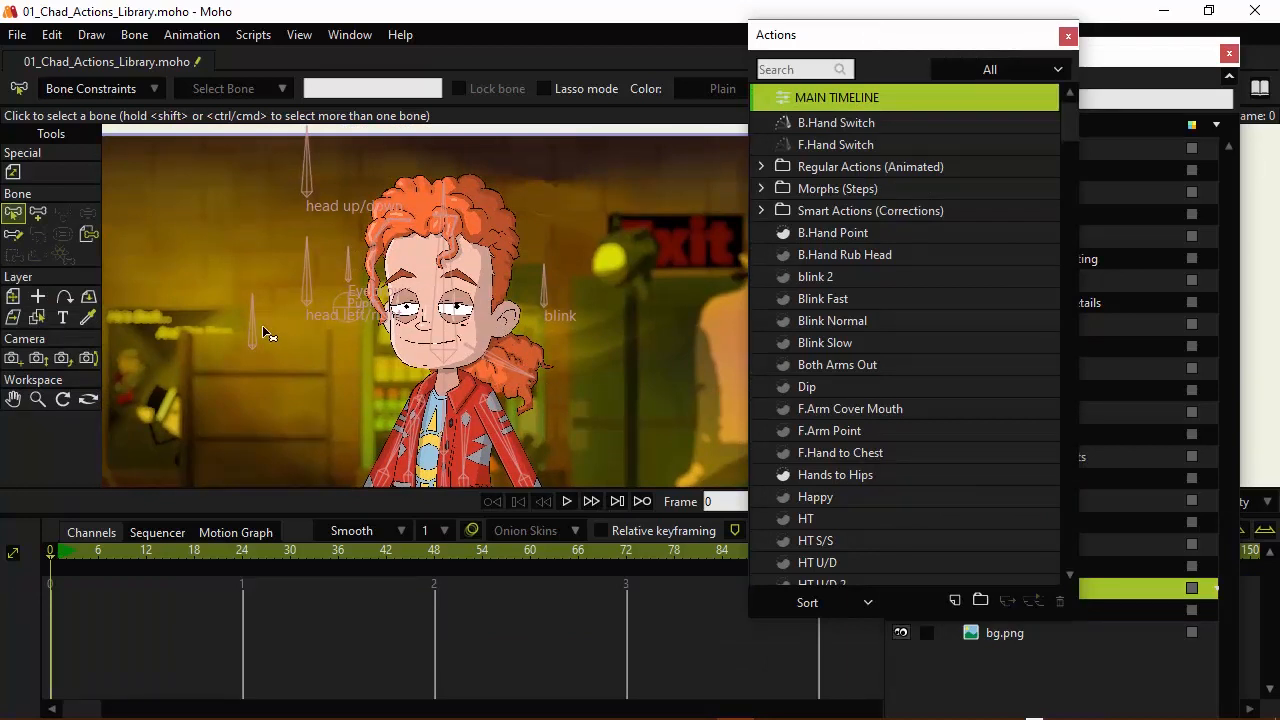
pyautogui.moveTo(258, 333)
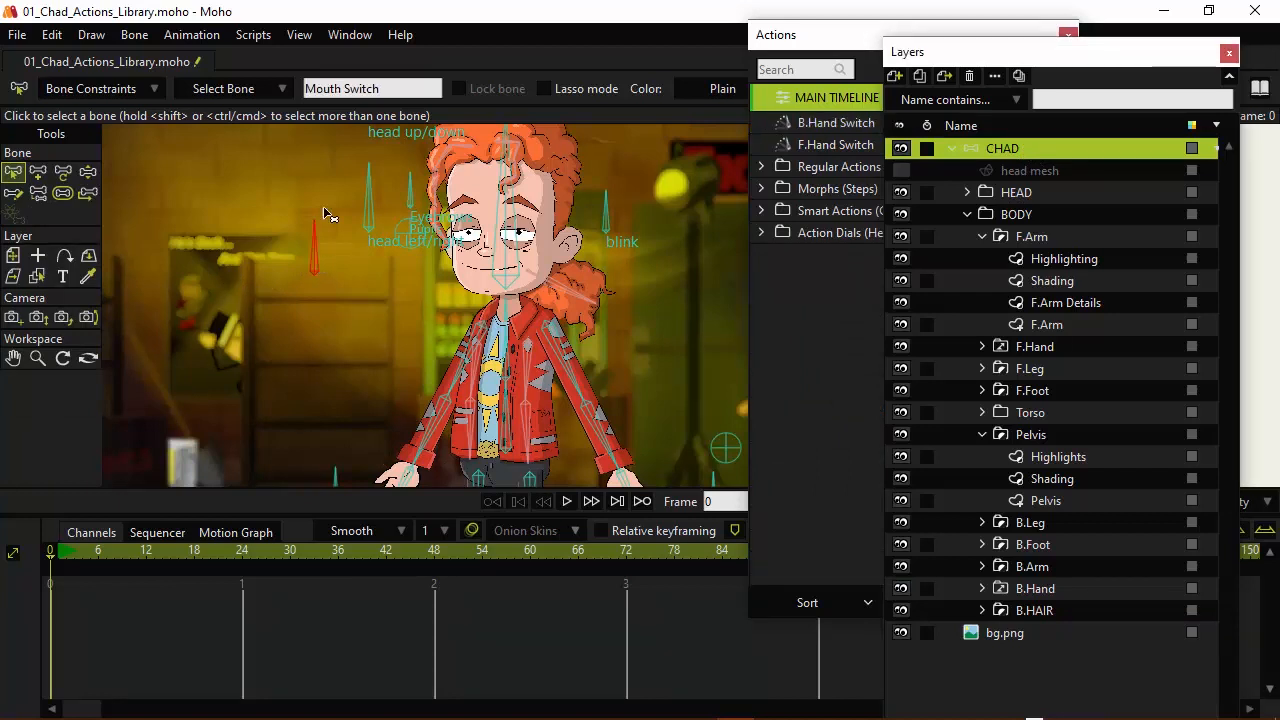
pyautogui.moveTo(135, 108)
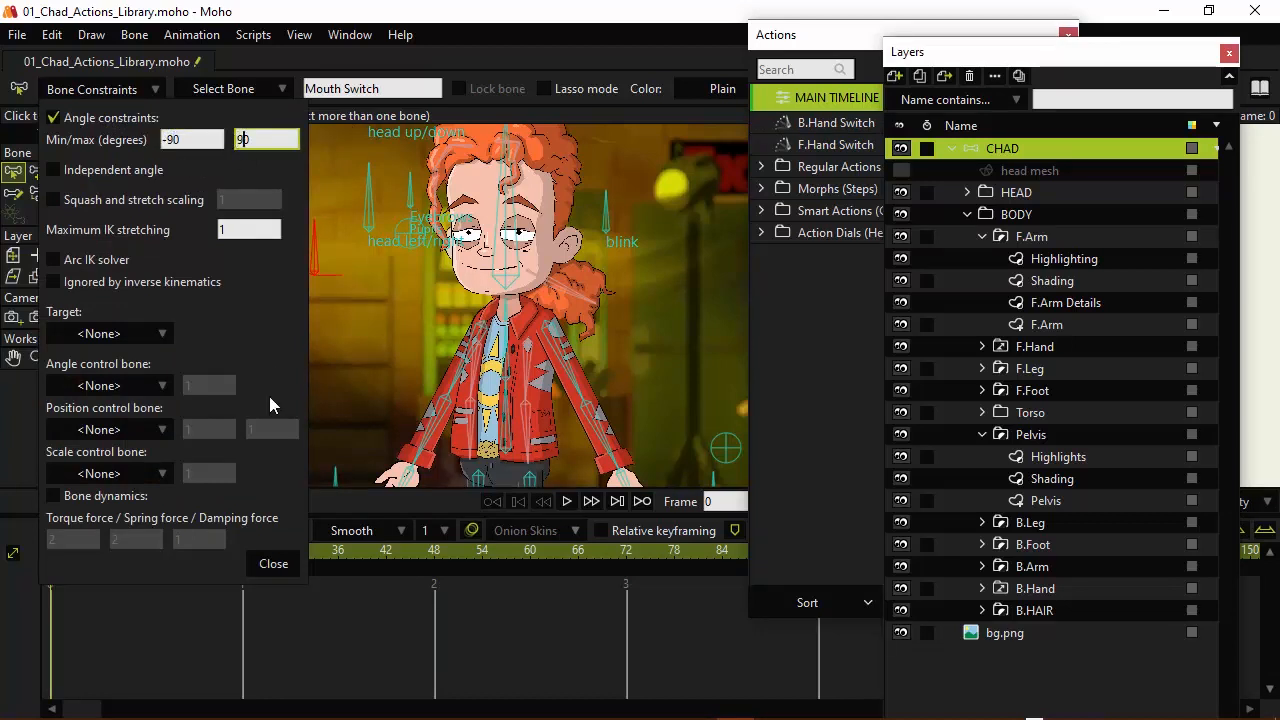
# - Confirm the Mouth Switch bone's angle limits of -90 to 90 degrees
pyautogui.click(273, 563)
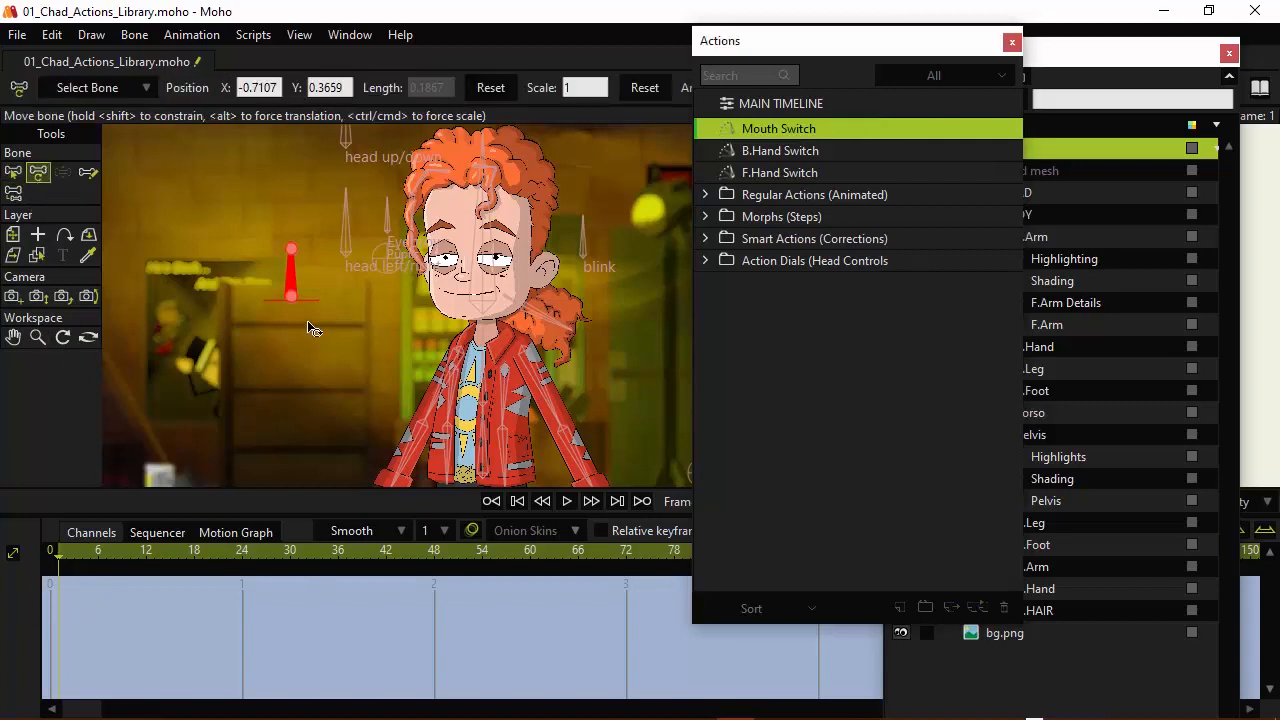
# - Reposition the Mouth Switch bone beside the head and key it in the action timeline
pyautogui.moveTo(290, 280); pyautogui.dragTo(290, 300)
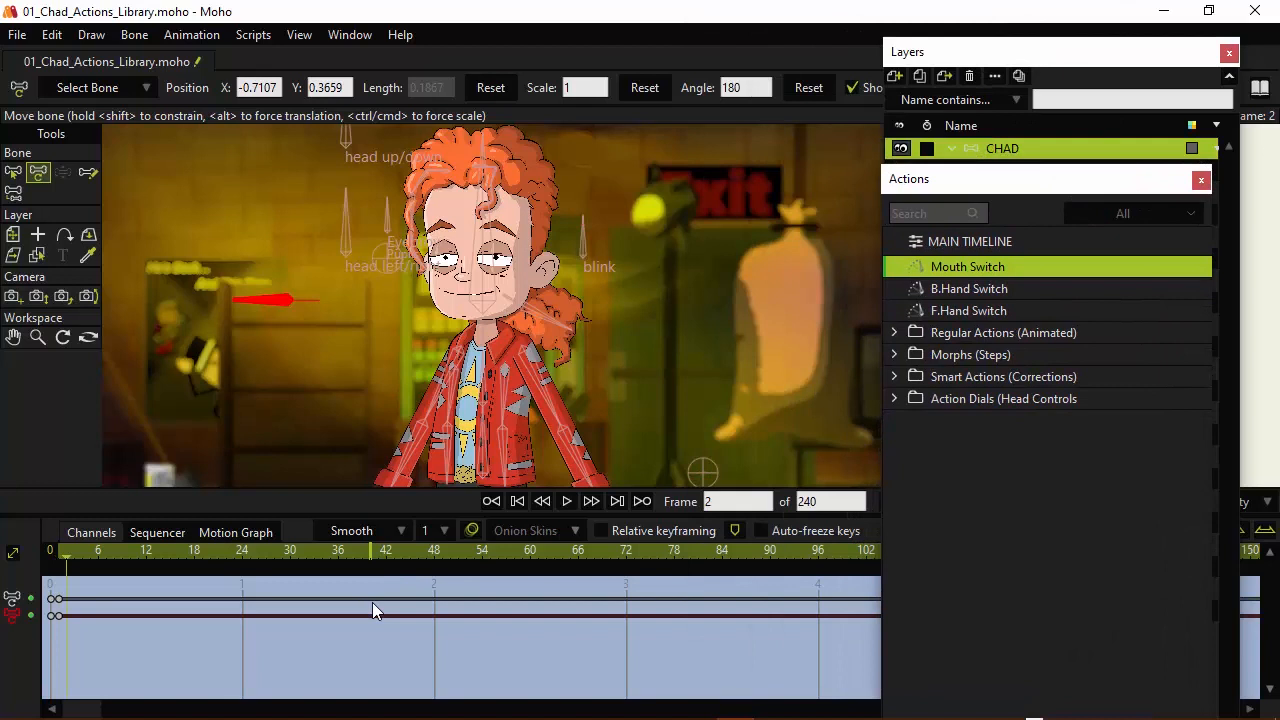
pyautogui.click(105, 549)
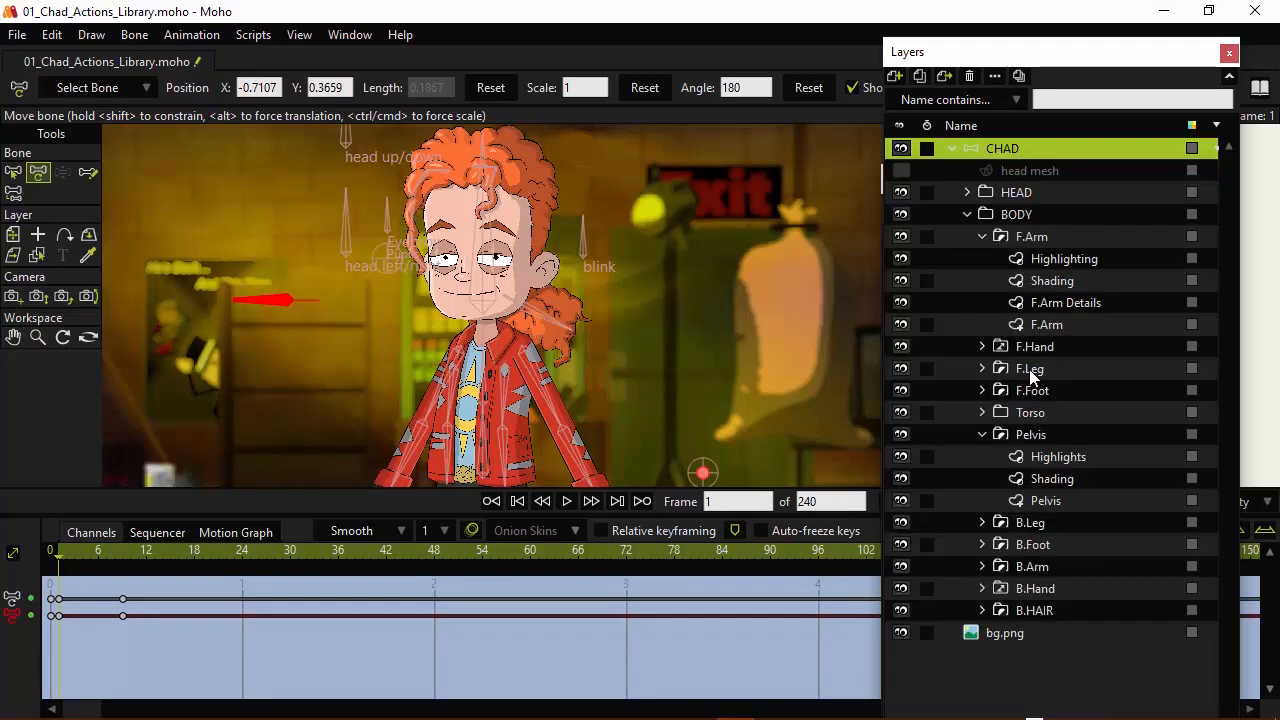
pyautogui.moveTo(995, 384)
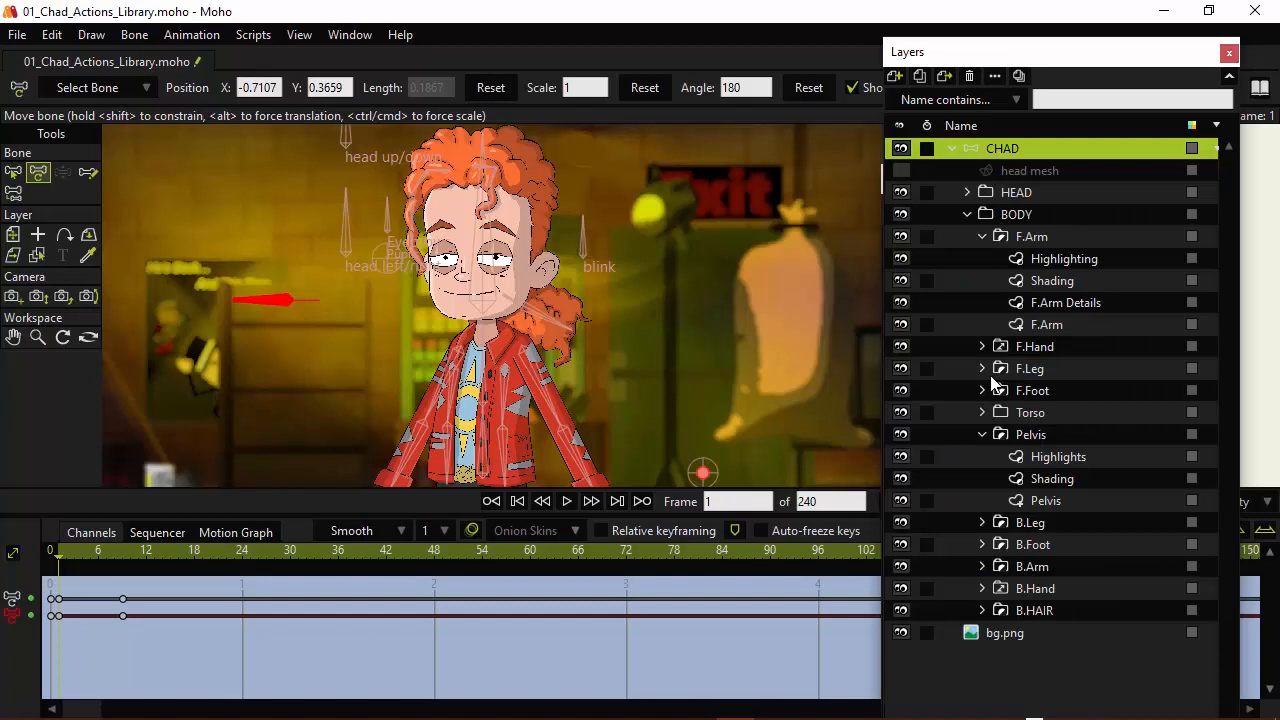
# - Key the Mouth layer to Closed, Etc, QUW and Oh on successive frames
pyautogui.click(967, 192)
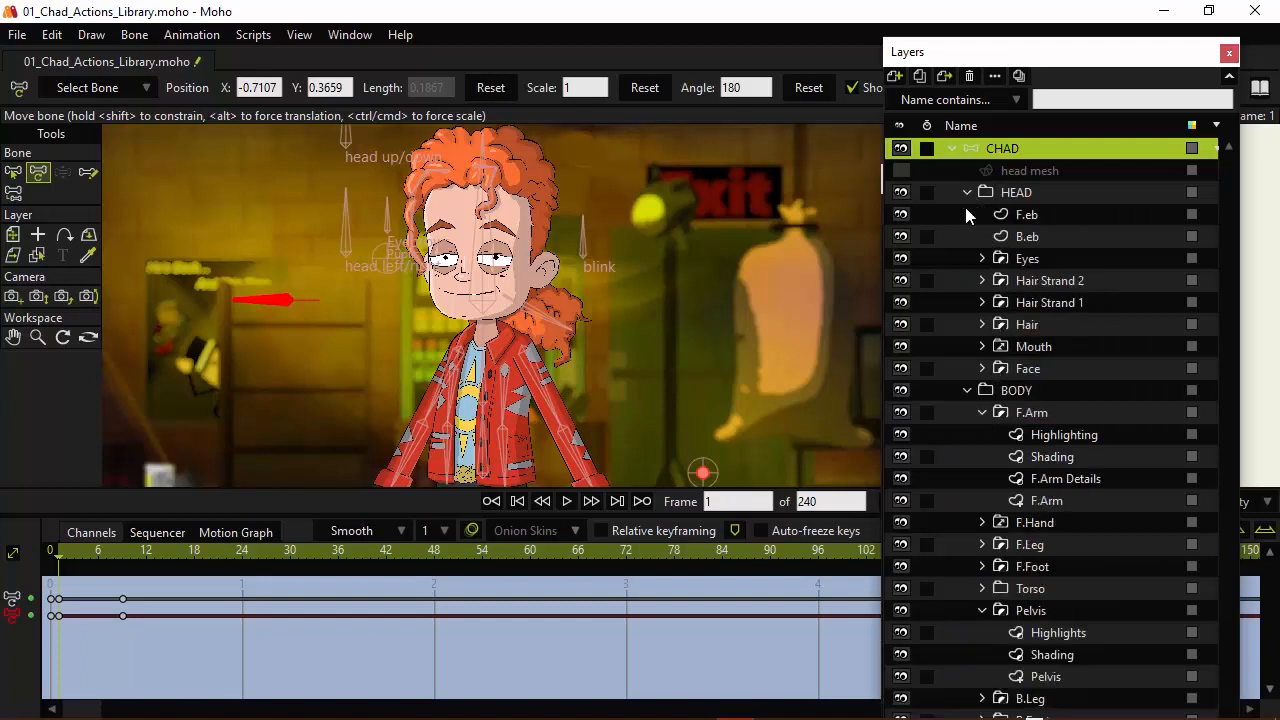
pyautogui.moveTo(1043, 356)
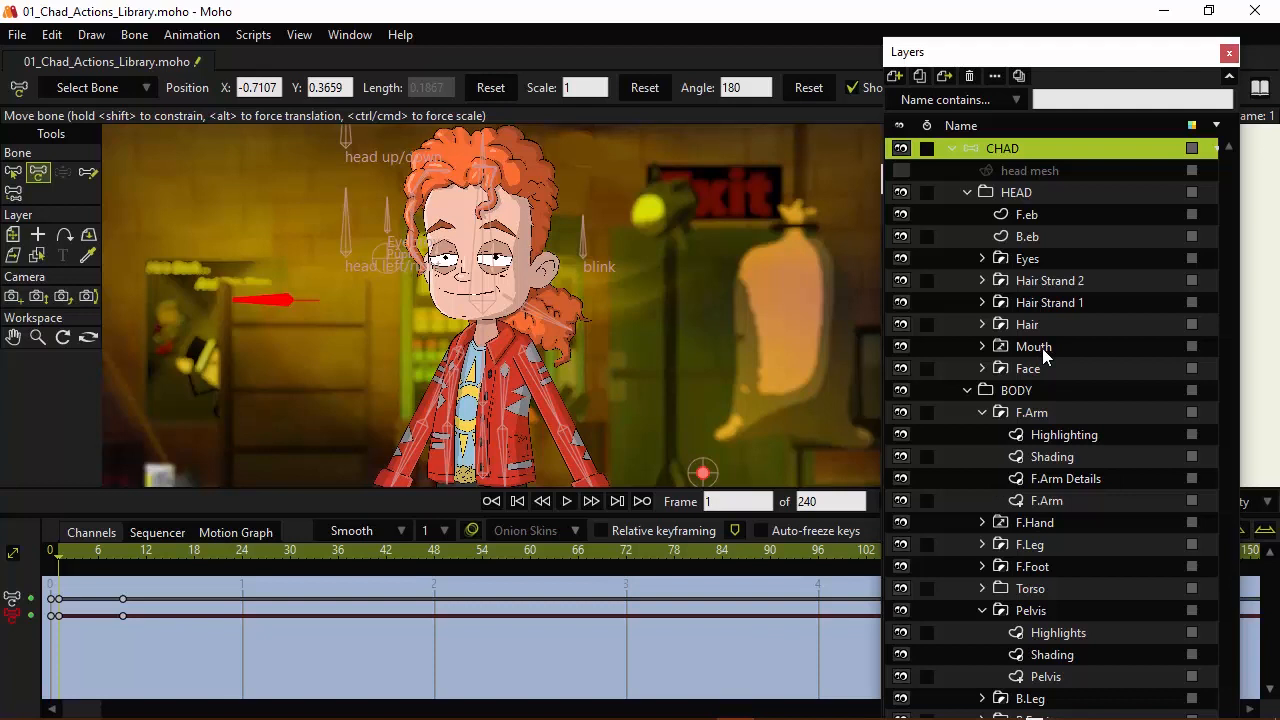
pyautogui.rightClick(1032, 346)
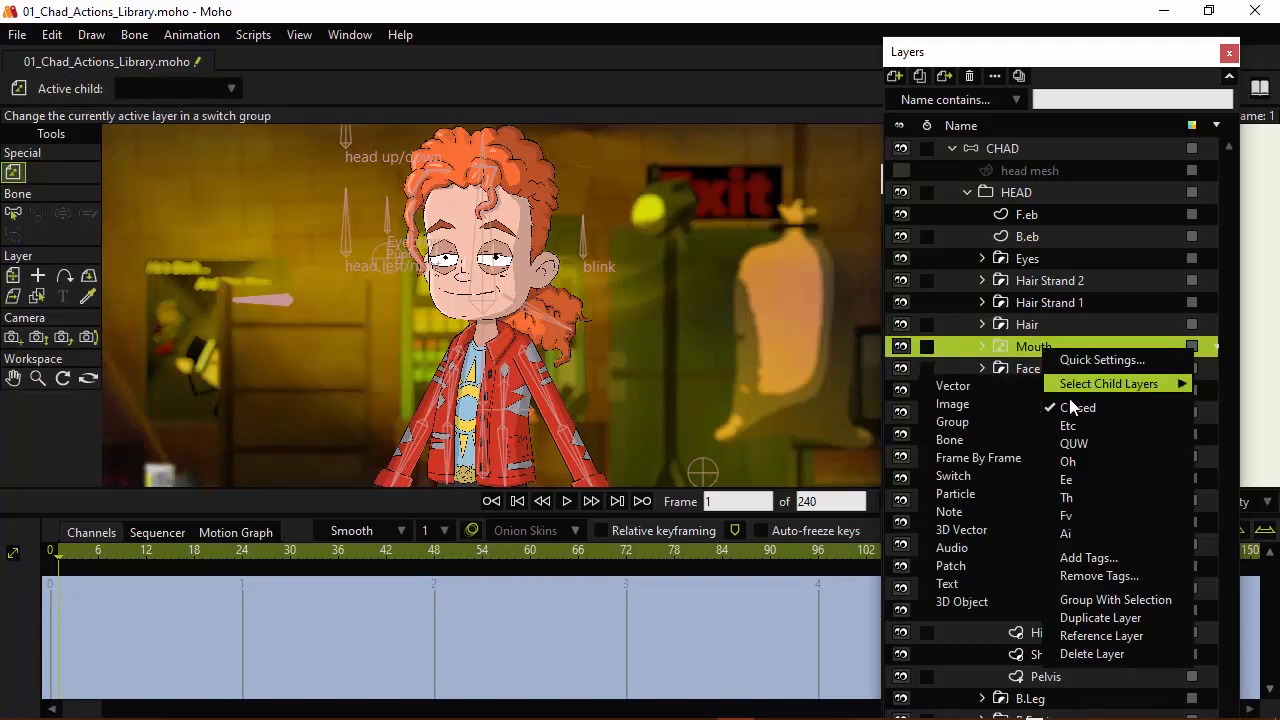
pyautogui.click(1078, 407)
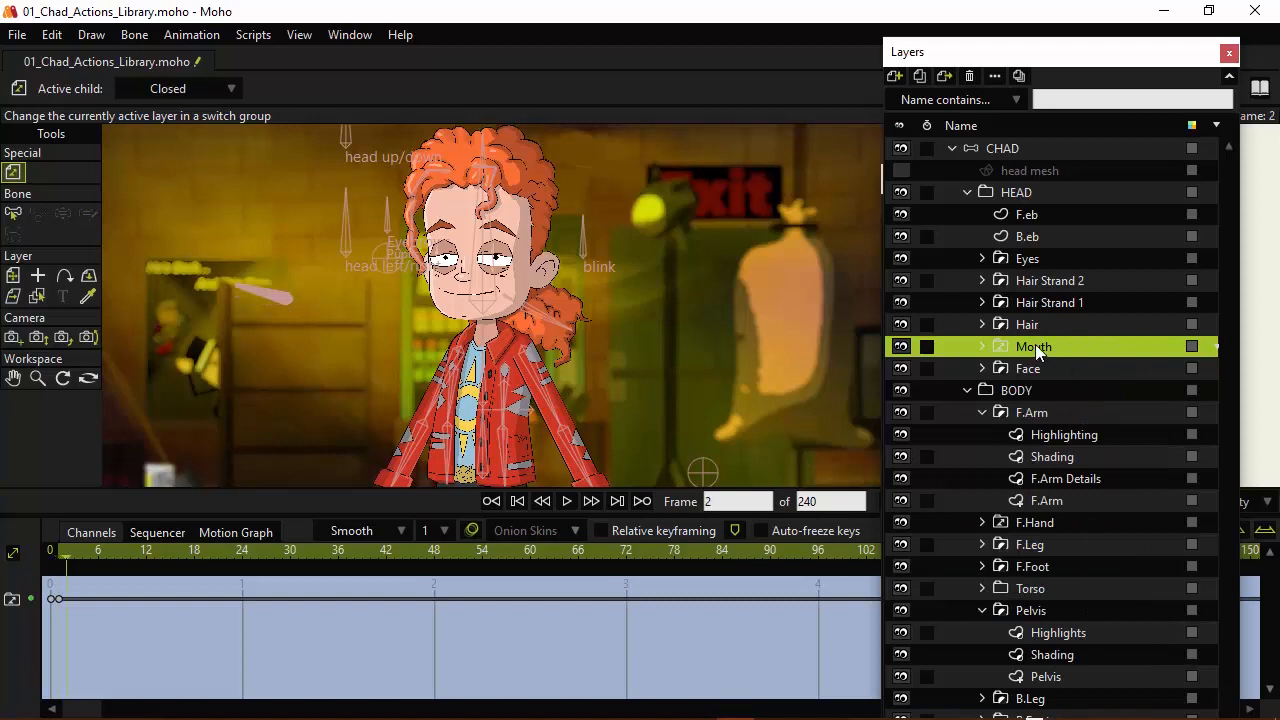
pyautogui.rightClick(1033, 346)
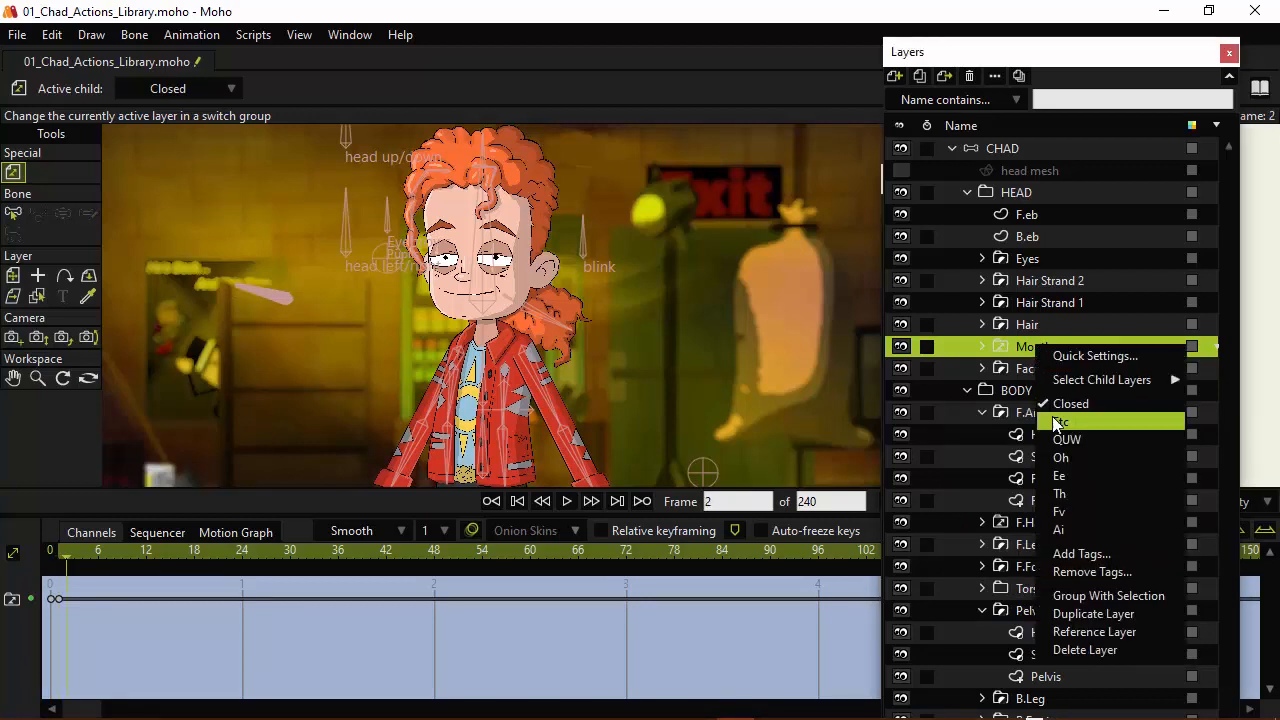
pyautogui.click(1058, 421)
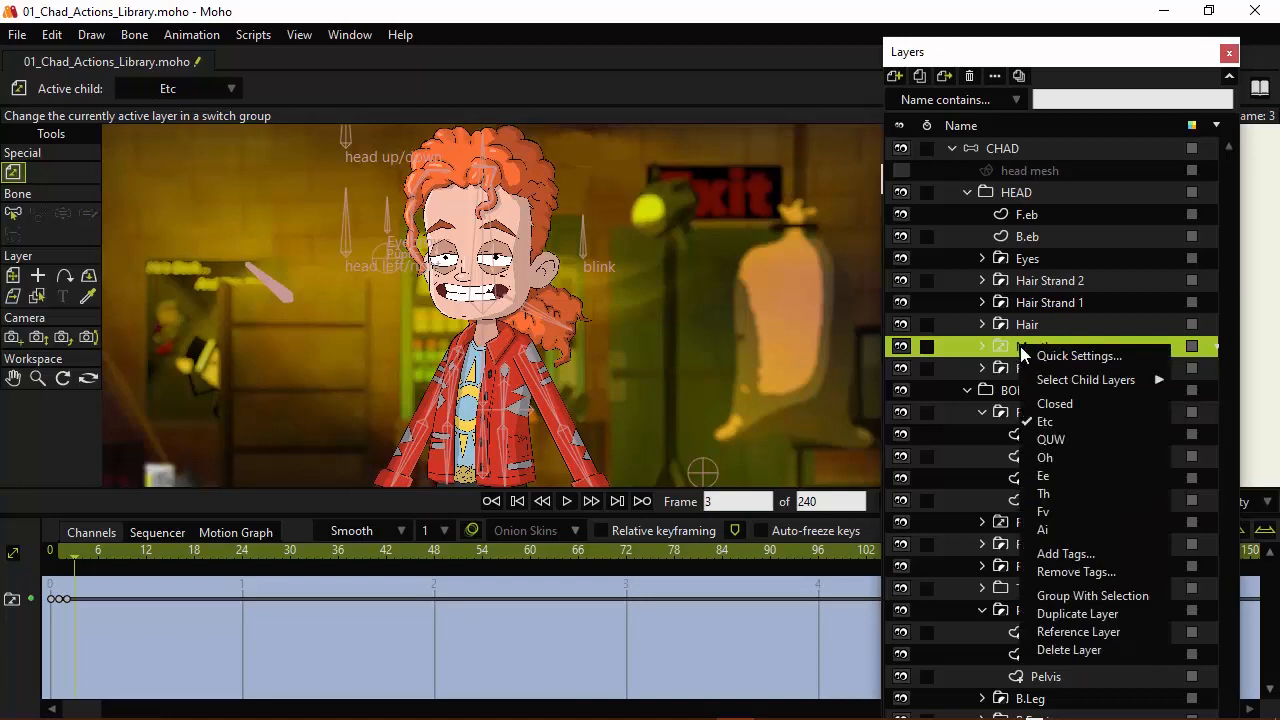
pyautogui.click(1051, 439)
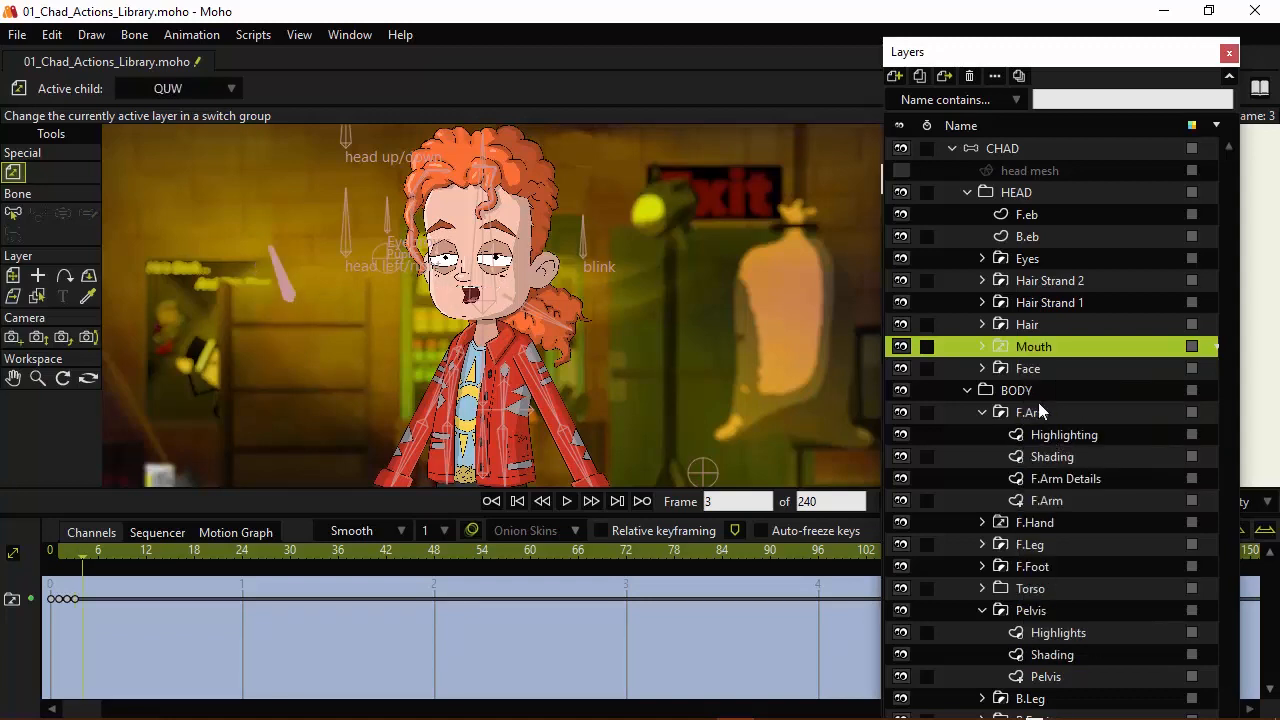
pyautogui.click(592, 501)
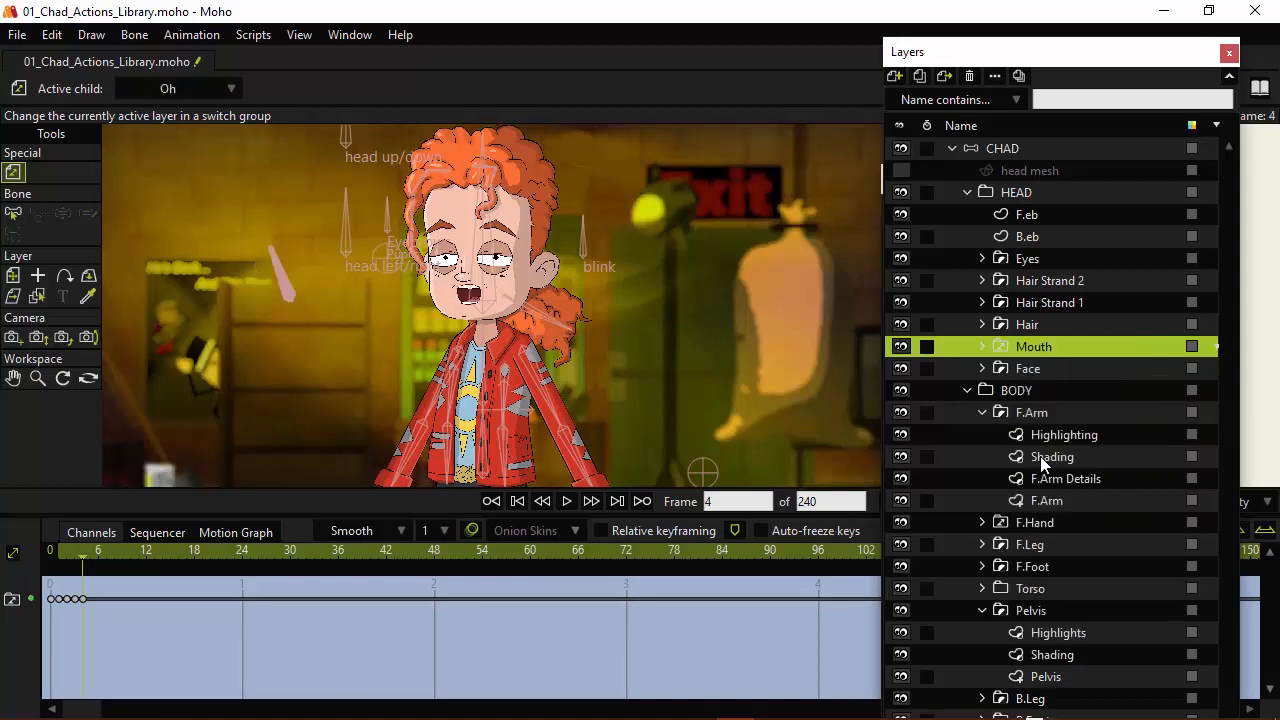
# - Continue keying the Mouth layer to Th, Fv and the next shape on later frames
pyautogui.rightClick(1033, 346)
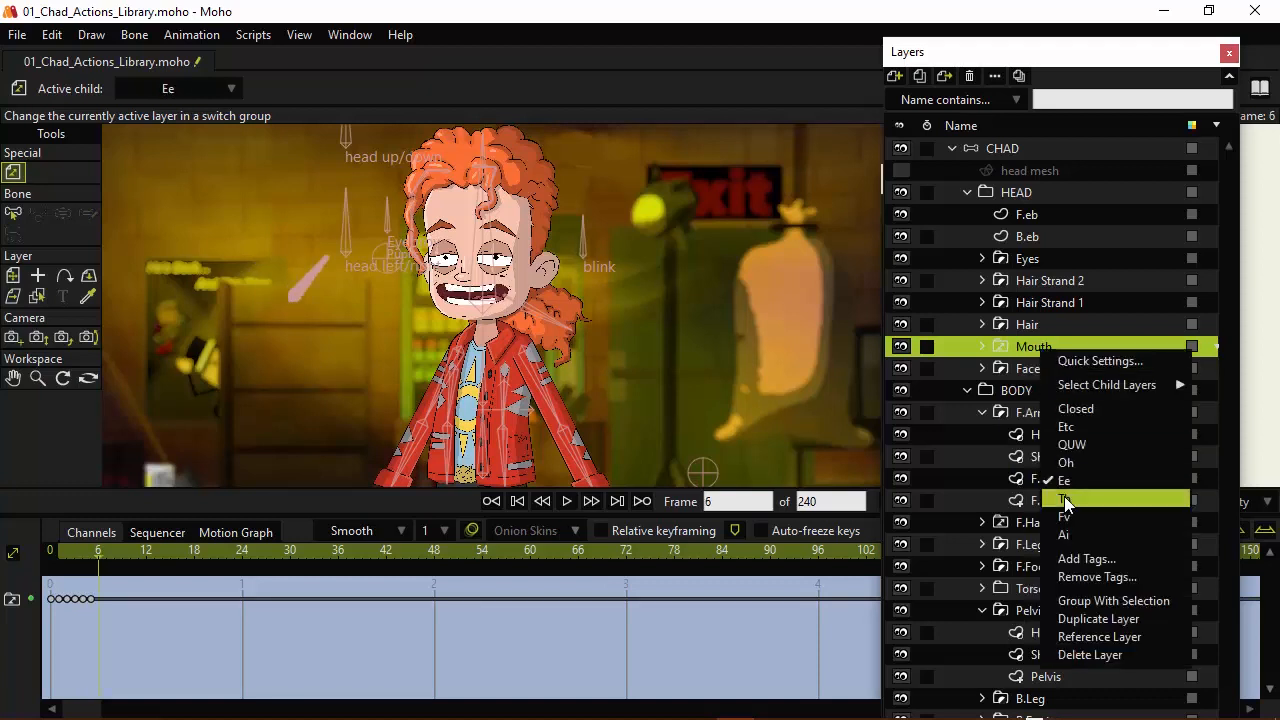
pyautogui.click(1047, 490)
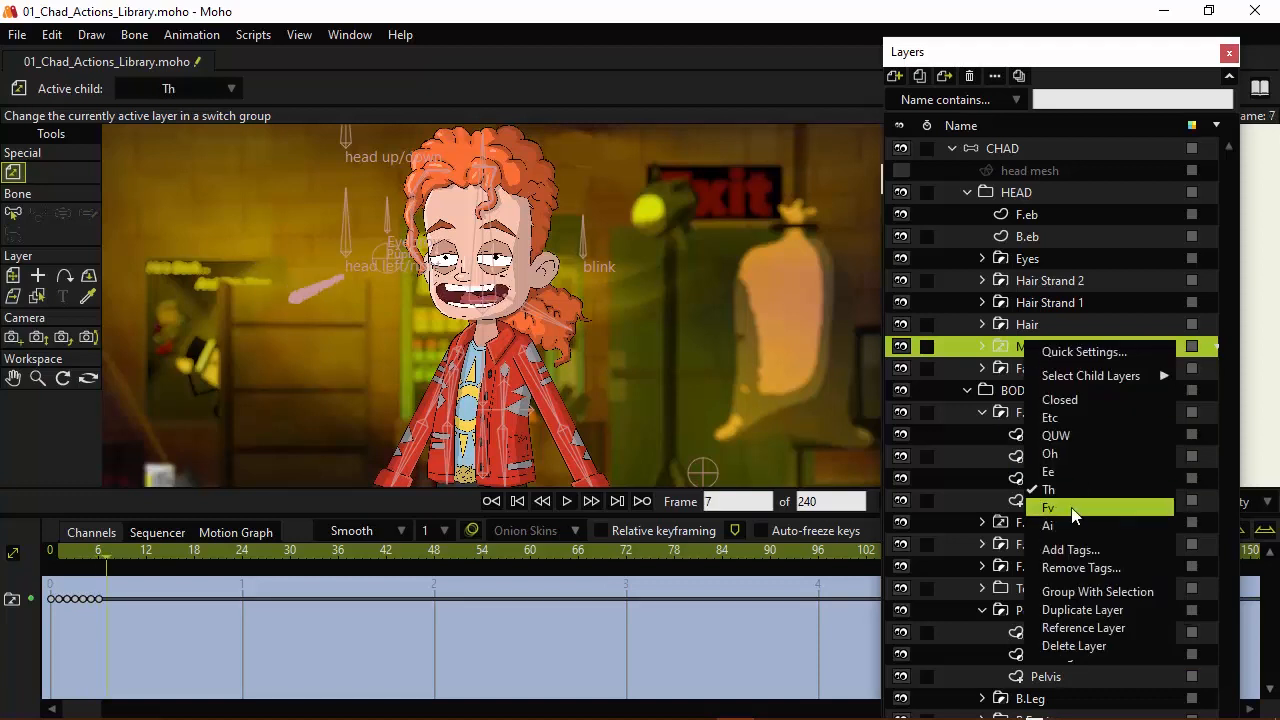
pyautogui.click(1048, 507)
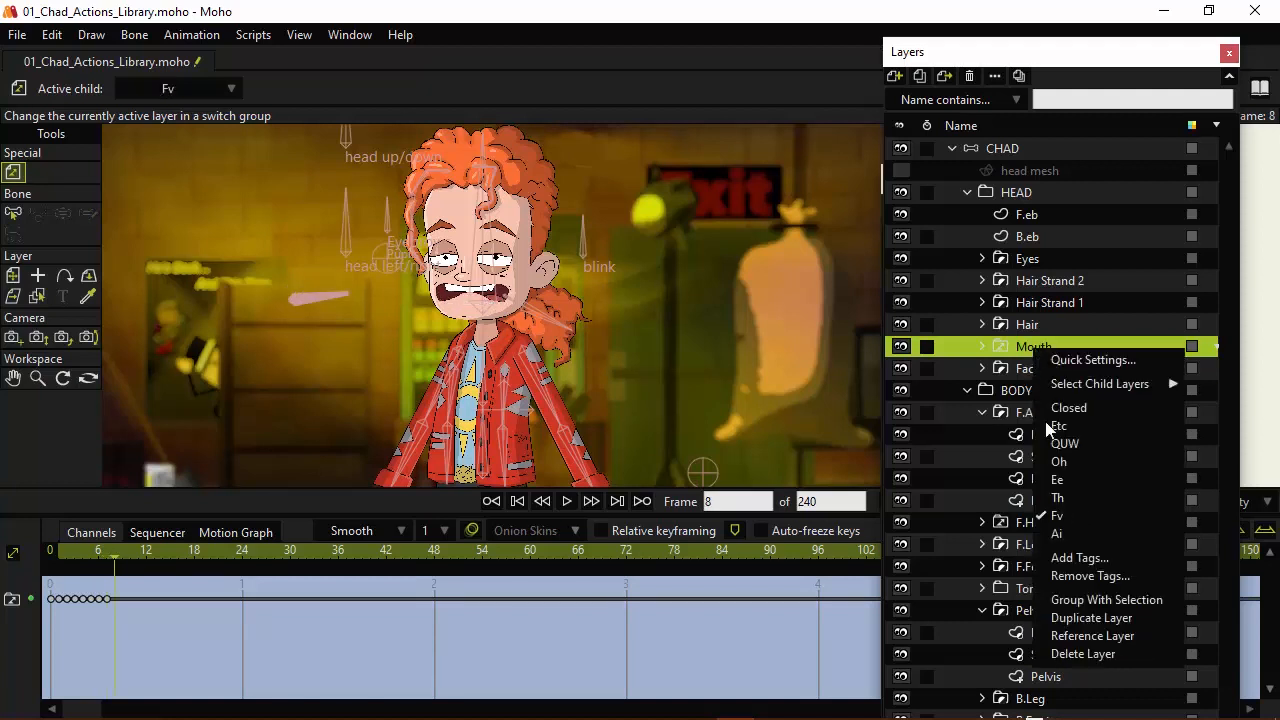
pyautogui.click(1057, 533)
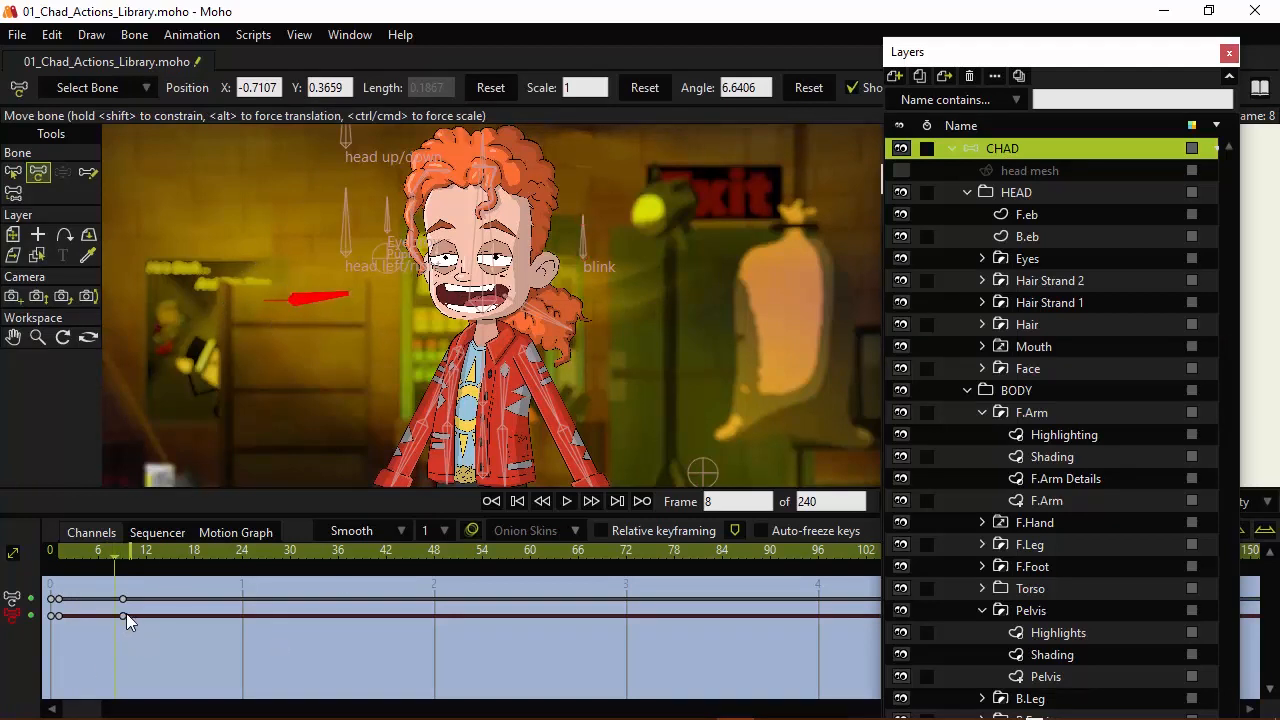
# - Select the dial bone's keyframe to rotate it to match the keyed mouth shapes
pyautogui.click(122, 599)
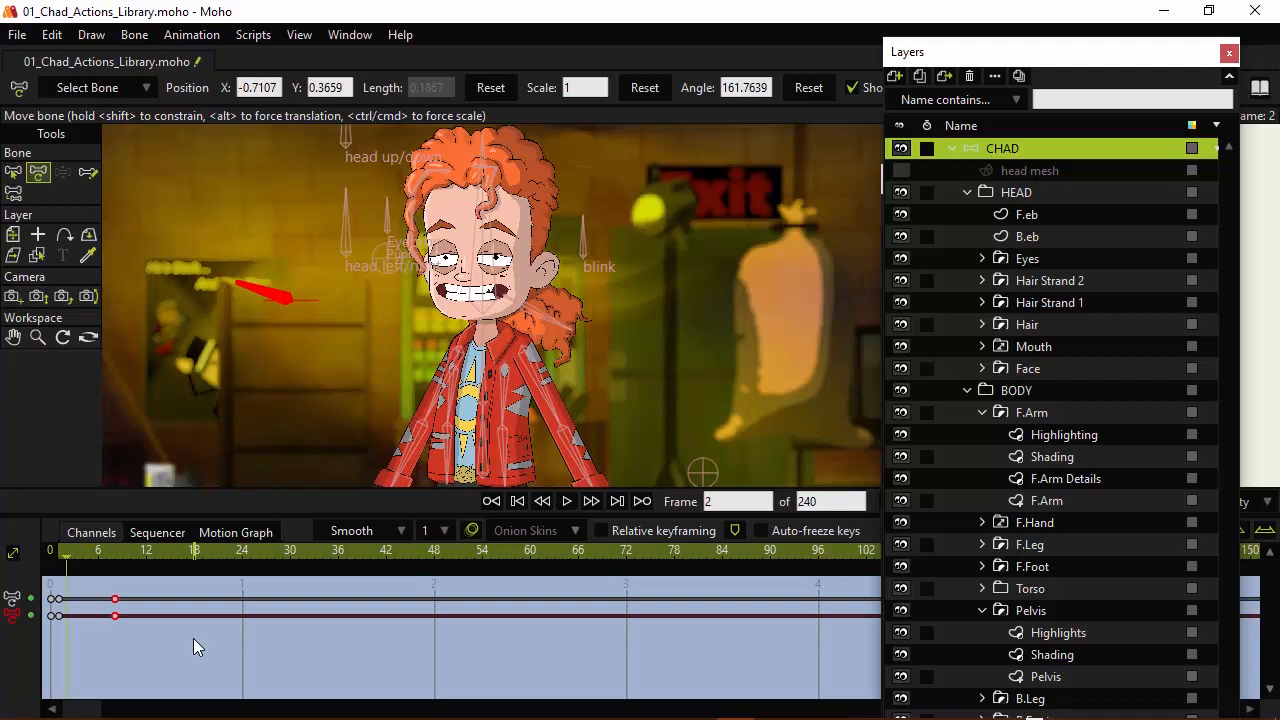
pyautogui.moveTo(137, 643)
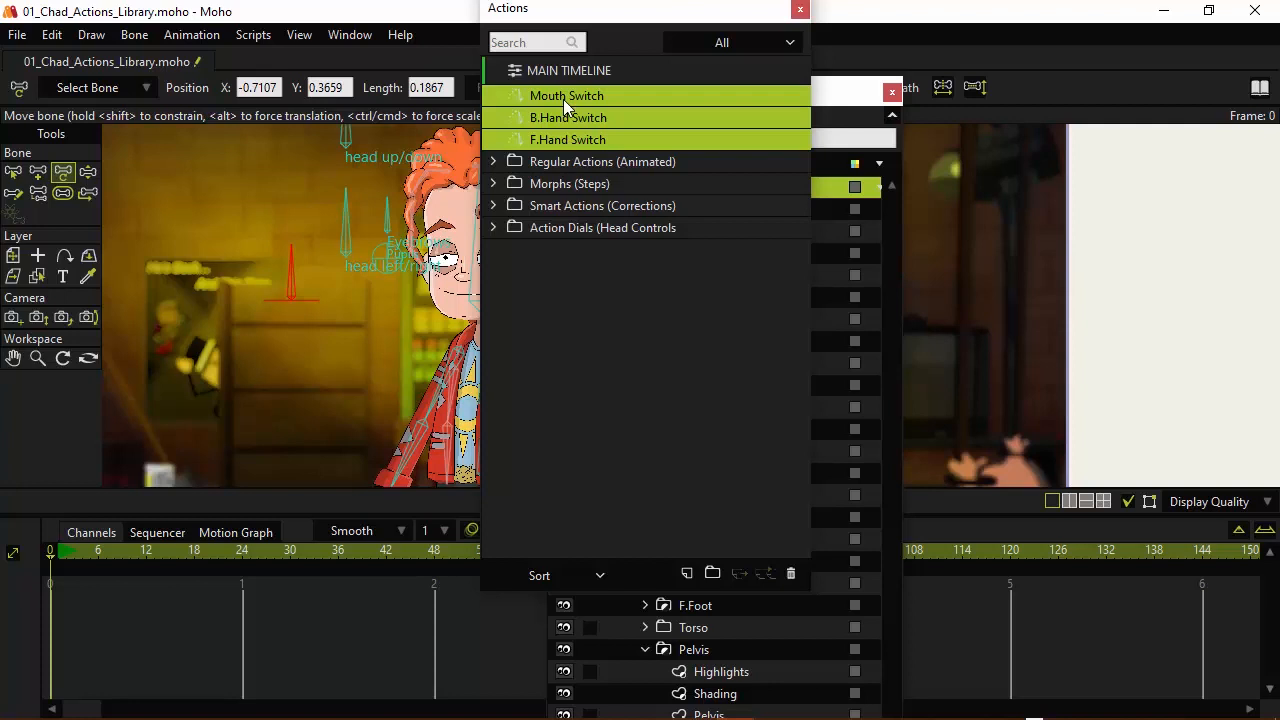
pyautogui.moveTo(588, 145)
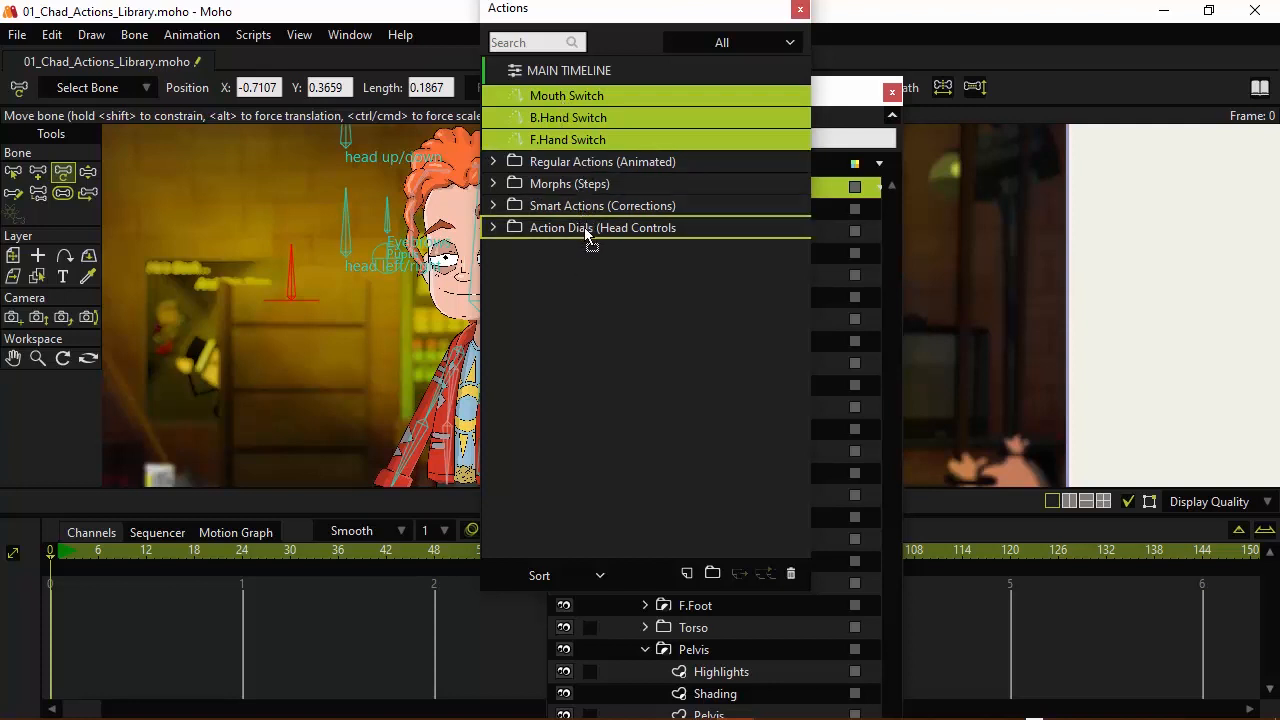
# - Drop the Mouth, B.Hand and F.Hand Switch actions into the Action Dials folder
pyautogui.click(493, 227)
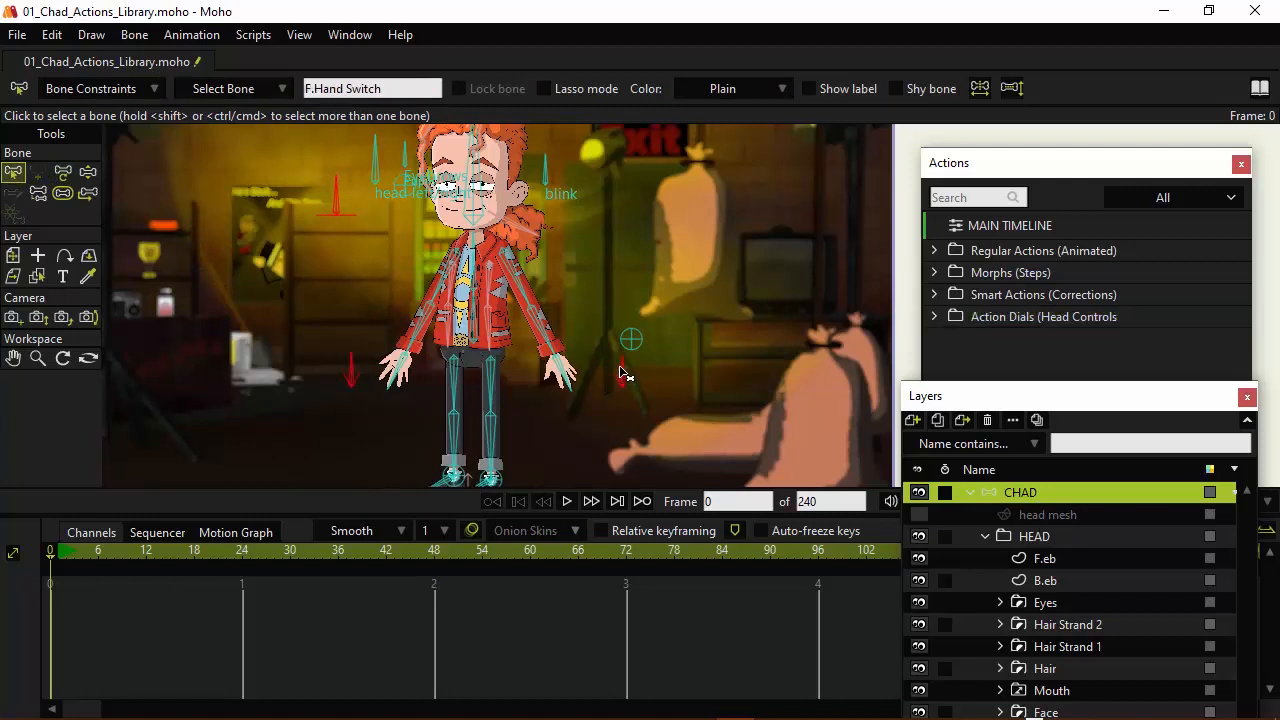
pyautogui.moveTo(635, 305)
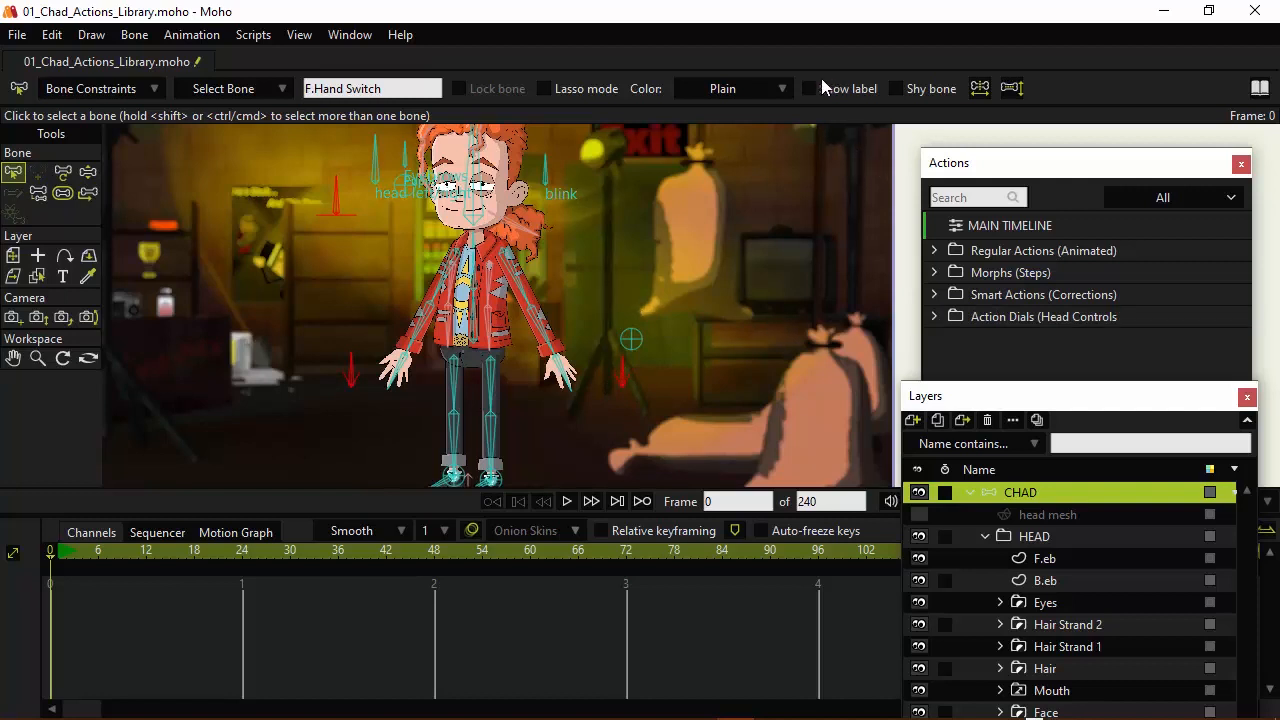
# - Turn on Show label for the selected switch dial bone
pyautogui.click(808, 88)
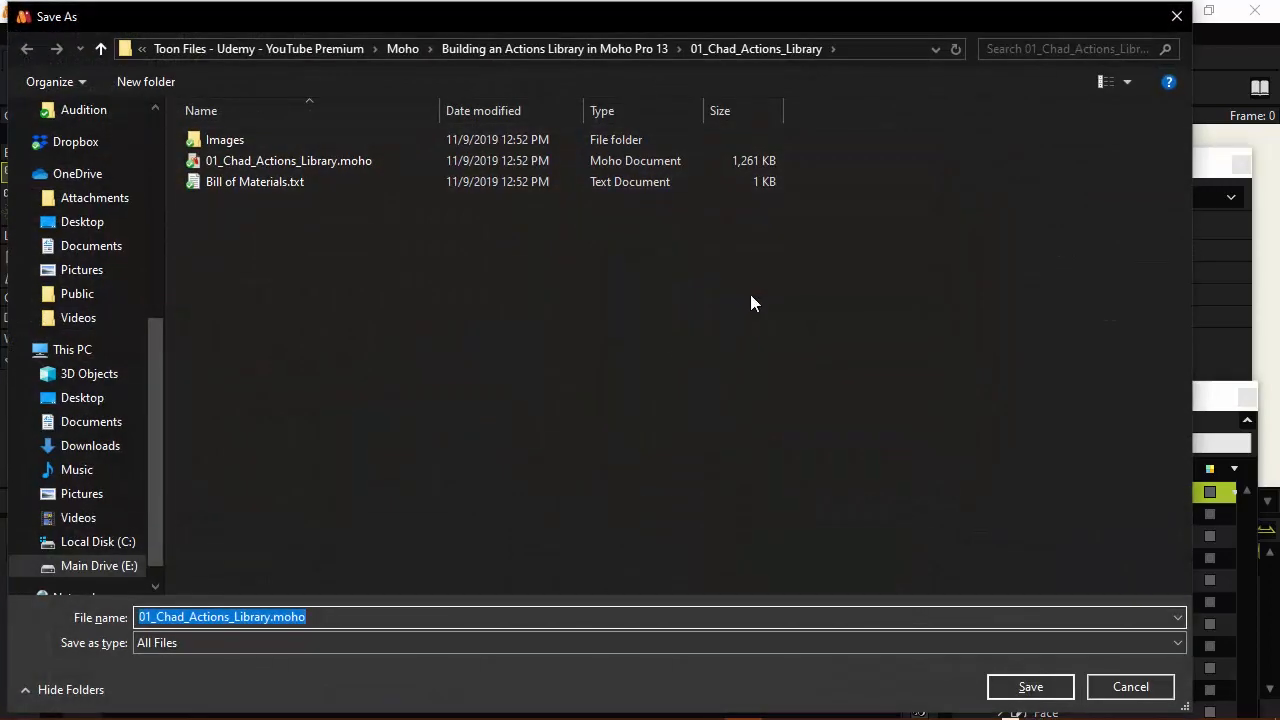
pyautogui.click(1030, 687)
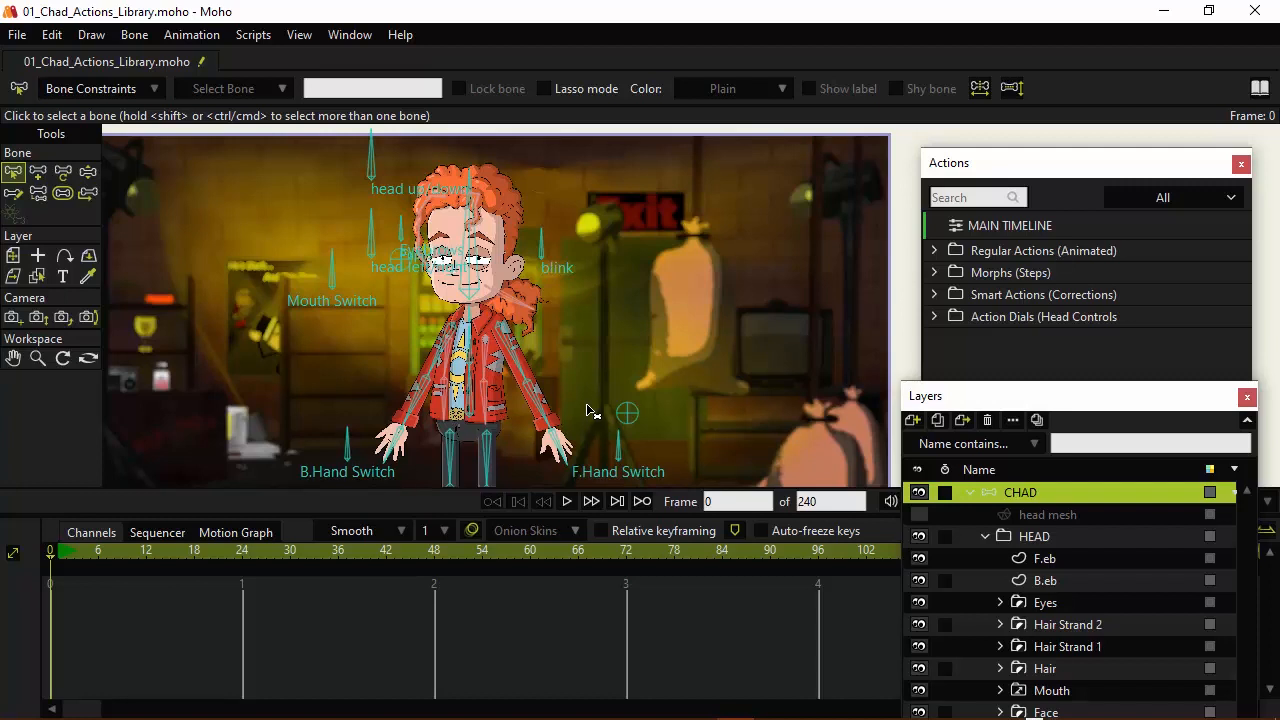
pyautogui.moveTo(315, 258)
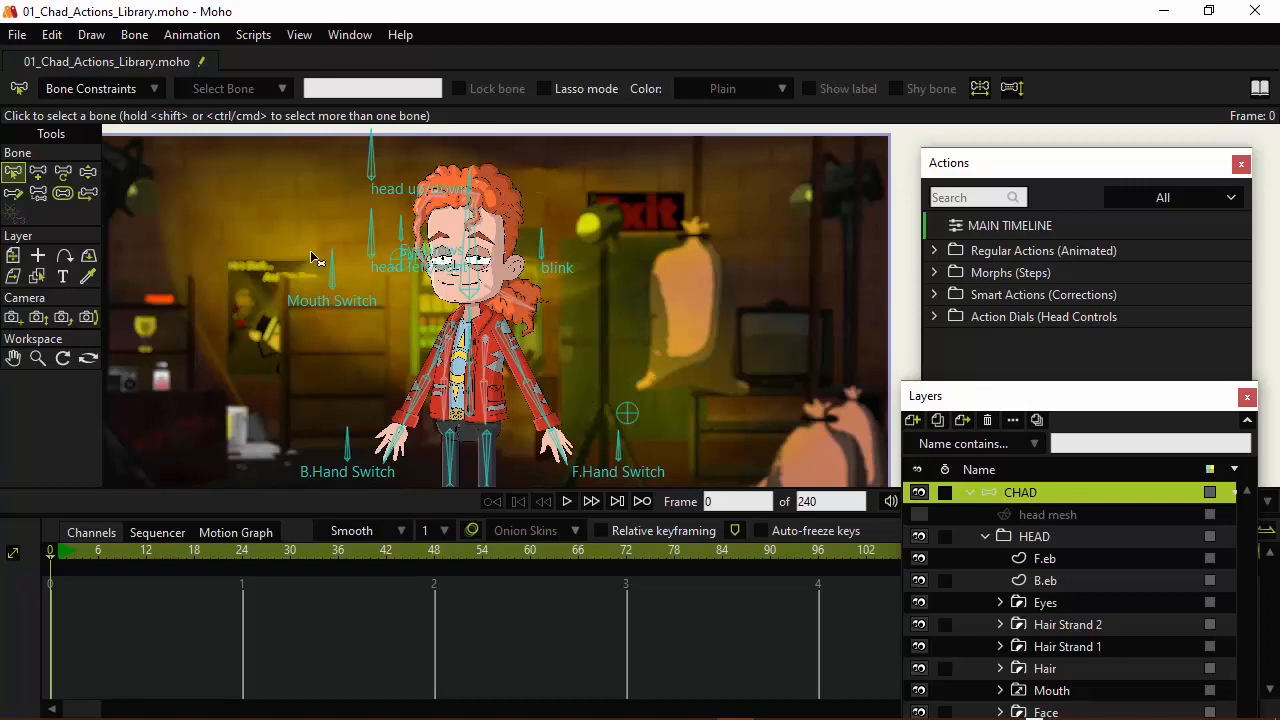
# - Gather media and save as 02_Chad_Actions_Library in the Building an Actions Library folder
pyautogui.click(16, 34)
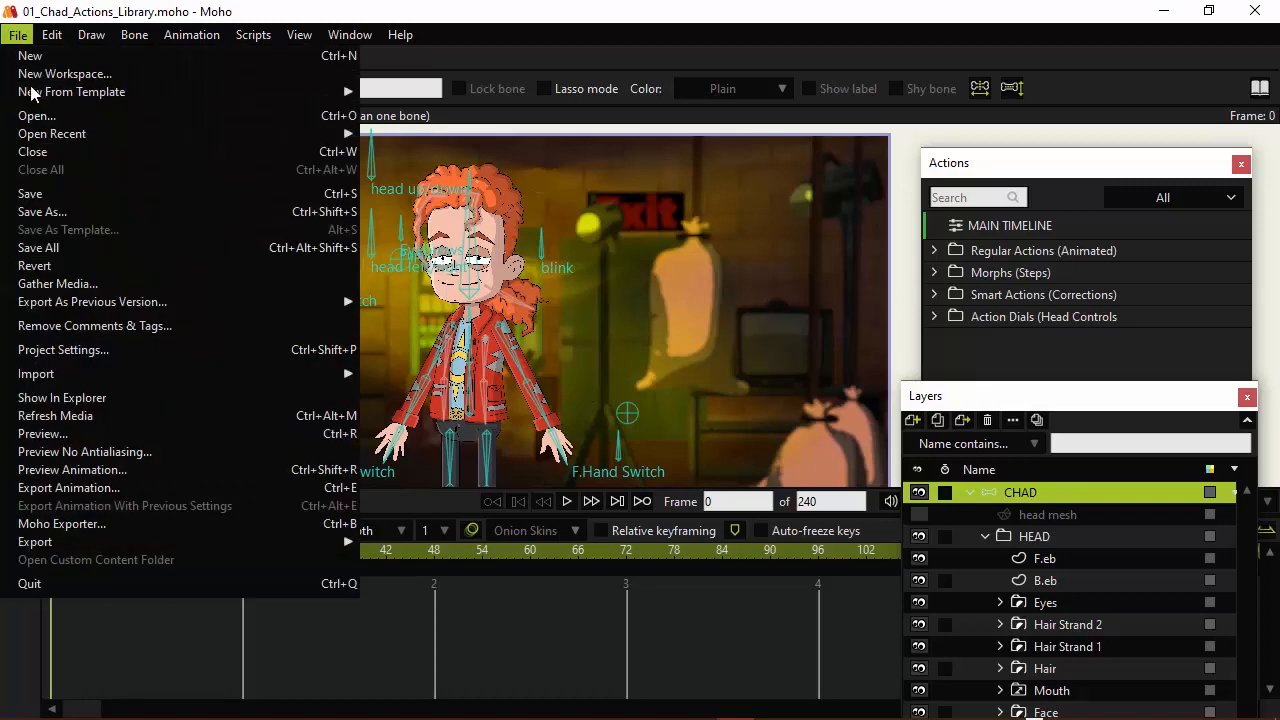
pyautogui.click(42, 211)
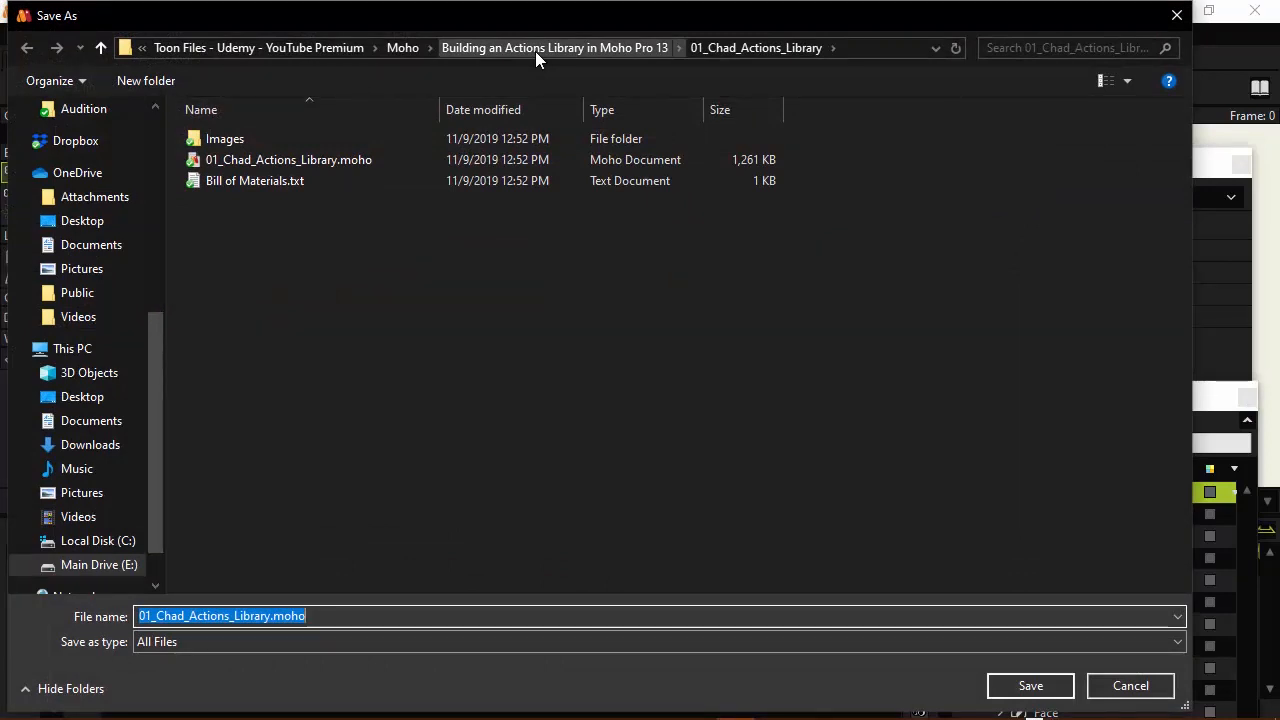
pyautogui.click(554, 47)
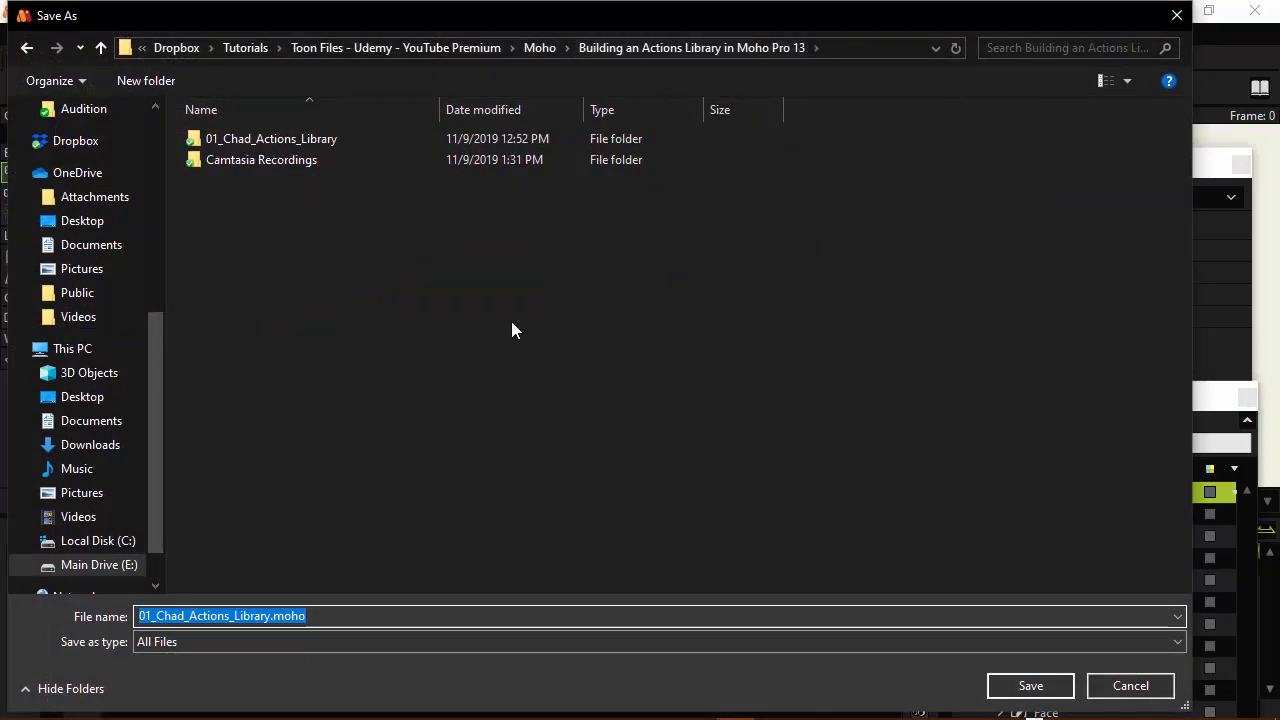
pyautogui.moveTo(480, 307)
pyautogui.write('2')
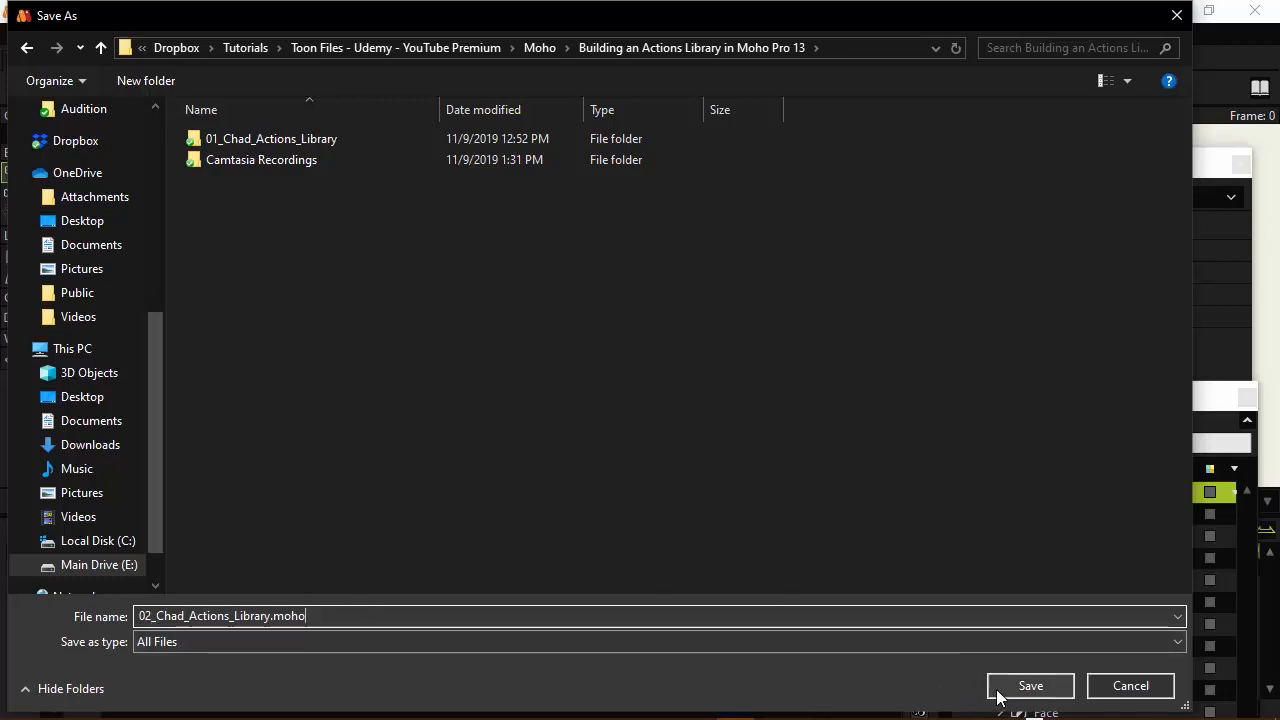
pyautogui.click(1030, 685)
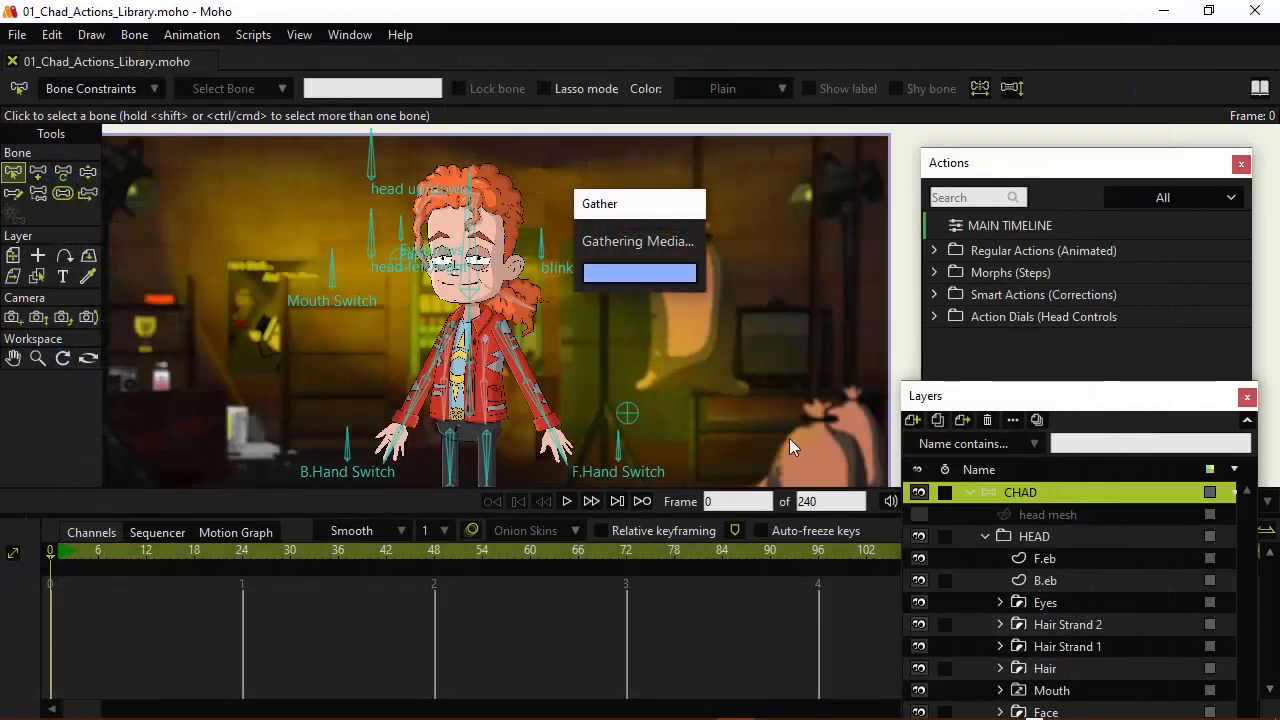